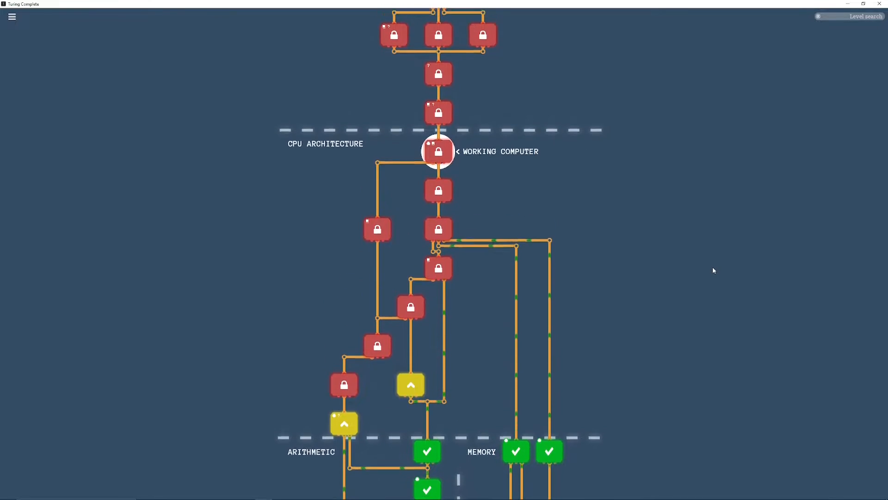
# - Scroll down the level map and open the Logic Engine level under Arithmetic
pyautogui.scroll(-3)
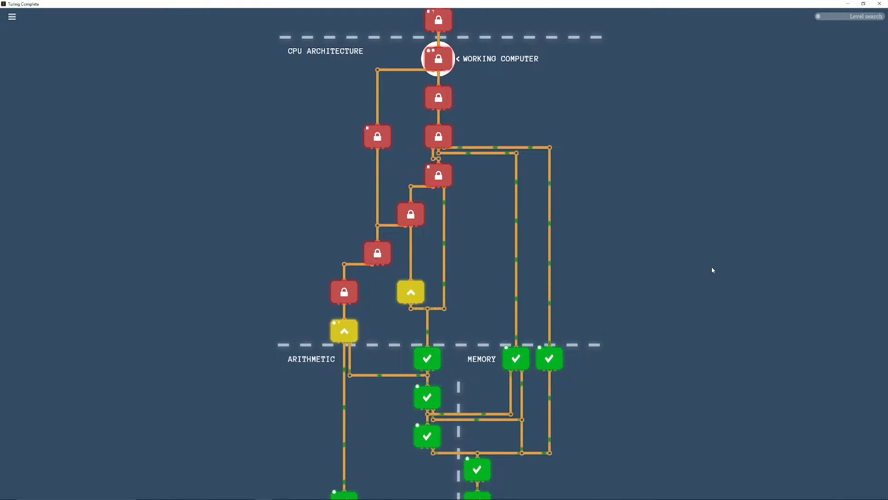
pyautogui.moveTo(509, 302)
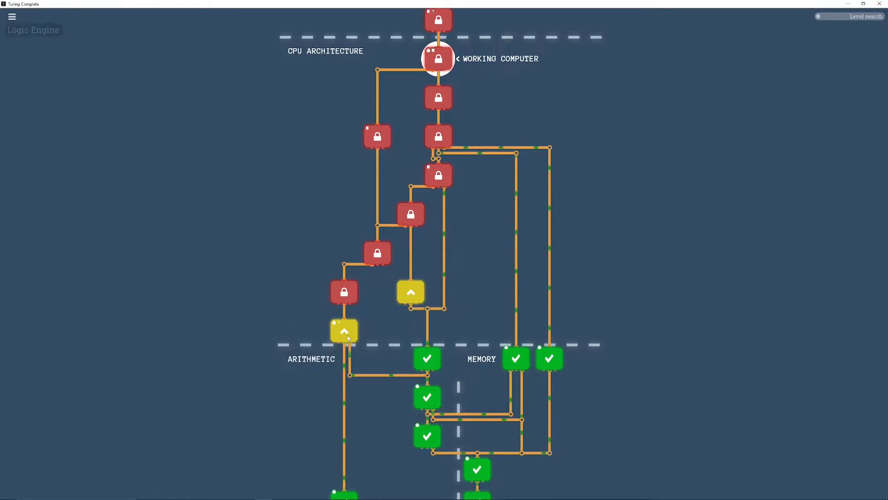
pyautogui.click(344, 330)
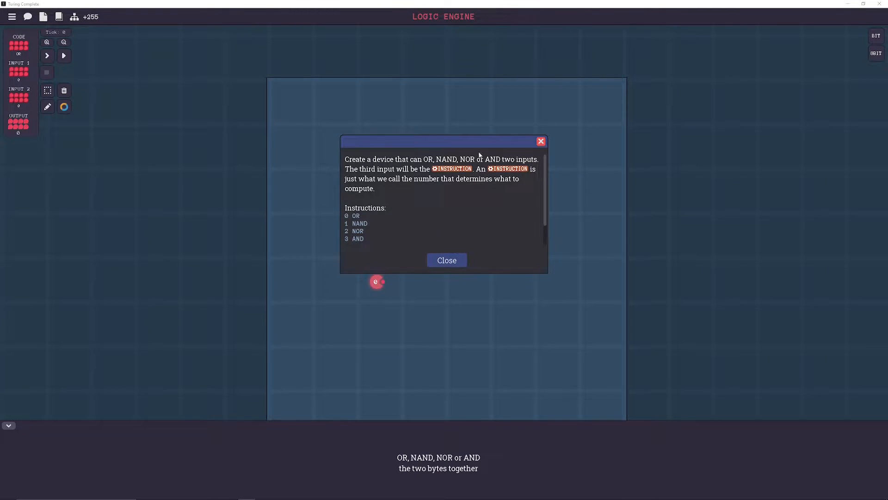
pyautogui.moveTo(463, 170)
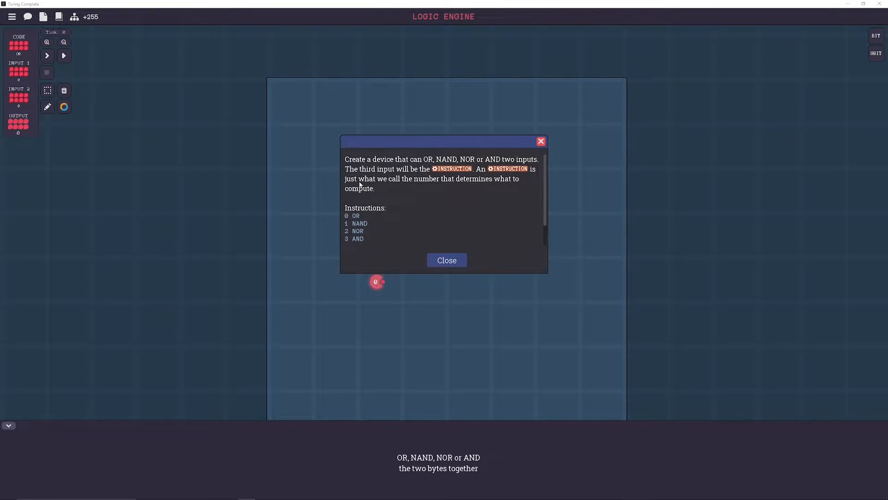
pyautogui.moveTo(398, 178)
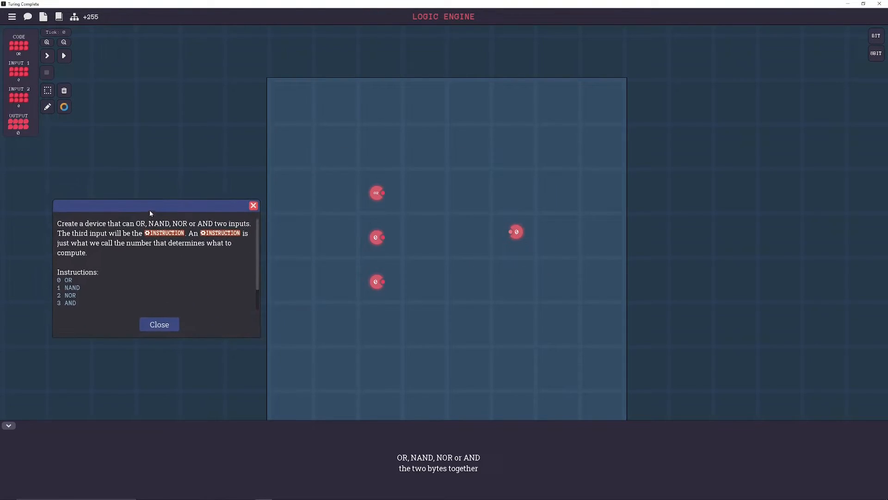
pyautogui.scroll(-3)
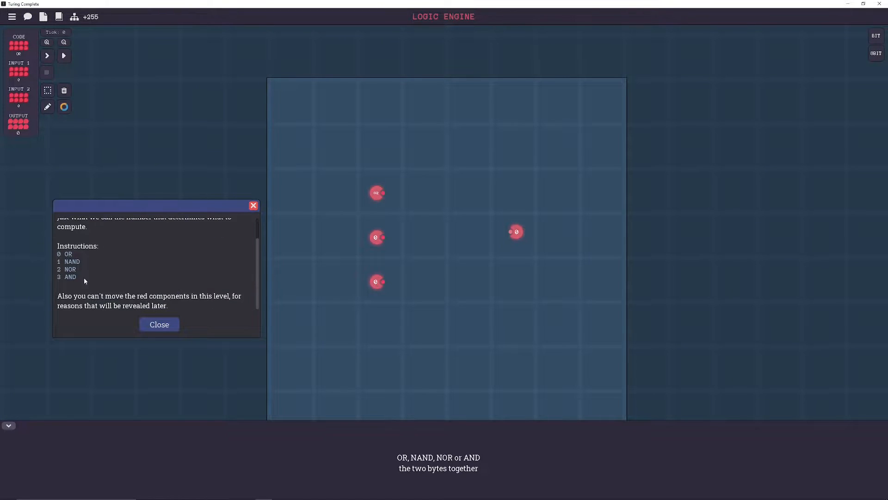
pyautogui.moveTo(78, 285)
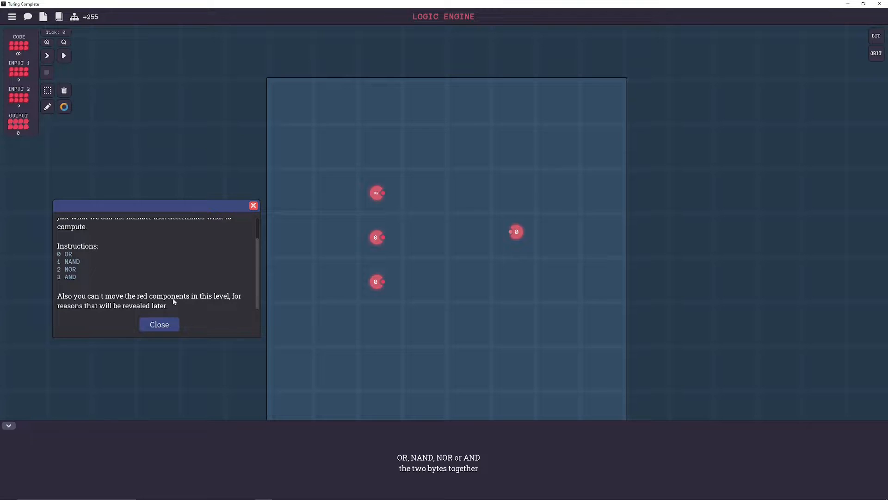
pyautogui.moveTo(141, 306)
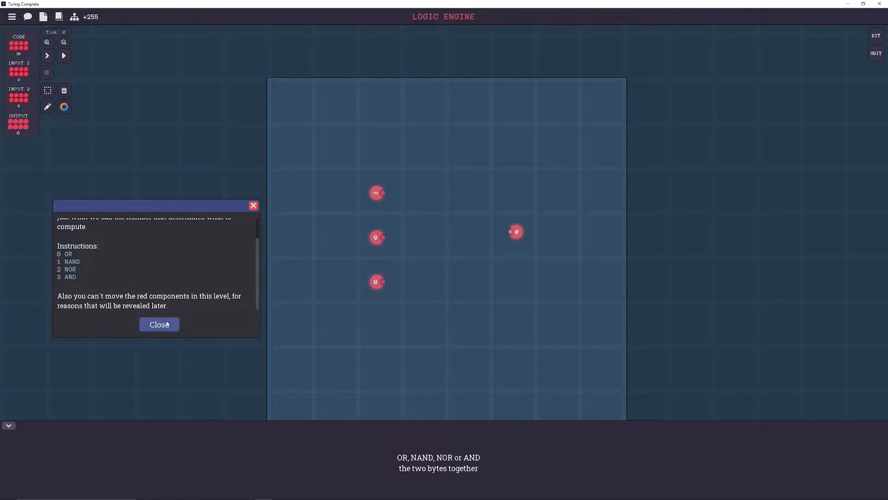
# - Close the Logic Engine task description
pyautogui.click(159, 324)
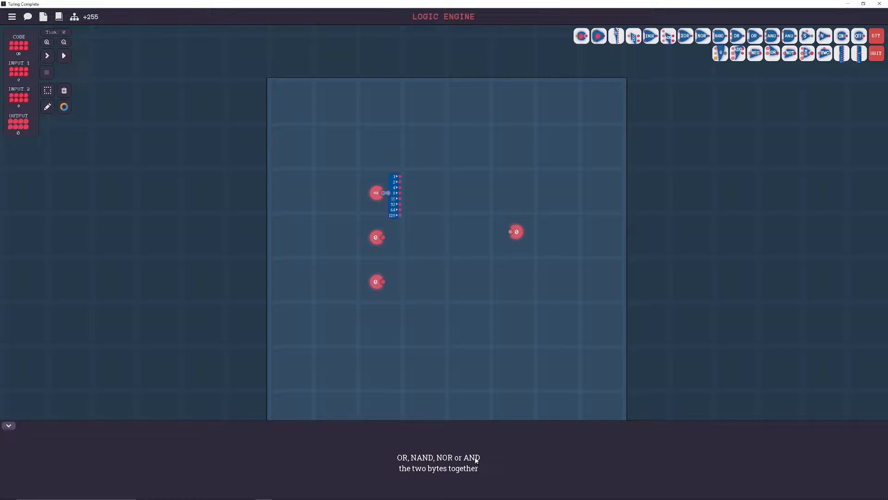
pyautogui.moveTo(422, 460)
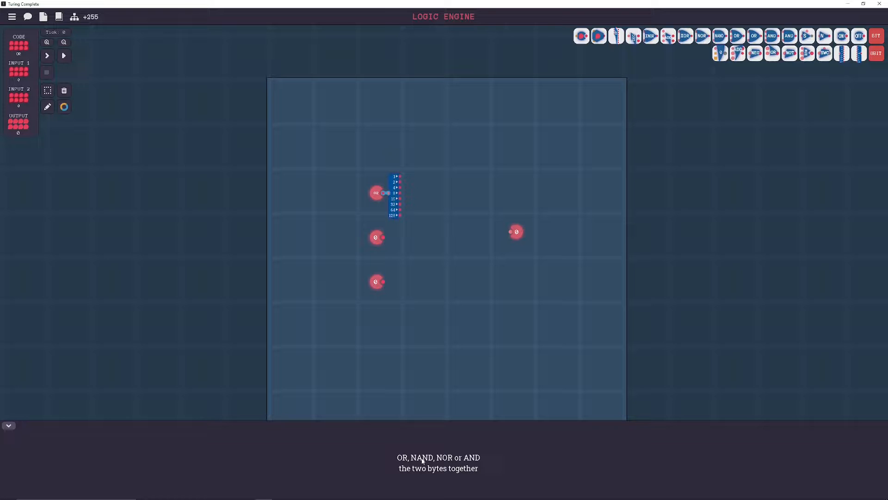
pyautogui.moveTo(398, 465)
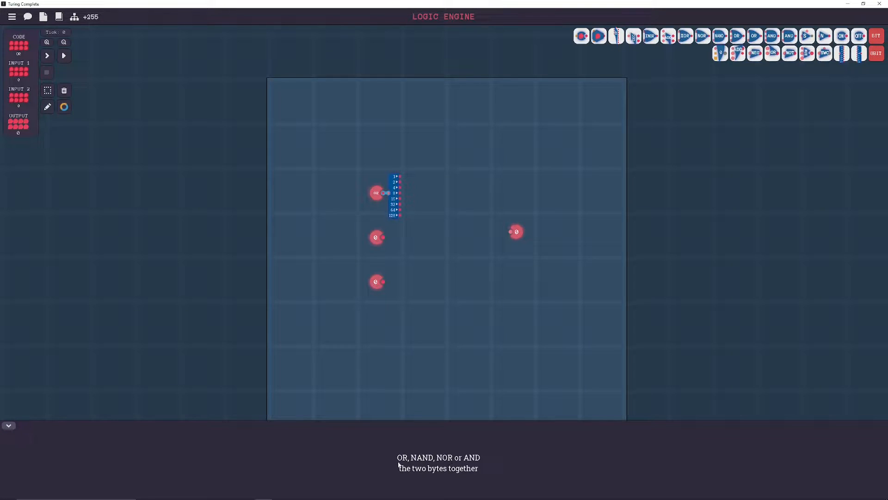
pyautogui.moveTo(792, 171)
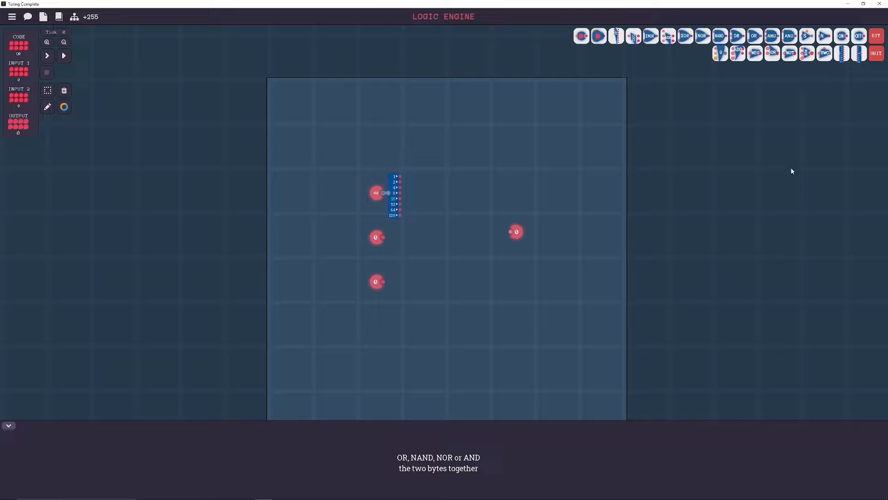
pyautogui.moveTo(772, 53)
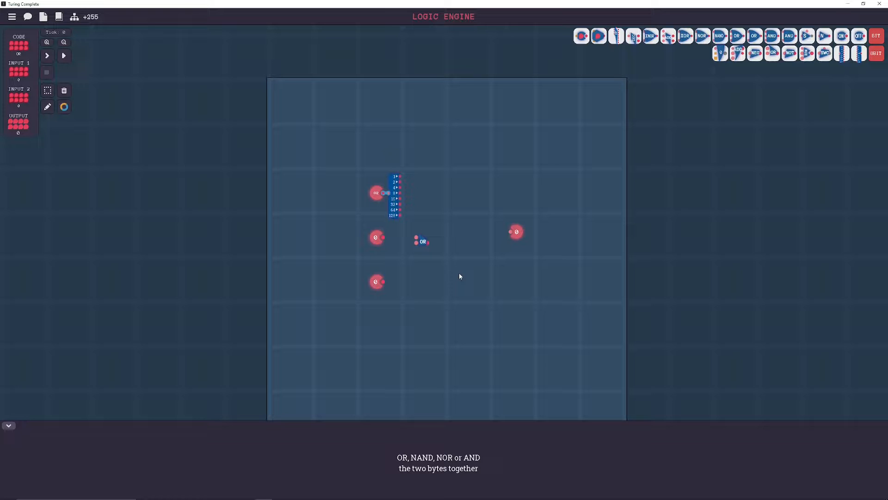
pyautogui.moveTo(804, 77)
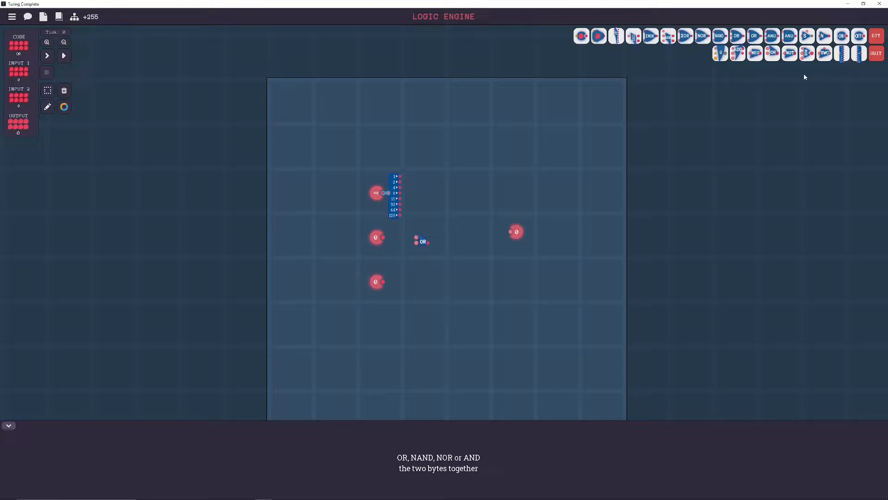
pyautogui.moveTo(812, 80)
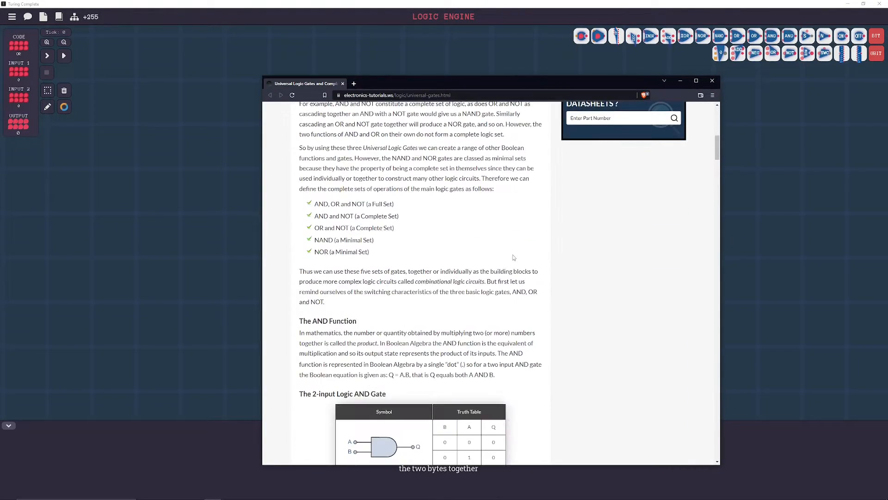
# - Scroll the universal gates page down to the OR/NOT Set Equivalents diagrams
pyautogui.scroll(-3)
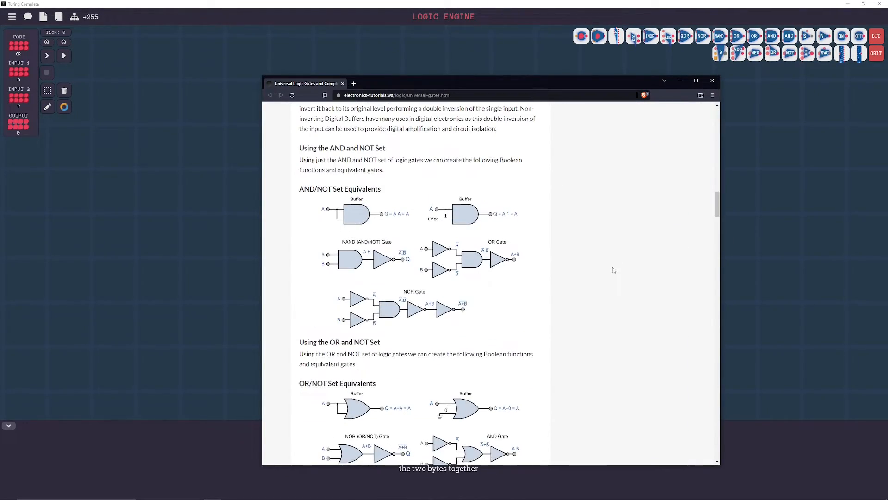
pyautogui.scroll(-3)
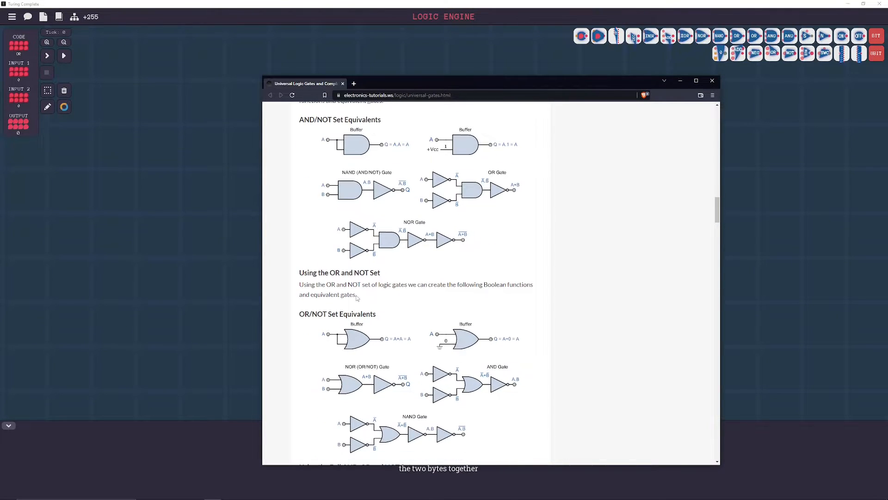
pyautogui.scroll(-3)
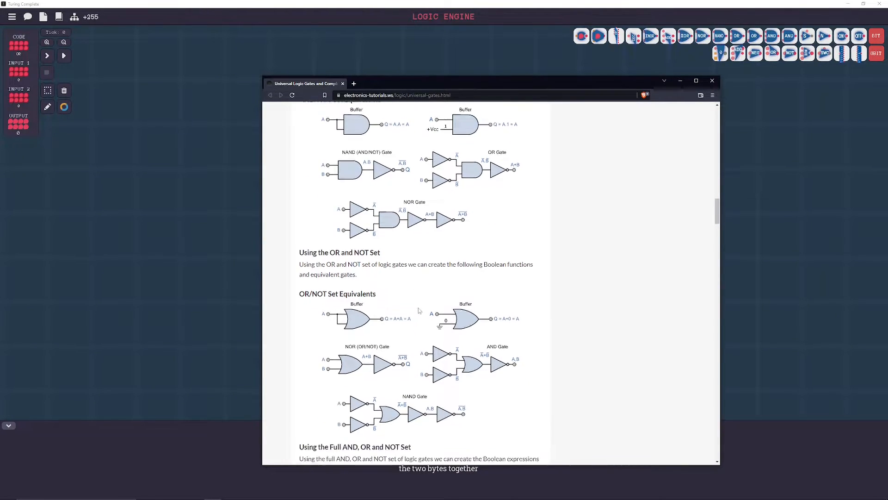
pyautogui.scroll(-3)
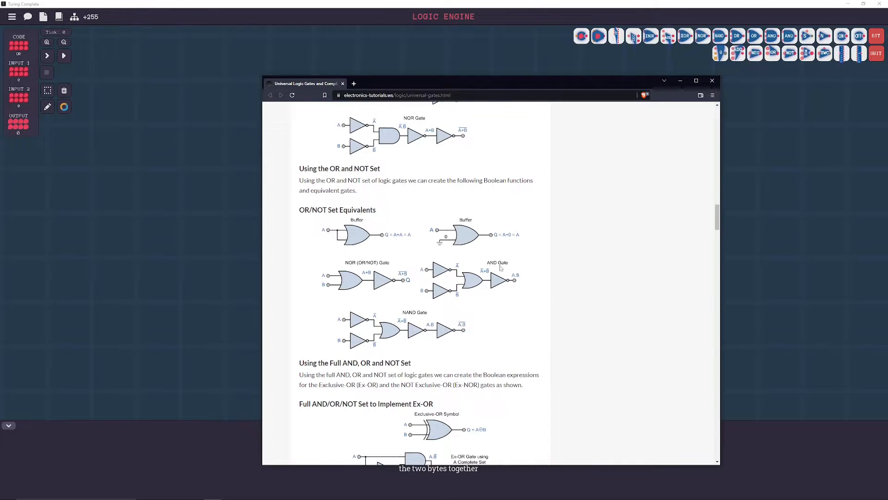
pyautogui.moveTo(439, 297)
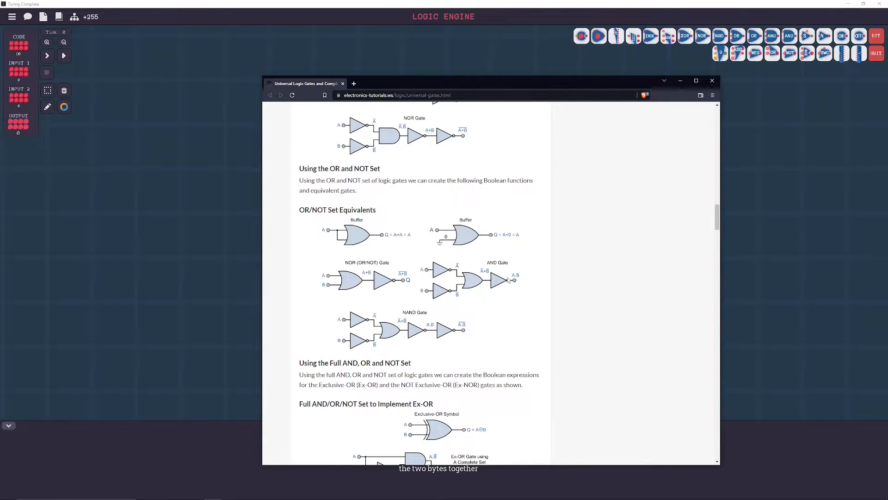
pyautogui.moveTo(503, 291)
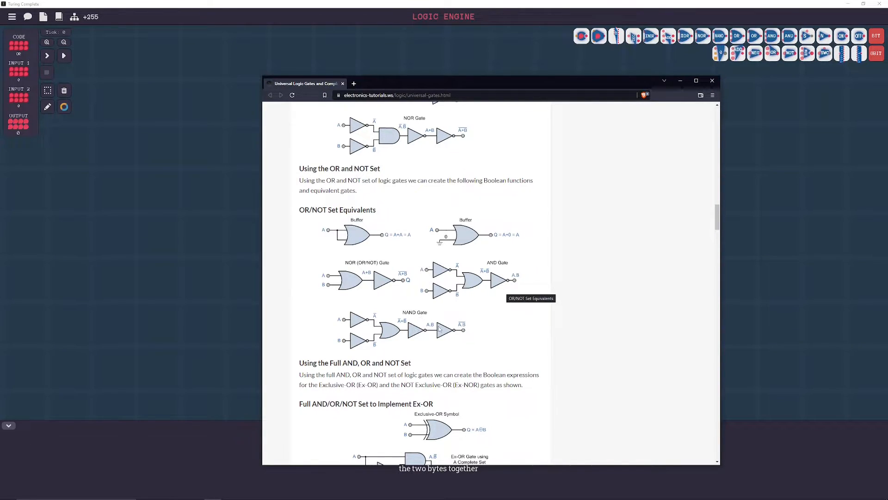
pyautogui.moveTo(426, 343)
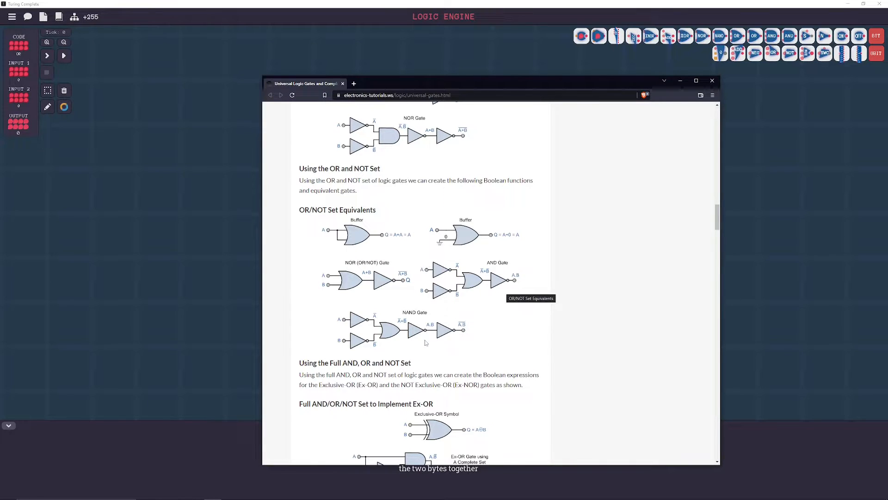
pyautogui.moveTo(464, 331)
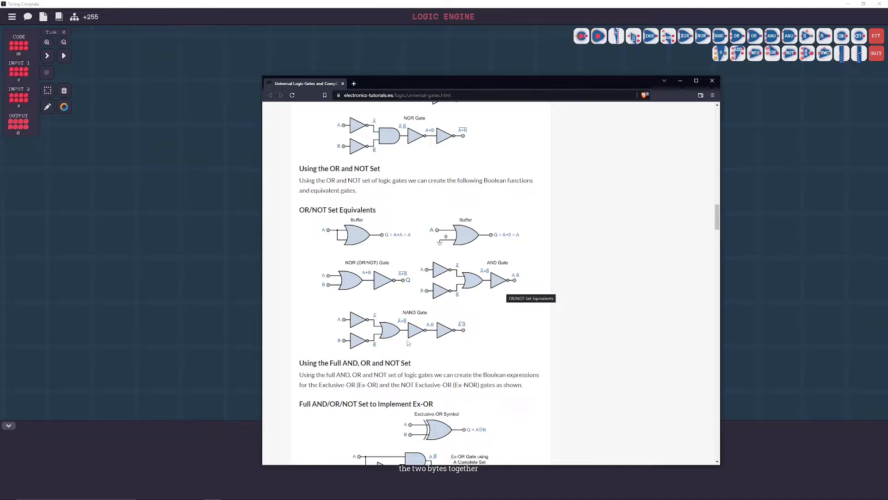
pyautogui.moveTo(530, 283)
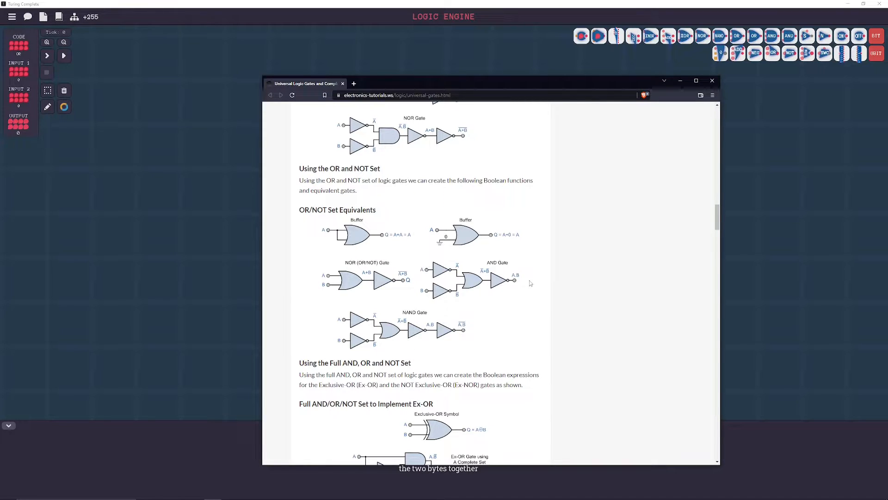
pyautogui.moveTo(492, 264)
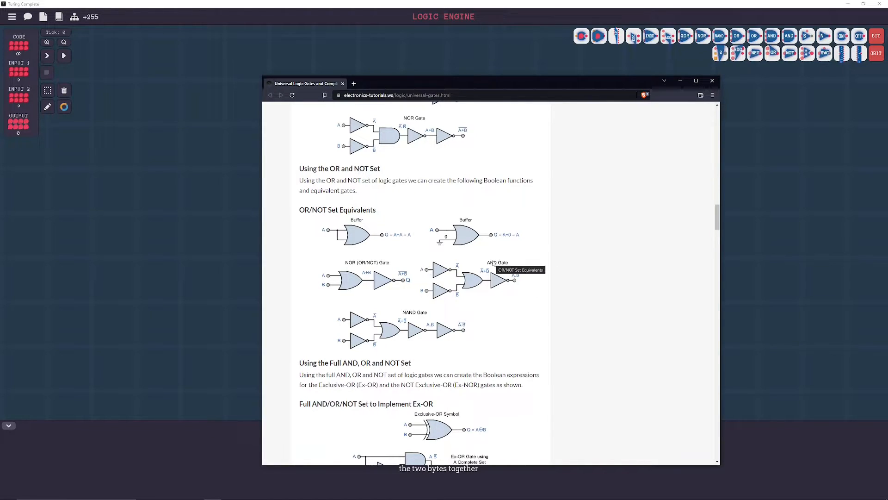
pyautogui.moveTo(501, 303)
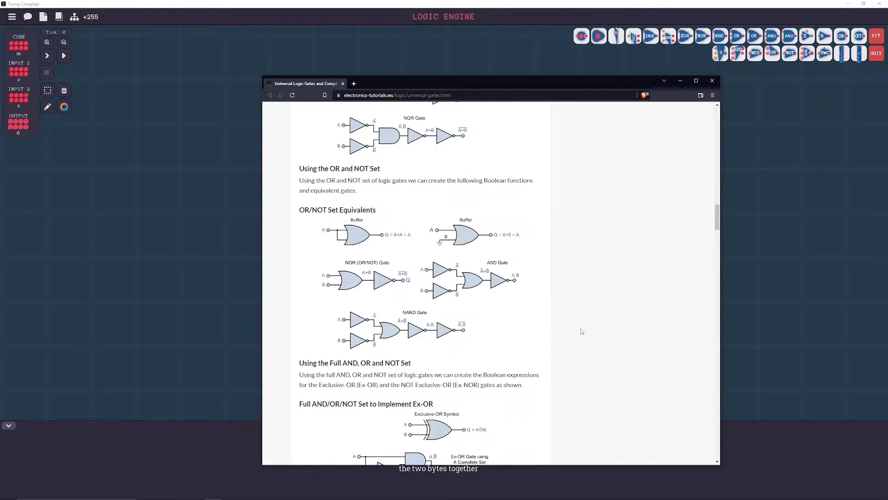
pyautogui.moveTo(512, 295)
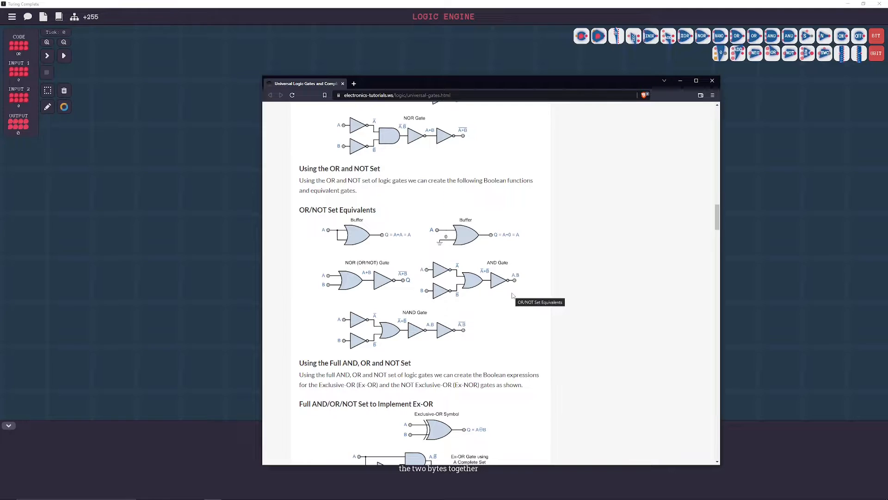
pyautogui.moveTo(512, 295)
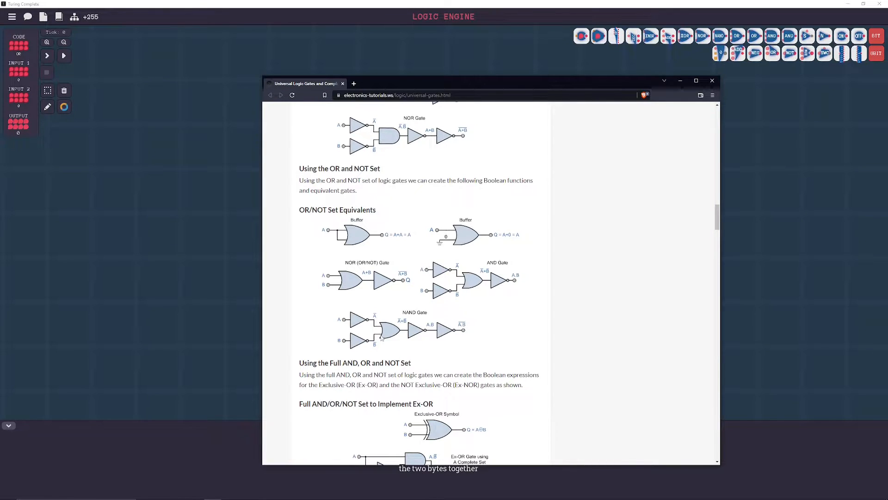
pyautogui.moveTo(514, 83)
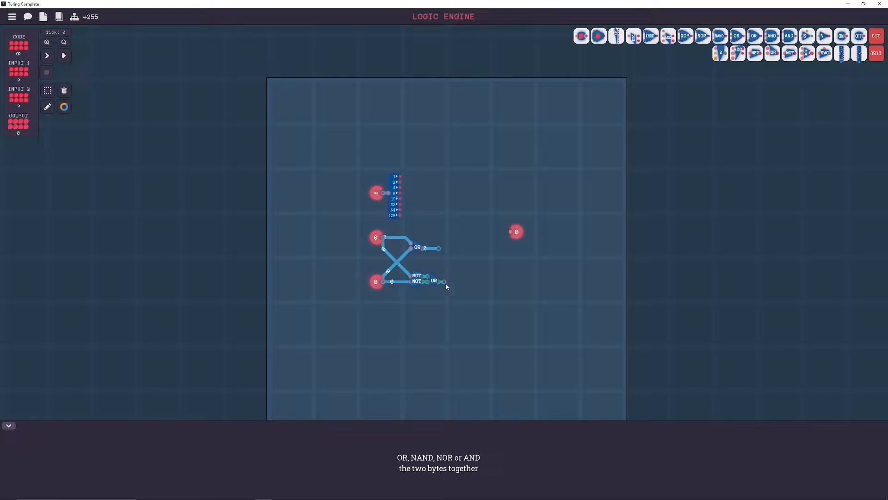
pyautogui.moveTo(425, 262)
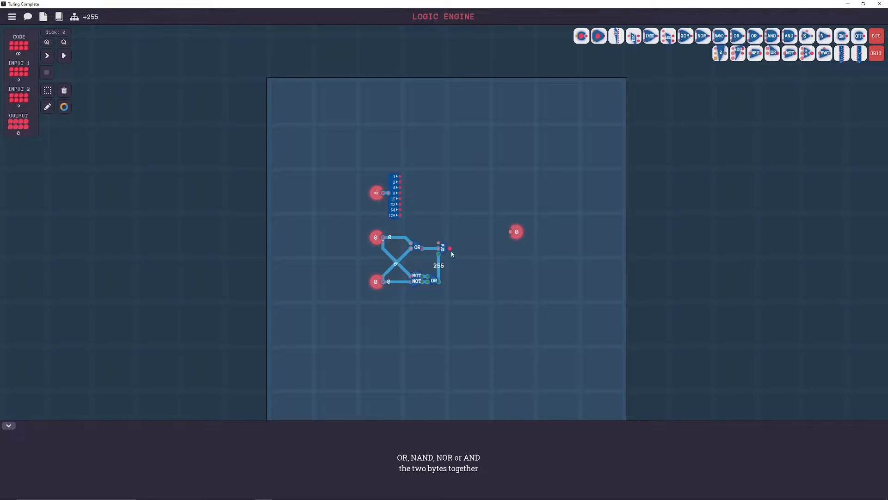
pyautogui.moveTo(774, 85)
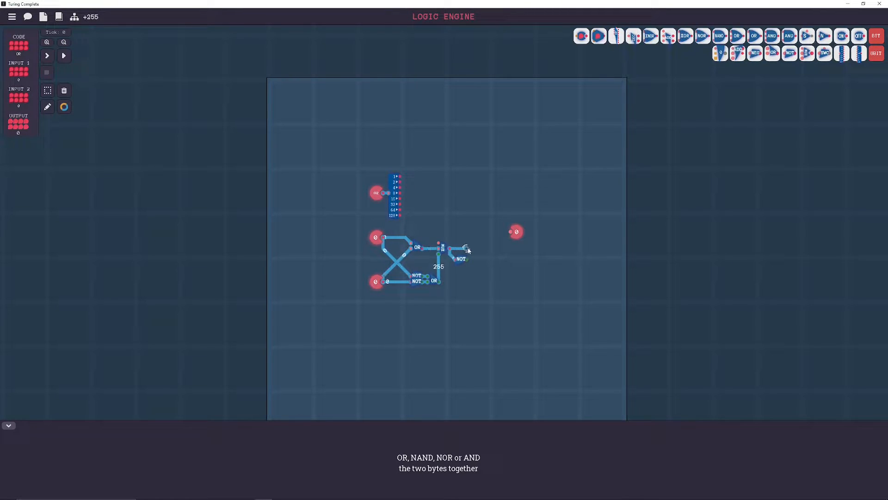
pyautogui.moveTo(458, 248)
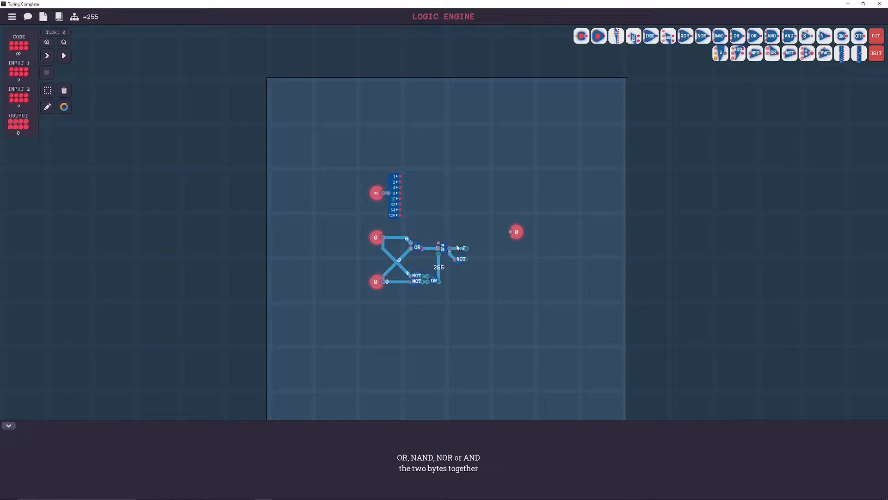
pyautogui.moveTo(795, 95)
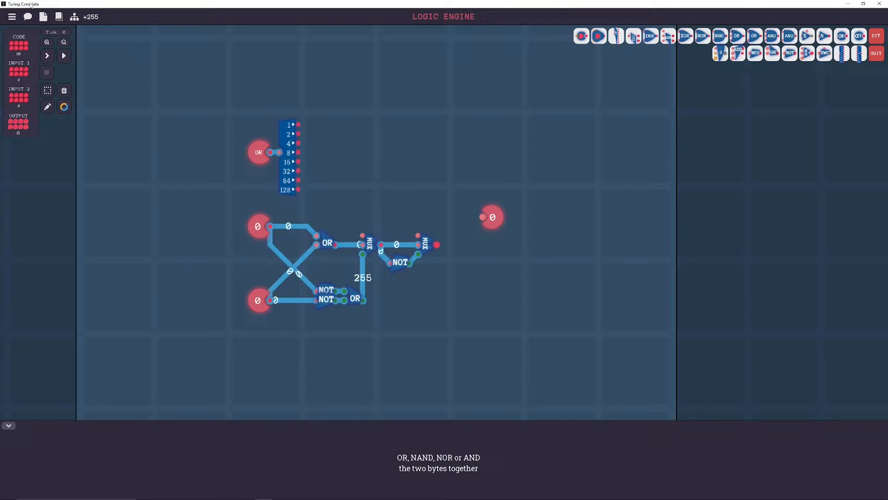
pyautogui.moveTo(43, 17)
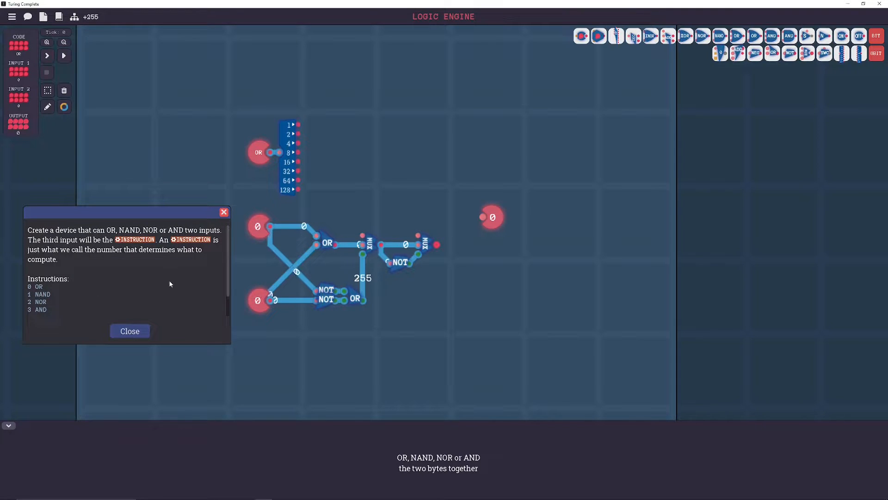
# - Set the test instruction to NAND, then switch it to another operation
pyautogui.scroll(-3)
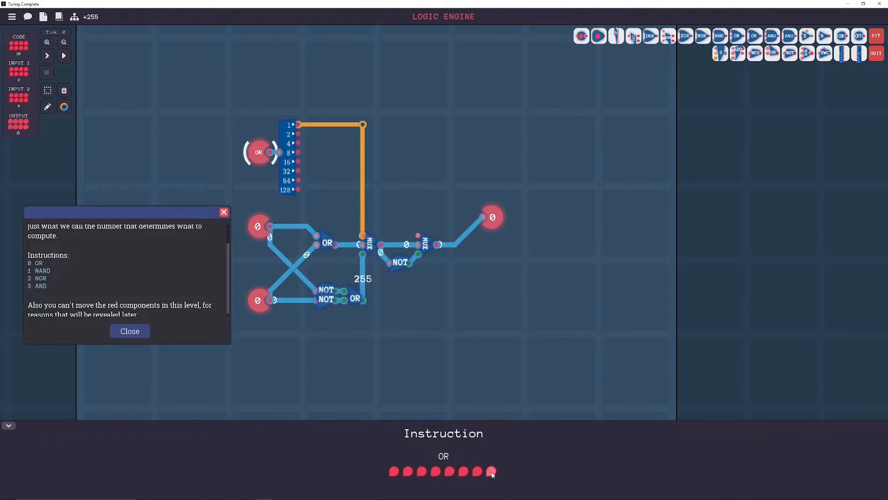
pyautogui.click(490, 471)
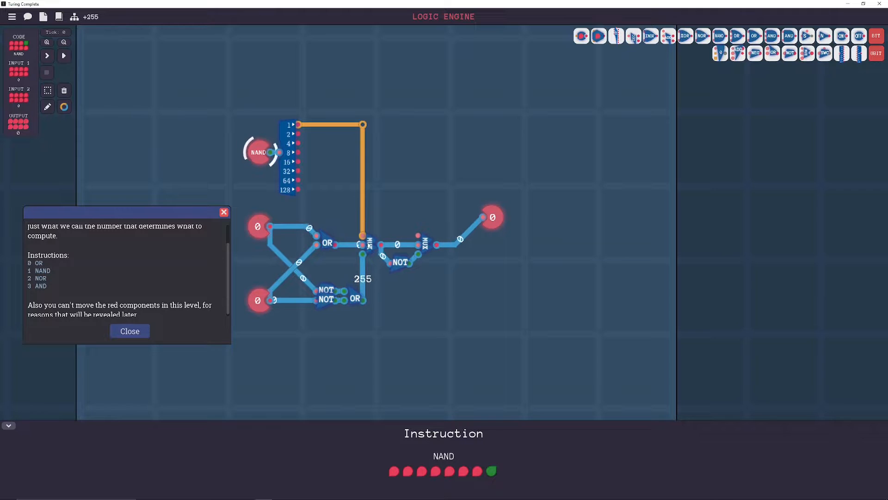
pyautogui.moveTo(372, 256)
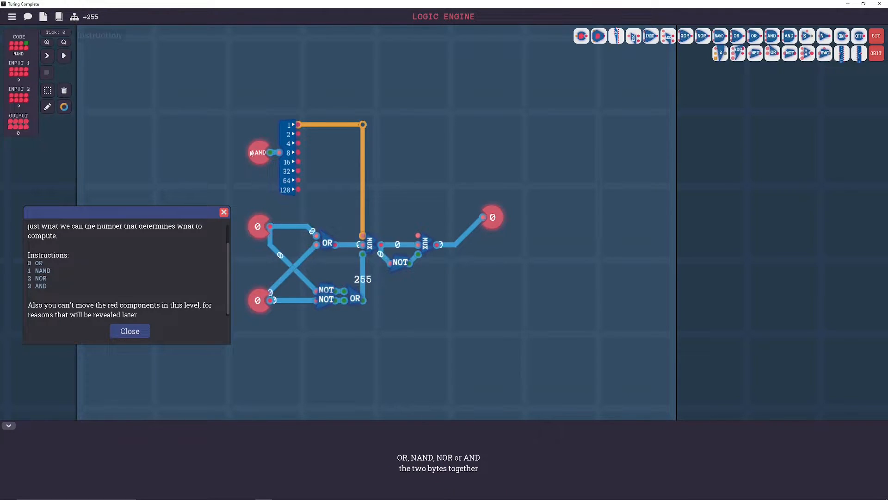
pyautogui.click(258, 152)
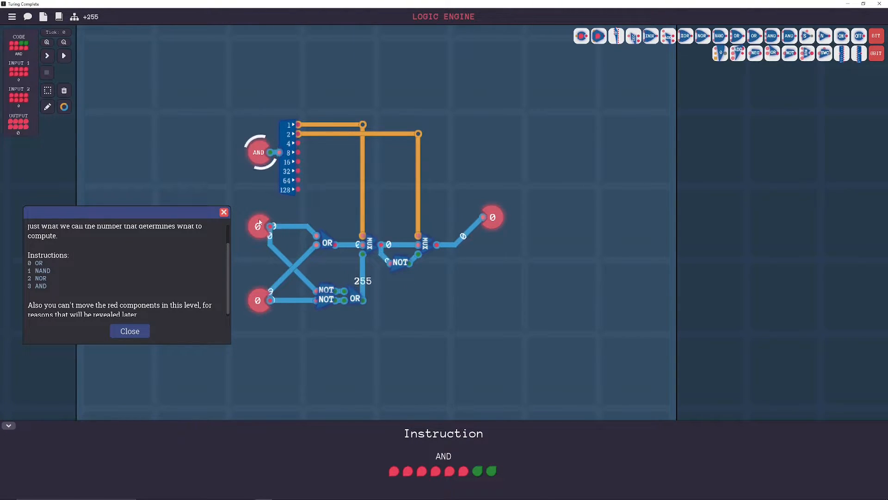
# - Advance the simulation two ticks to check the NAND output
pyautogui.click(48, 55)
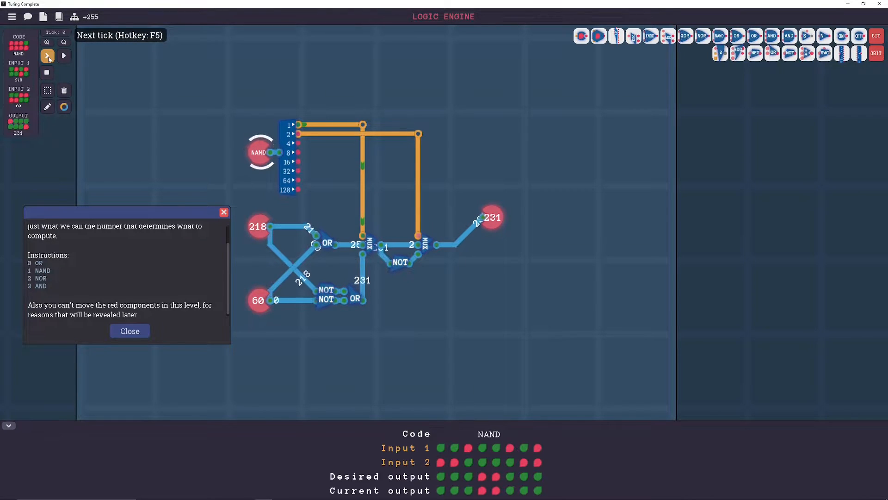
pyautogui.click(47, 55)
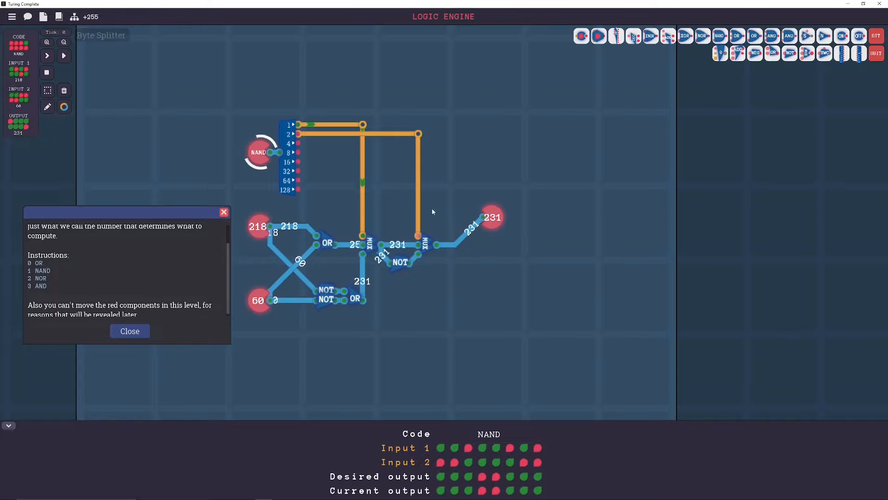
pyautogui.moveTo(493, 224)
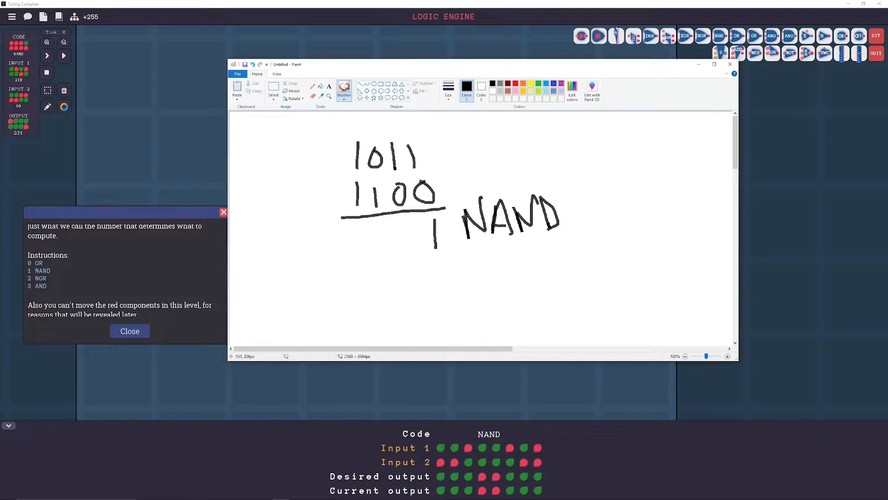
# - Sketch the NAND result 0111 for 1011 and 1100 in Paint, then close it
pyautogui.click(565, 216)
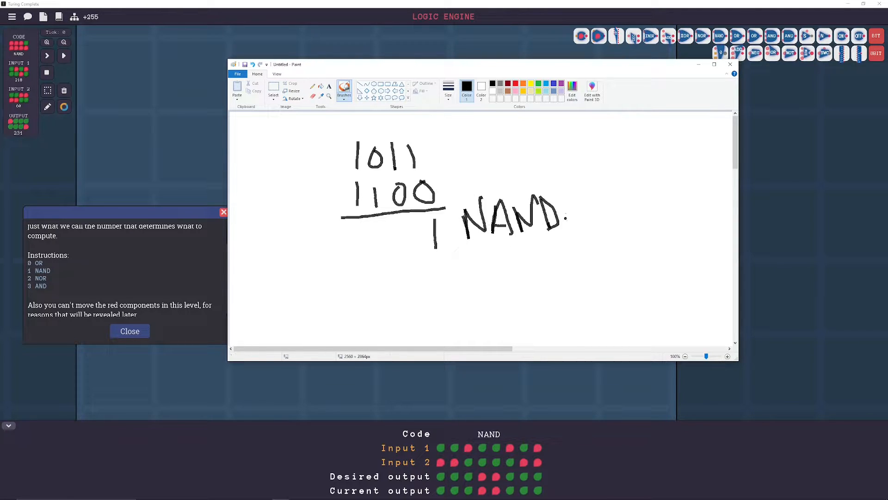
pyautogui.moveTo(405, 221); pyautogui.dragTo(405, 249)
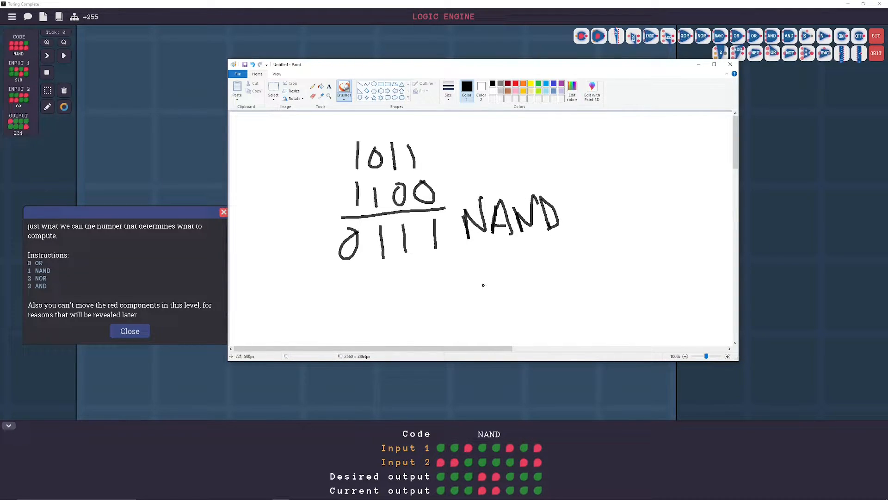
pyautogui.moveTo(471, 272)
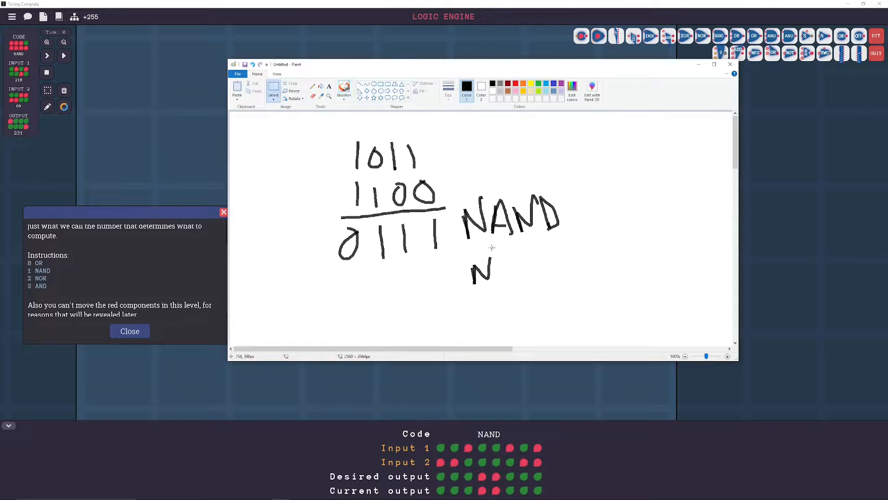
pyautogui.press('ctrl+z')
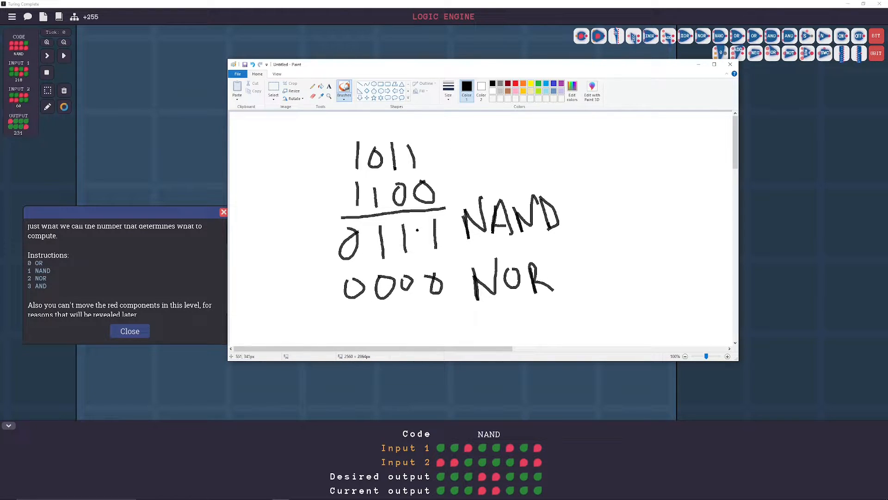
pyautogui.click(730, 64)
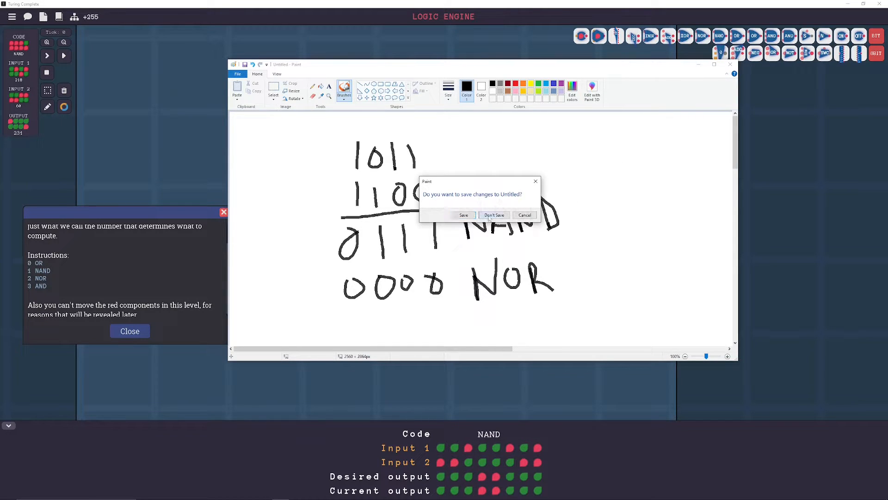
# - Discard the Paint sketch and step through the NAND, OR and AND test cases
pyautogui.click(493, 215)
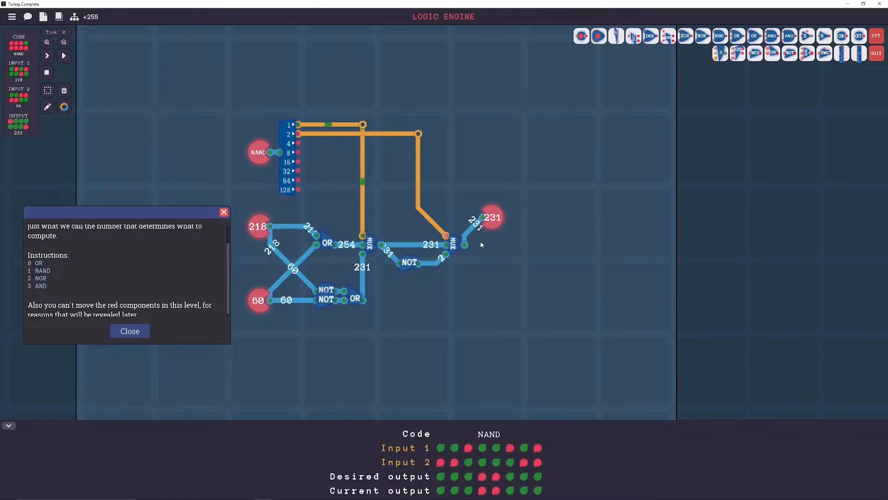
pyautogui.click(48, 55)
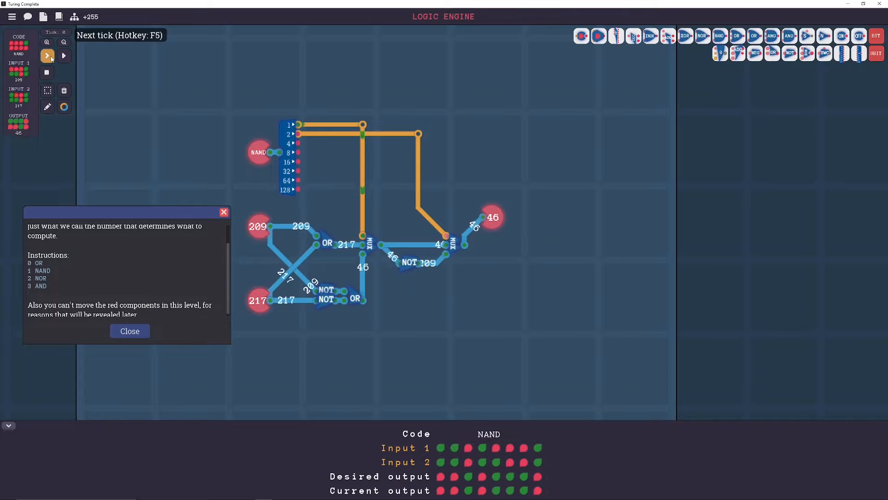
pyautogui.click(47, 55)
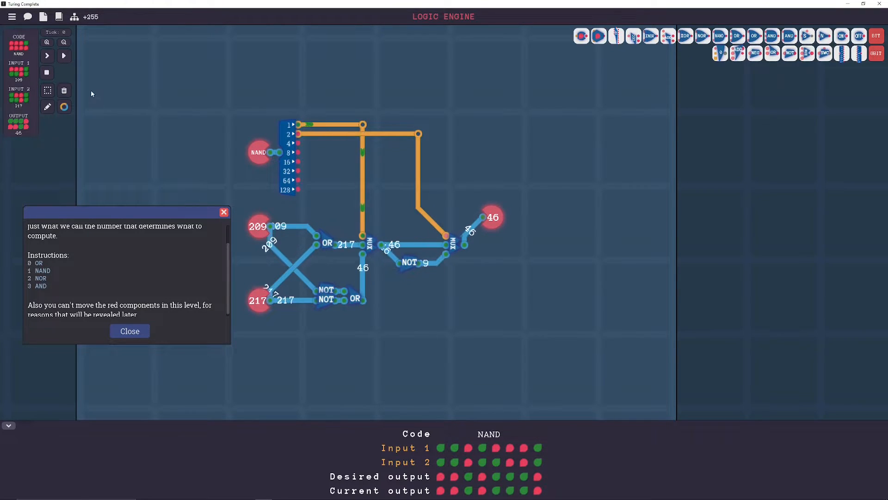
pyautogui.click(47, 56)
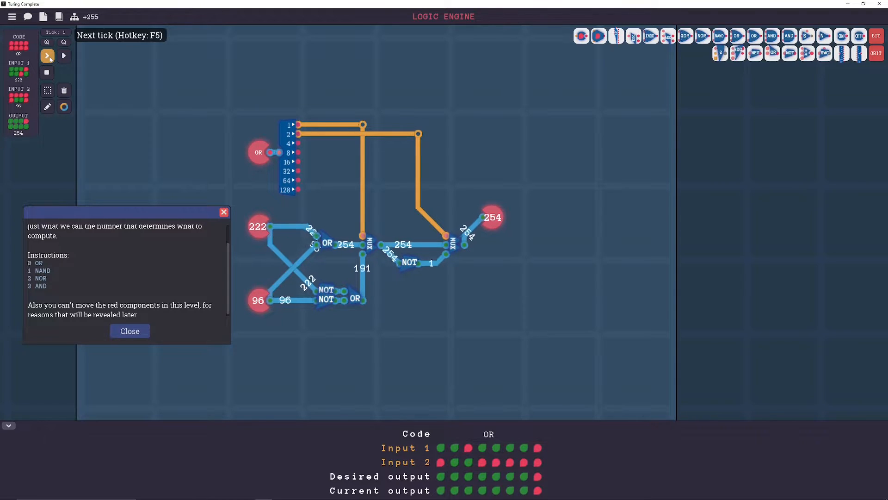
pyautogui.click(46, 55)
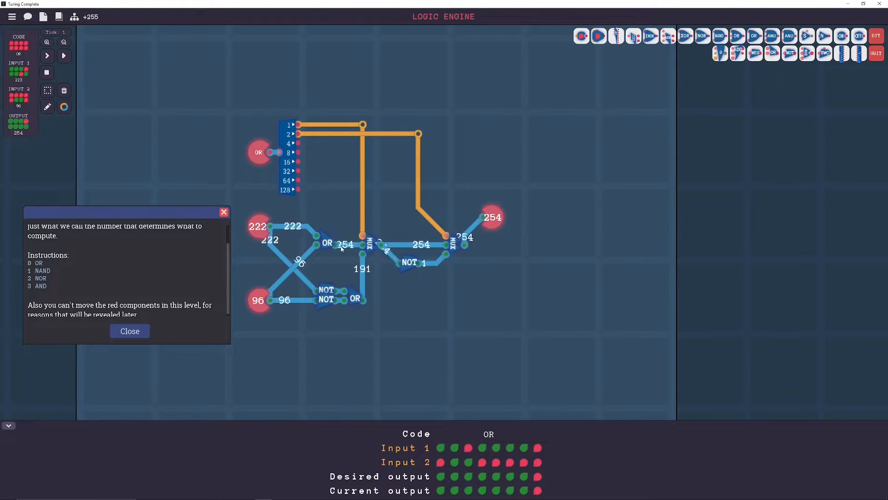
pyautogui.moveTo(47, 55)
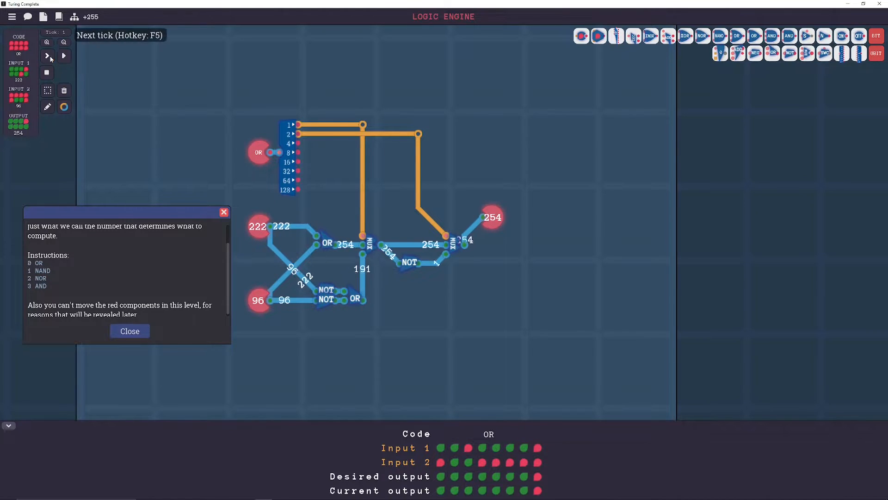
pyautogui.click(47, 55)
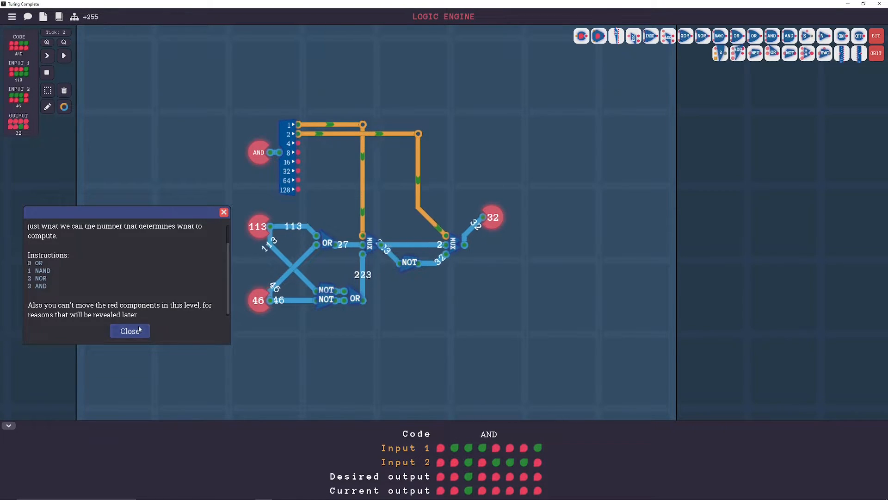
# - Run all remaining tests and continue to the Arithmetic Engine level
pyautogui.click(63, 56)
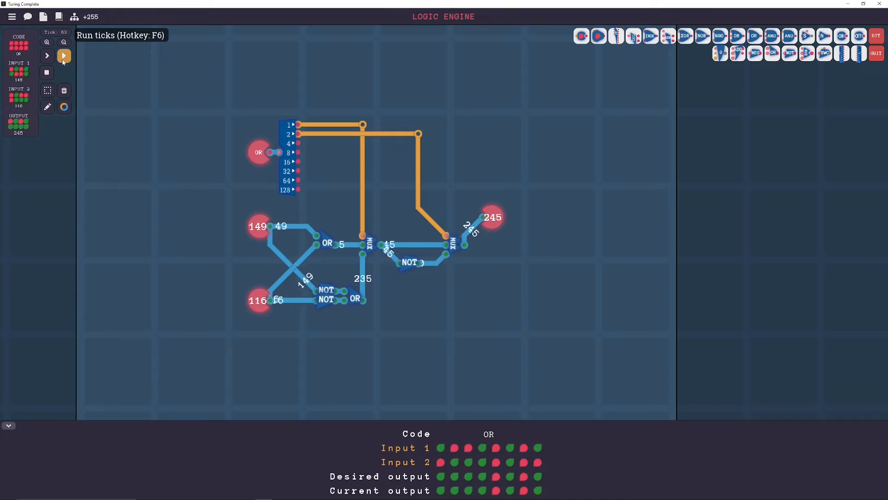
pyautogui.click(64, 55)
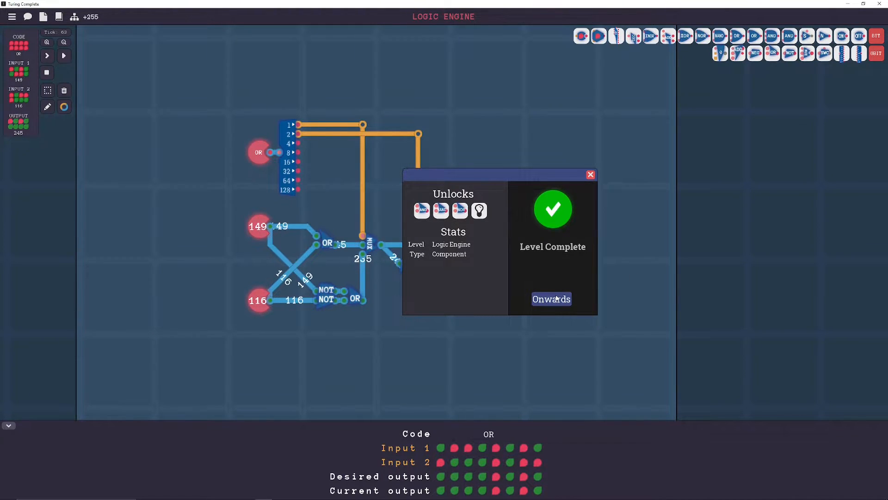
pyautogui.click(550, 298)
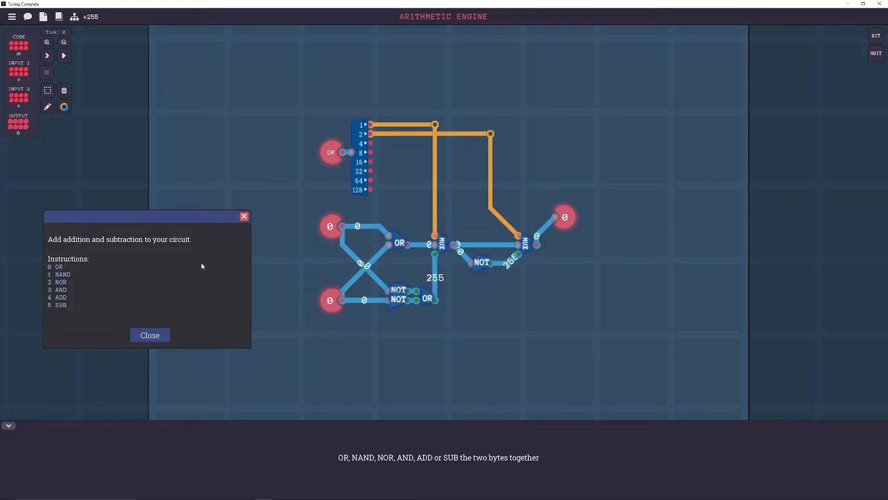
# - Dismiss the Arithmetic Engine level description
pyautogui.click(150, 335)
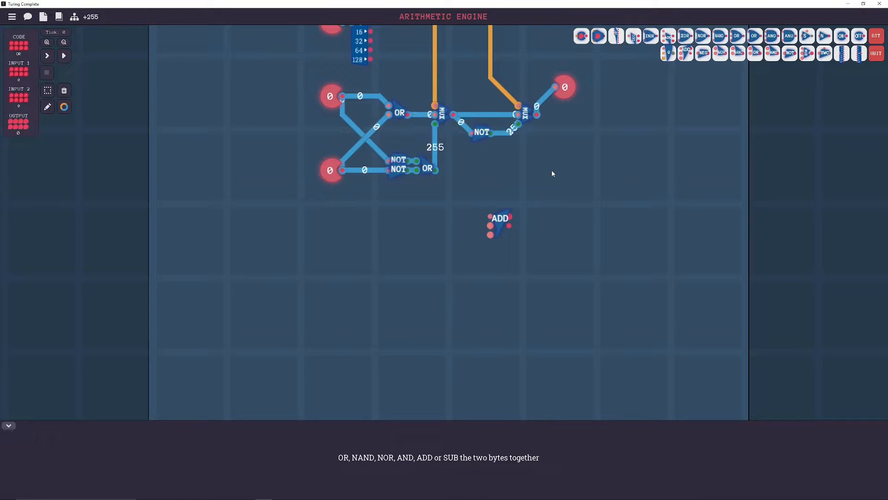
pyautogui.moveTo(470, 198)
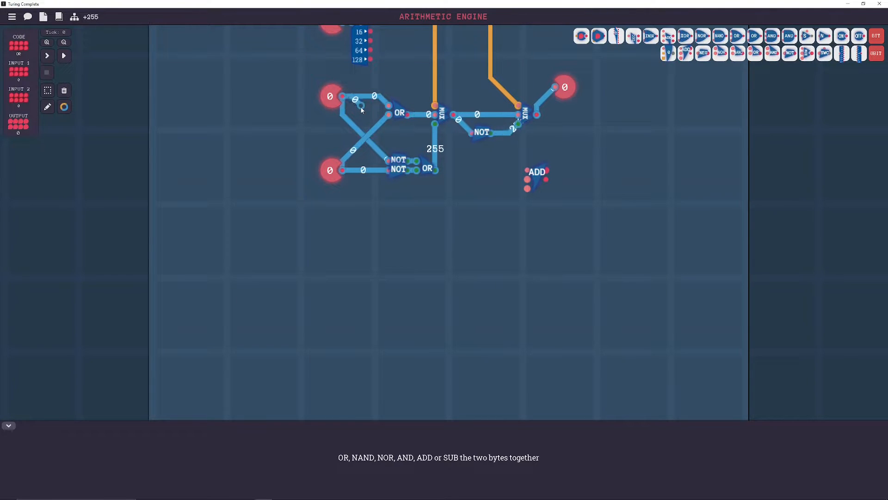
# - Choose a colour for the new wires from the wire colour options
pyautogui.click(64, 107)
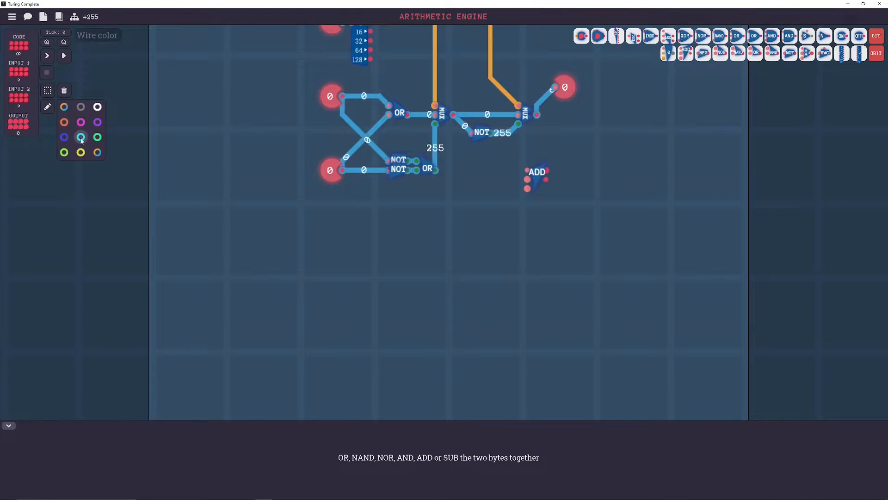
pyautogui.click(81, 137)
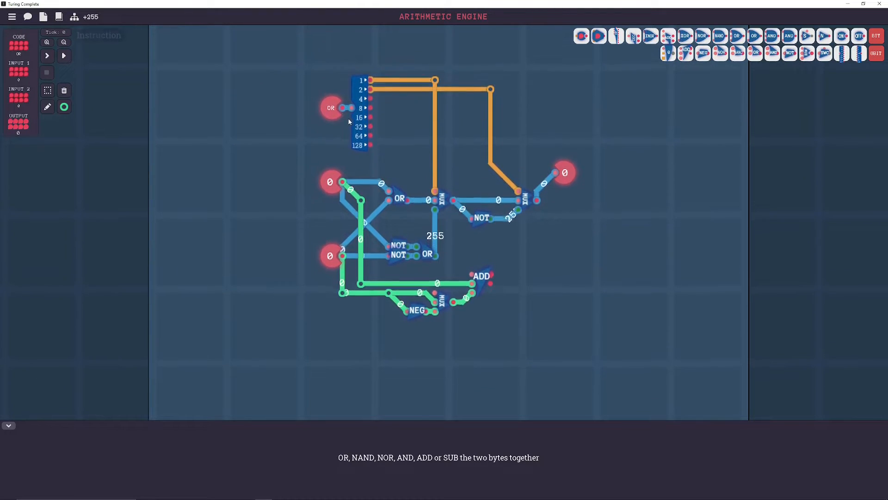
# - Place a third MUX after the second, fed by ADD, selected by decoder bit 4 via a switch
pyautogui.click(330, 108)
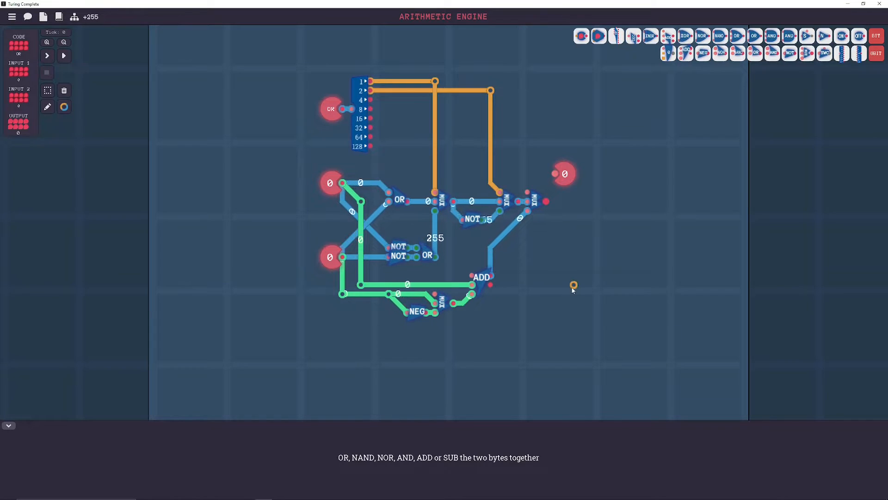
pyautogui.click(330, 108)
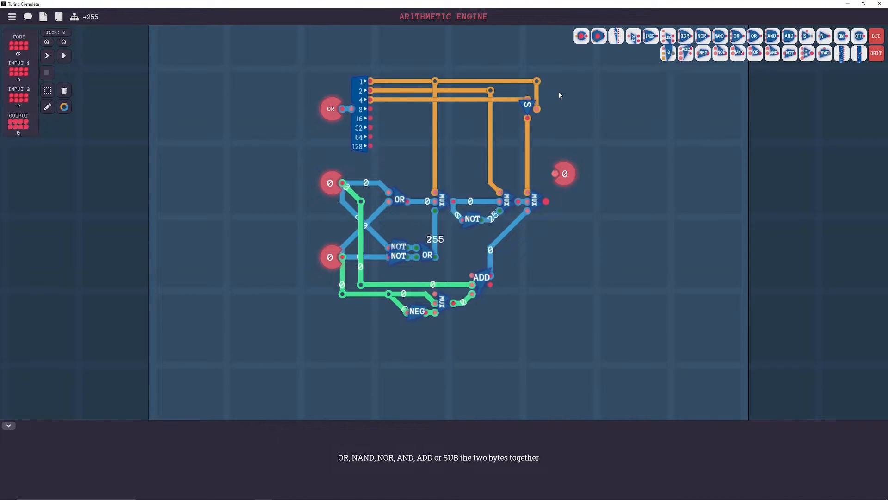
pyautogui.moveTo(789, 35)
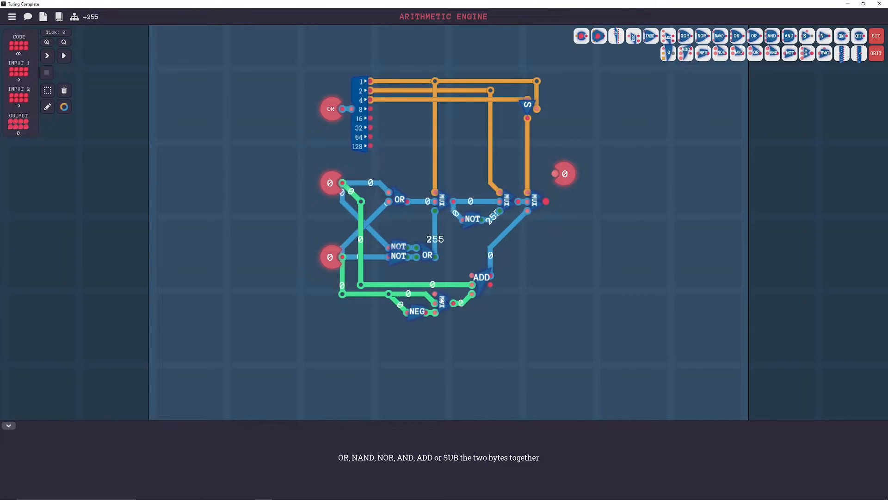
pyautogui.moveTo(447, 306)
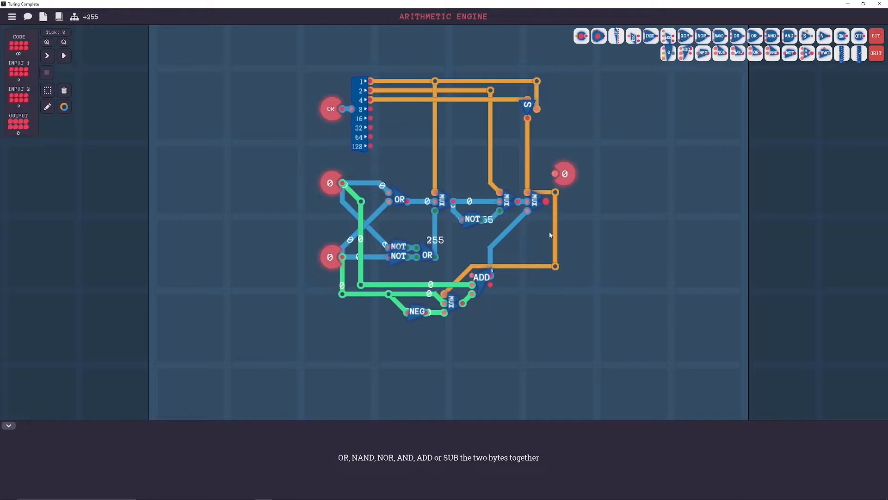
pyautogui.click(63, 55)
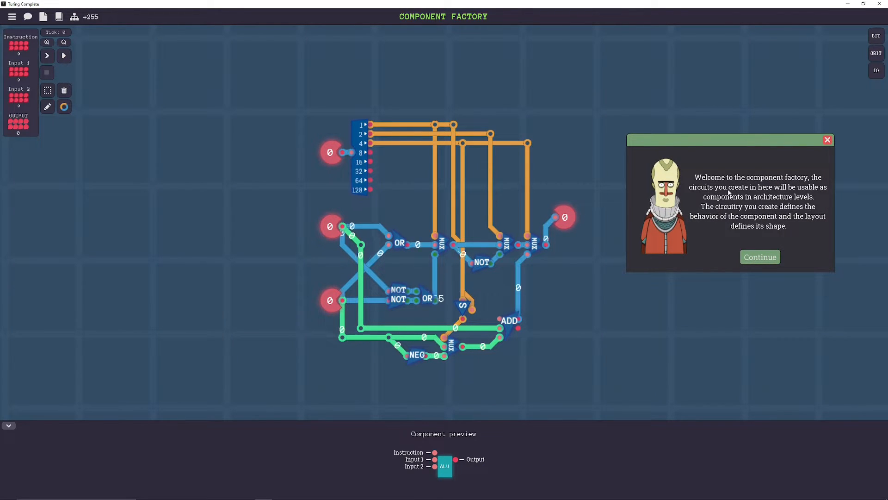
# - Click through the Component Factory welcome messages and close them, keeping the ALU preview
pyautogui.click(759, 257)
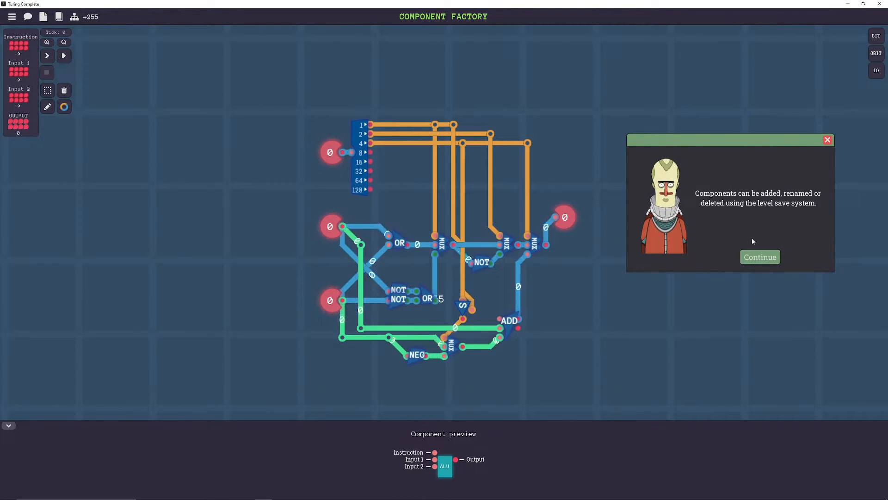
pyautogui.click(760, 257)
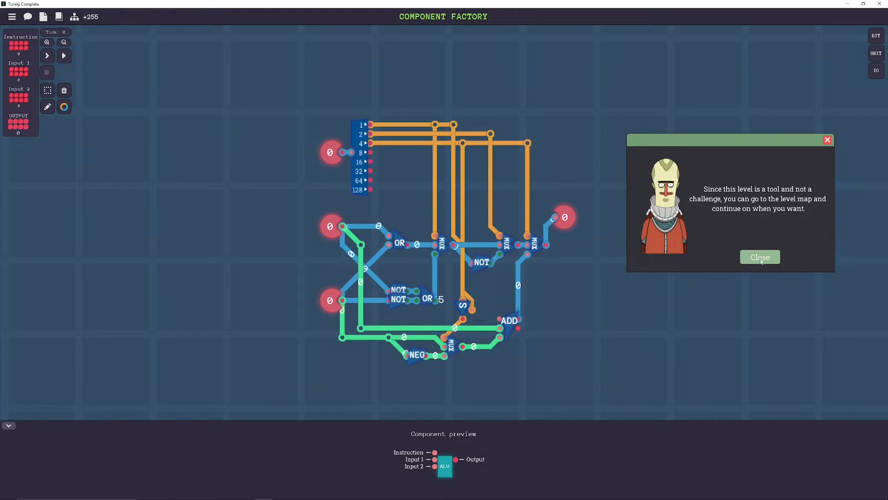
pyautogui.click(760, 257)
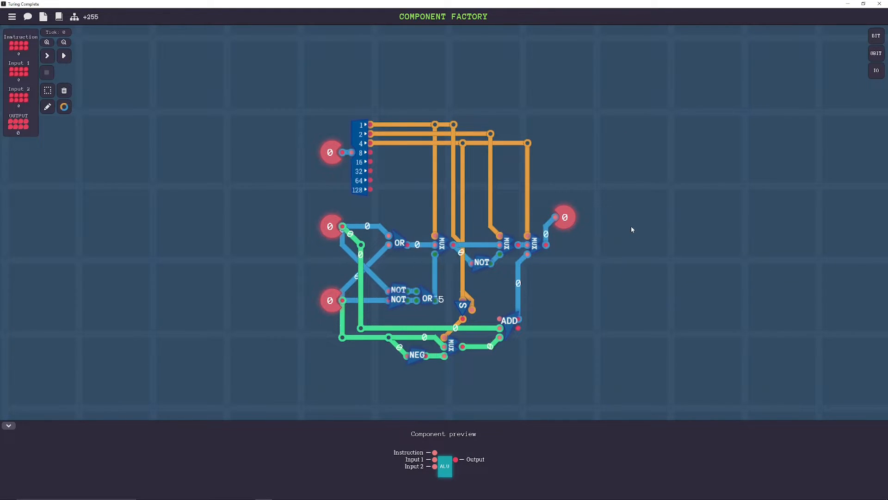
pyautogui.click(875, 35)
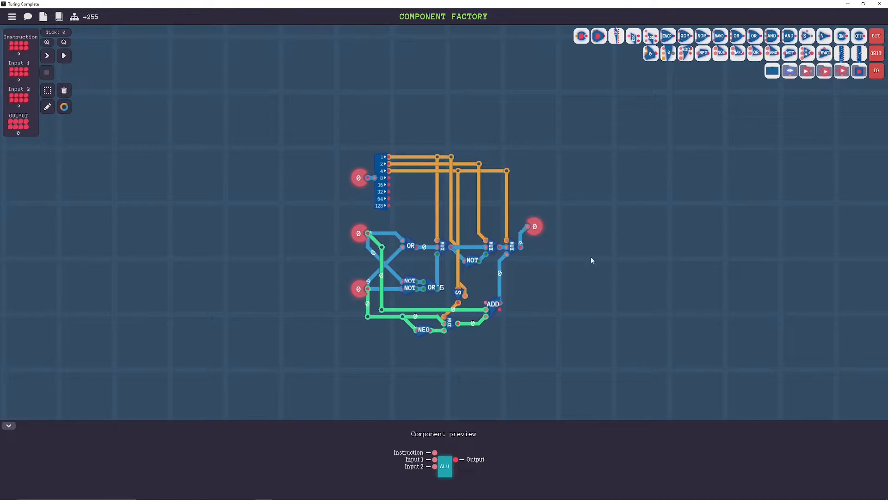
pyautogui.moveTo(555, 240)
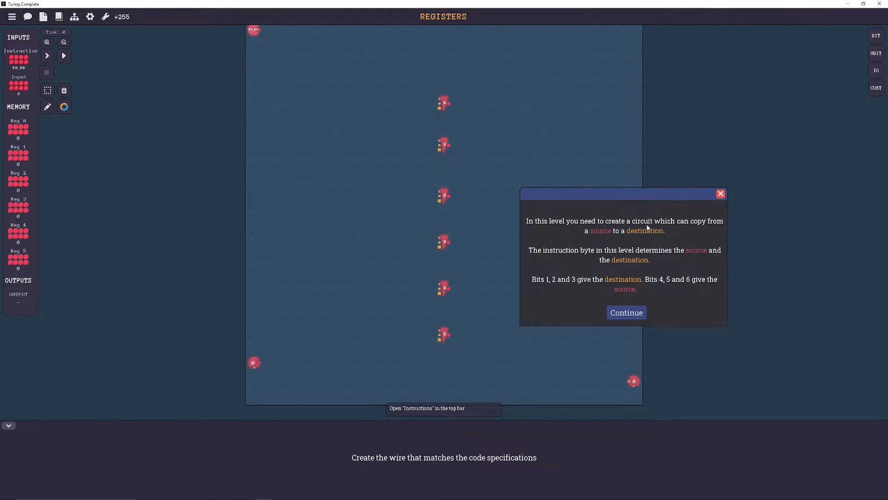
pyautogui.moveTo(633, 239)
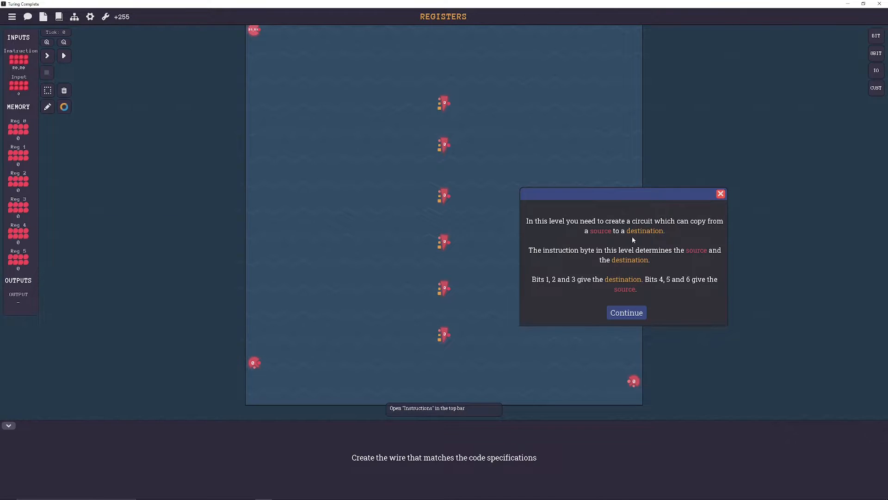
pyautogui.moveTo(613, 268)
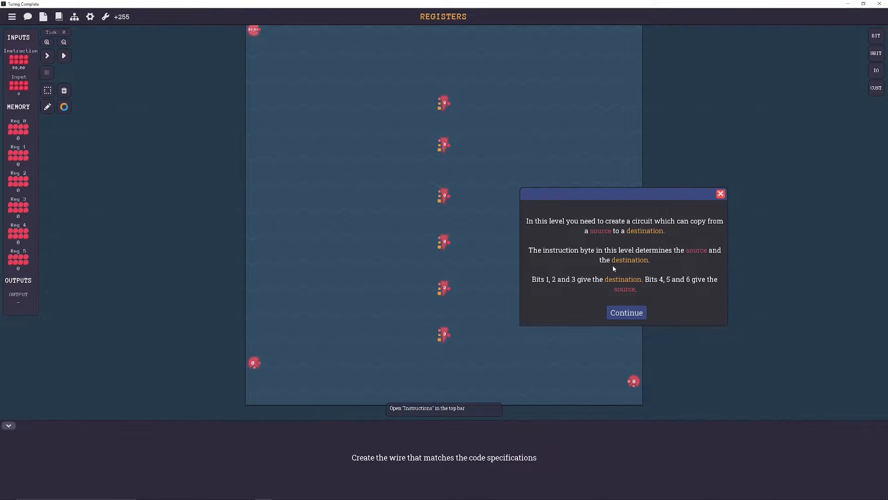
pyautogui.moveTo(604, 282)
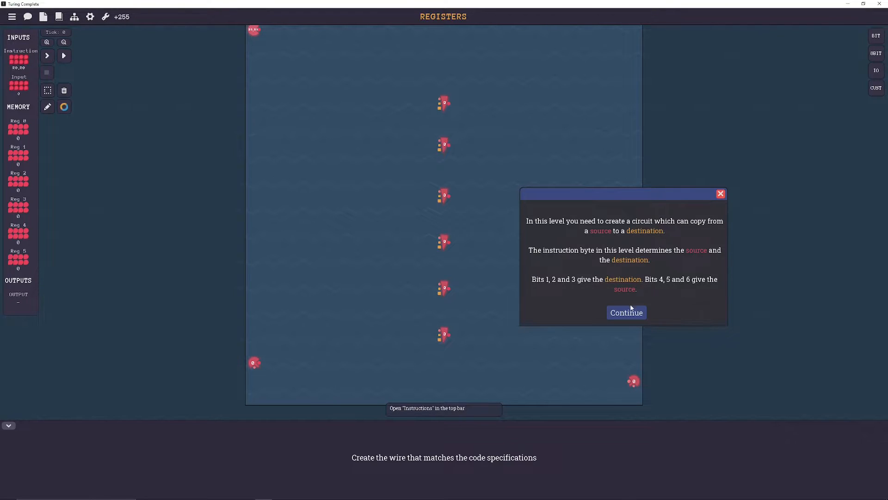
# - Page through the Registers brief and scroll the source and destination bit-pattern table
pyautogui.click(626, 312)
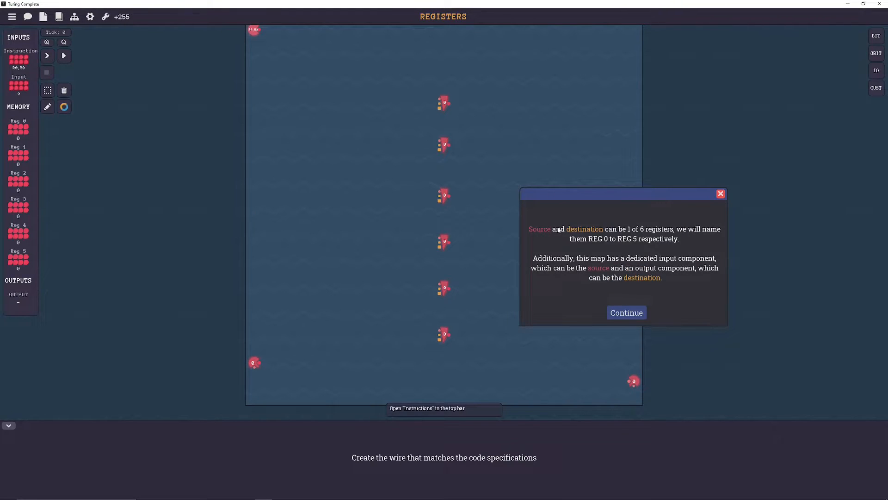
pyautogui.moveTo(673, 235)
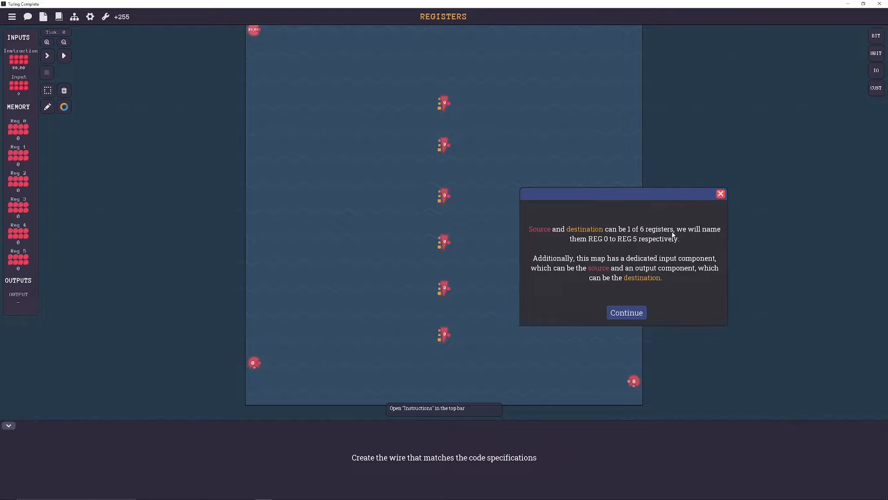
pyautogui.moveTo(626, 243)
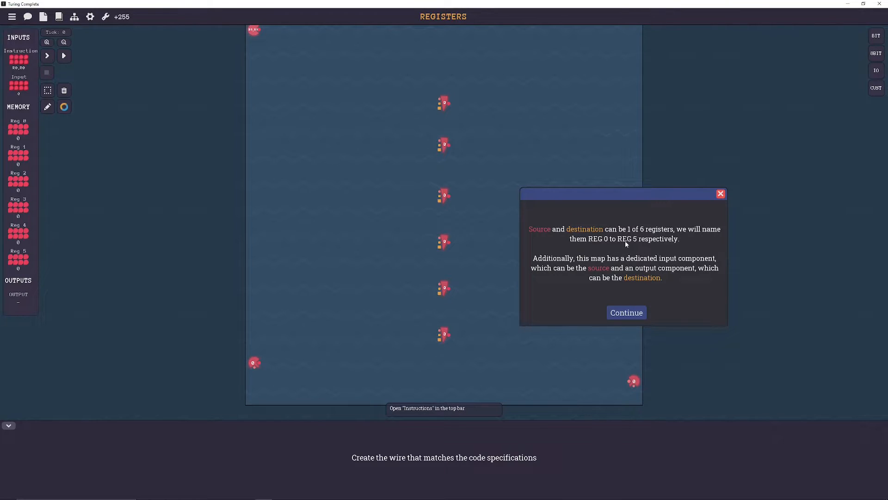
pyautogui.moveTo(557, 265)
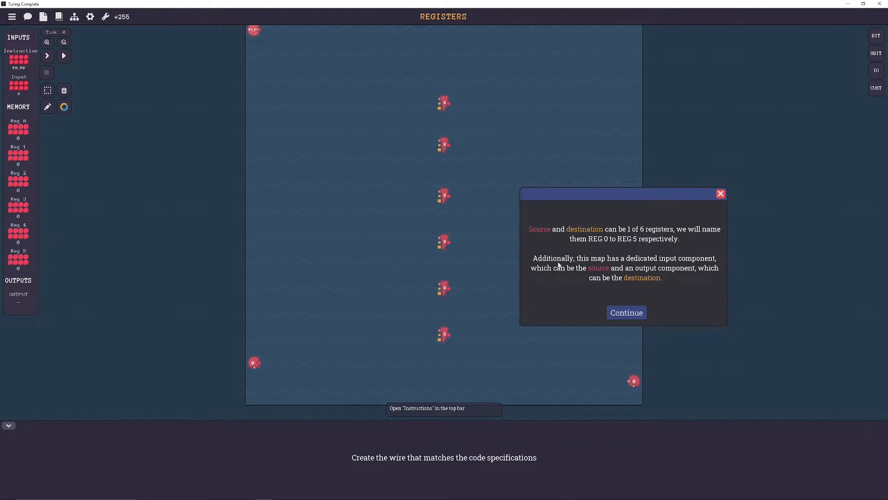
pyautogui.moveTo(694, 260)
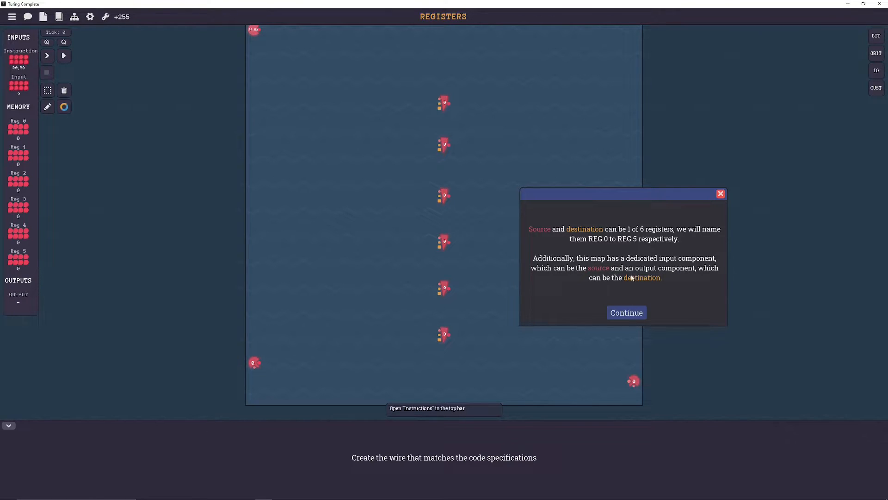
pyautogui.moveTo(619, 300)
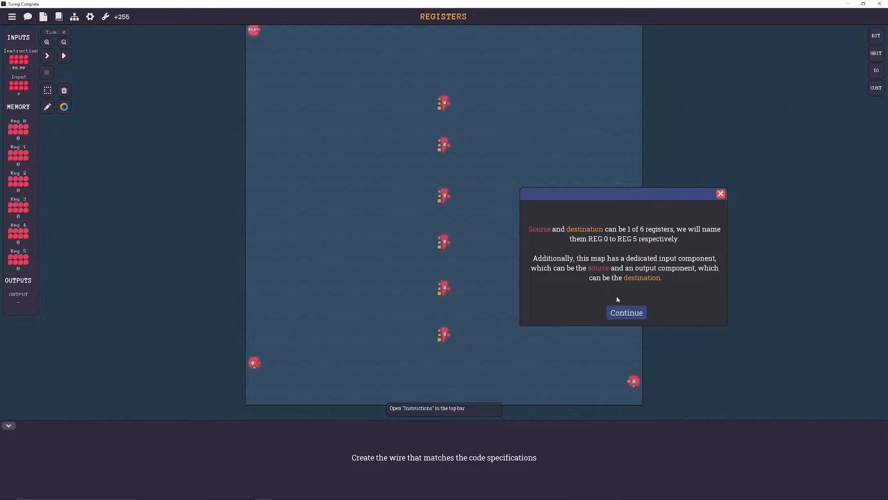
pyautogui.click(626, 312)
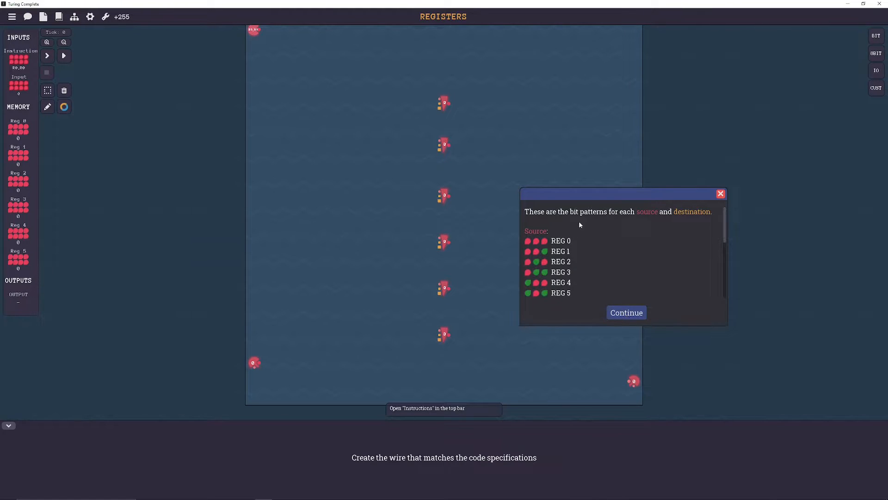
pyautogui.moveTo(609, 235)
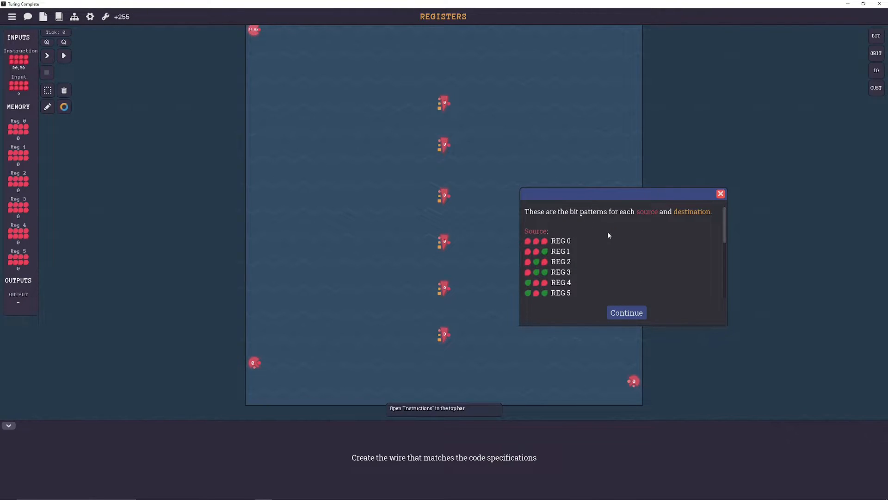
pyautogui.scroll(-3)
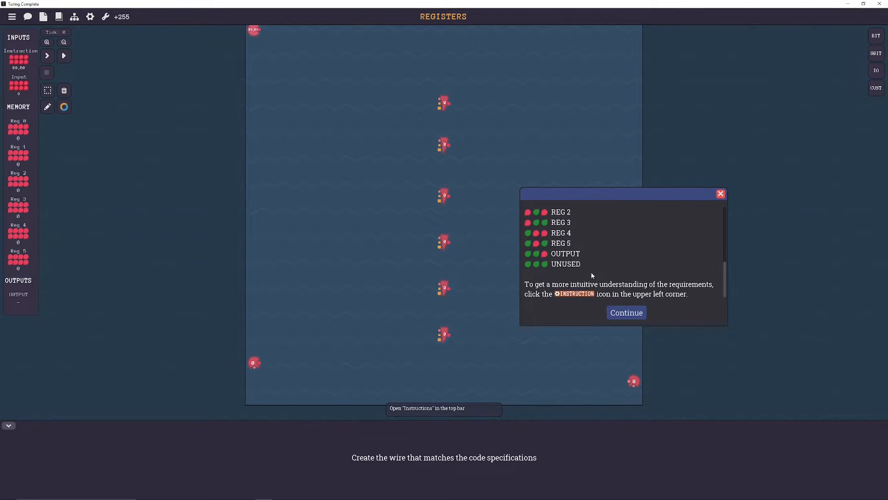
pyautogui.moveTo(671, 294)
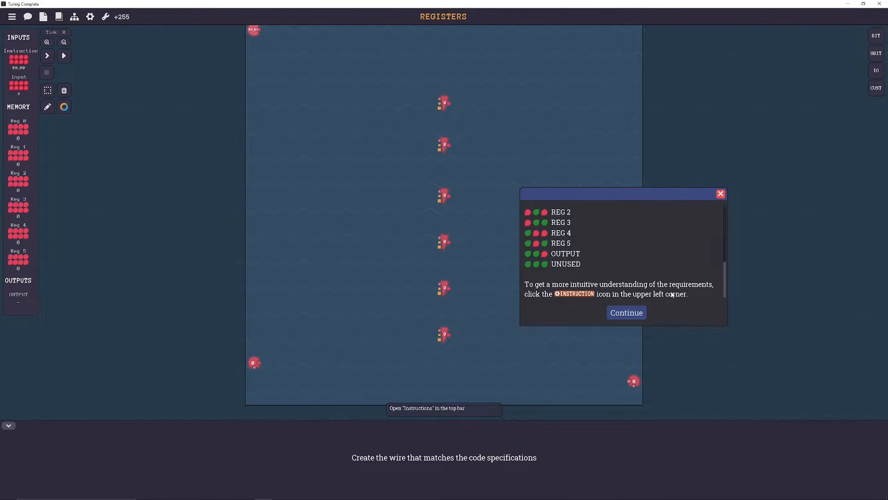
pyautogui.moveTo(550, 309)
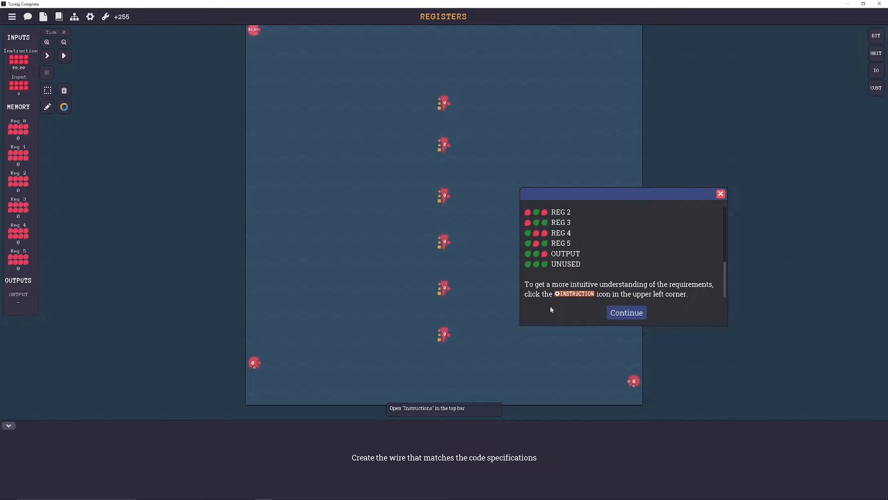
pyautogui.moveTo(659, 302)
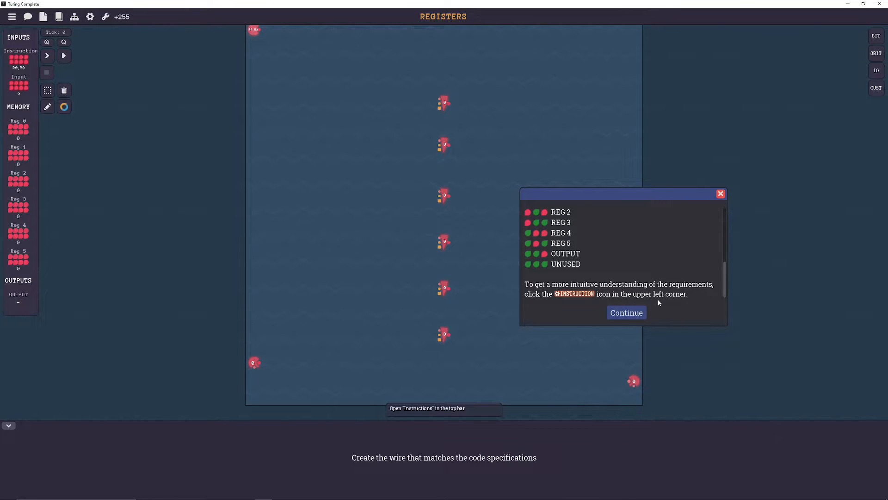
pyautogui.scroll(3)
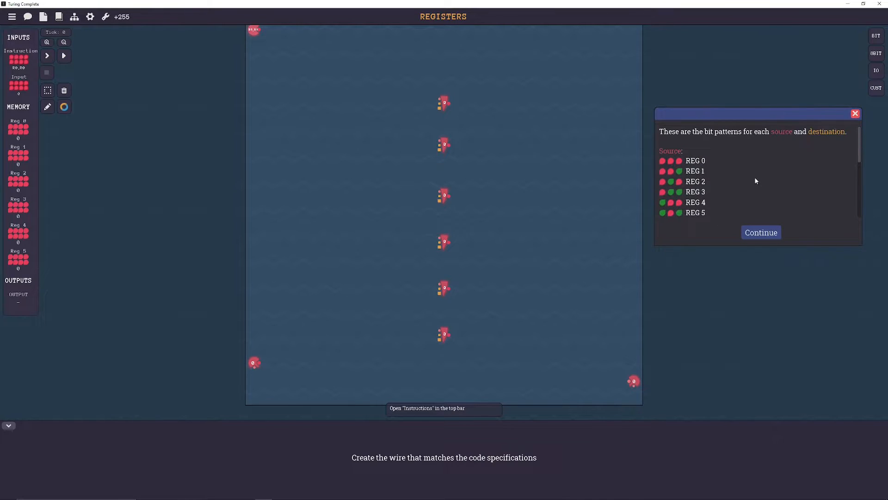
pyautogui.moveTo(258, 36)
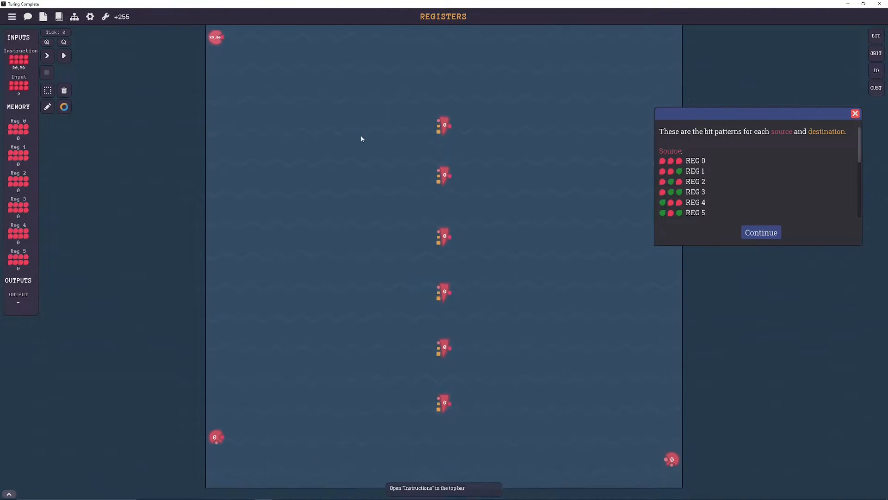
pyautogui.scroll(-3)
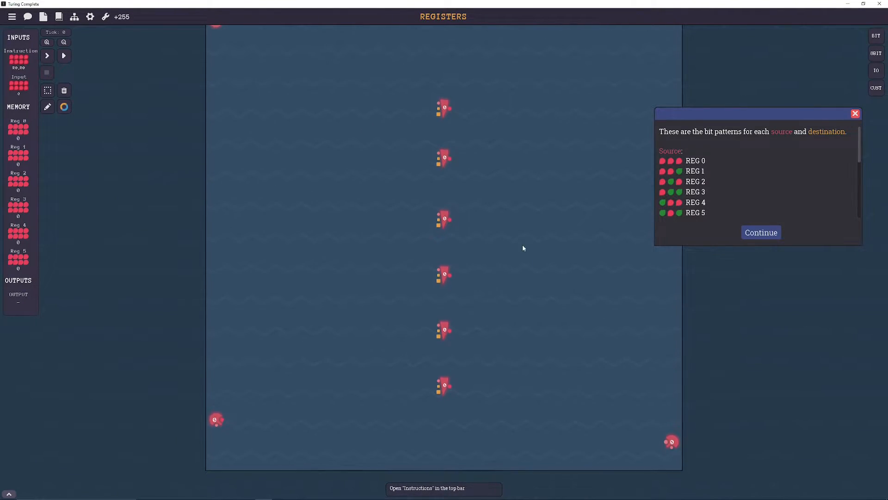
# - Draw the cyan input bus beside the registers, then switch colour for the magenta output bus
pyautogui.click(64, 107)
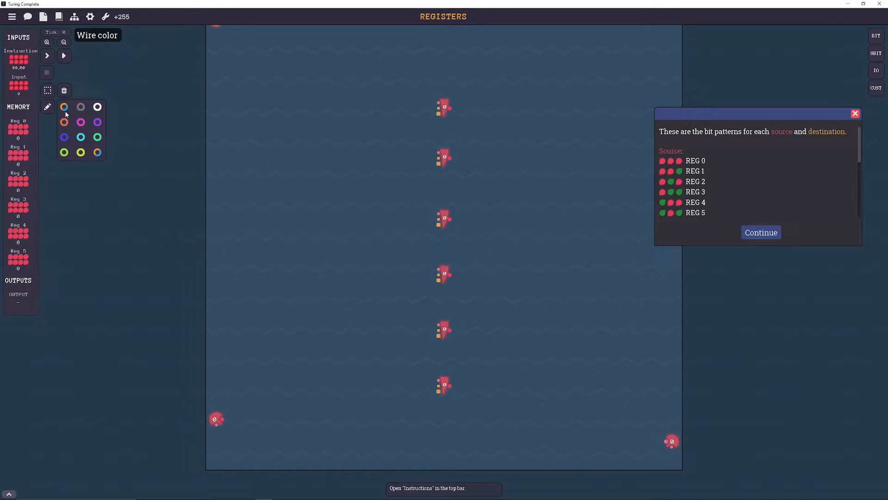
pyautogui.click(80, 136)
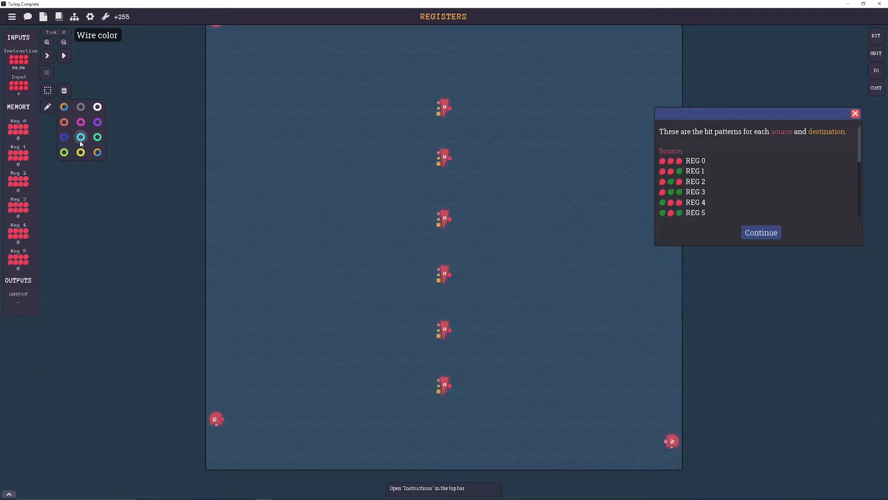
pyautogui.click(81, 136)
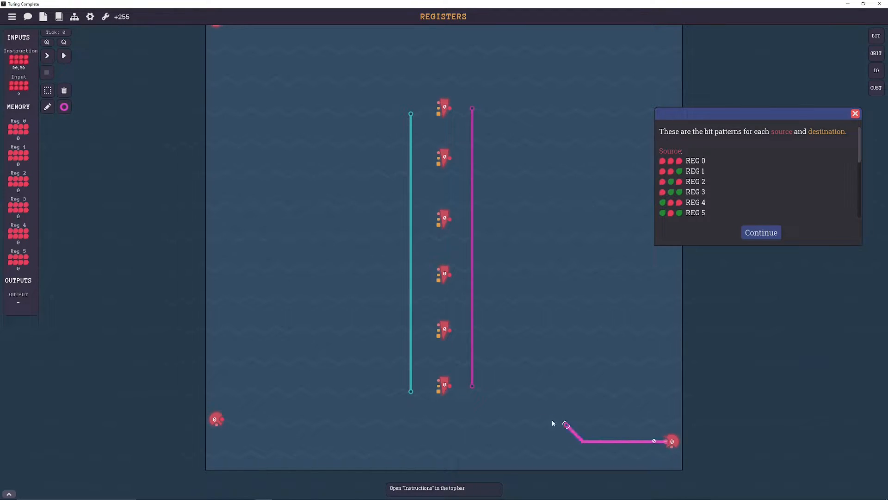
pyautogui.click(64, 106)
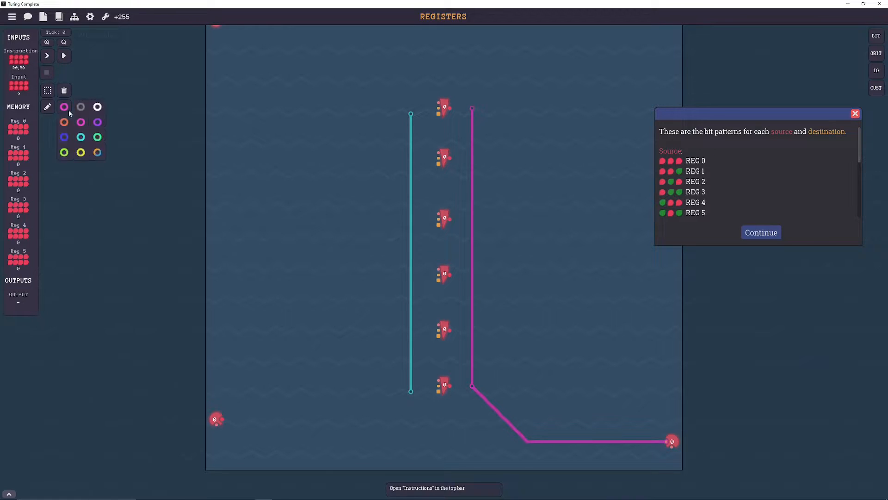
pyautogui.click(63, 106)
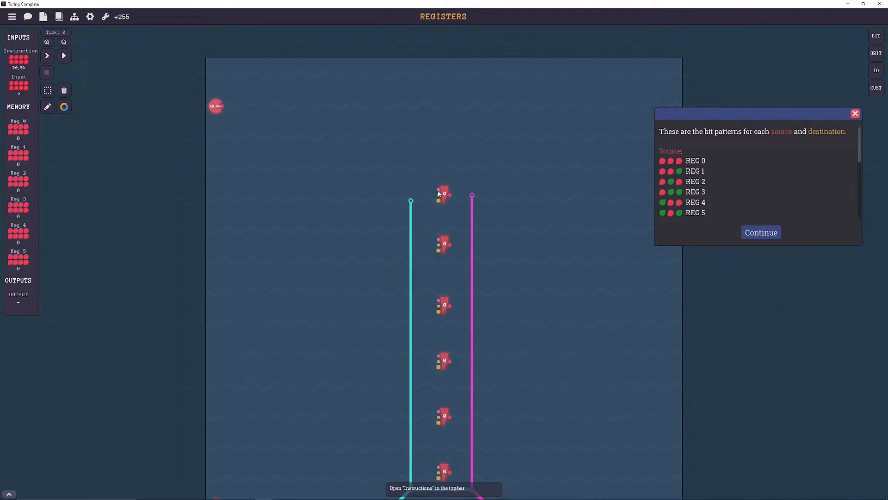
pyautogui.moveTo(247, 163)
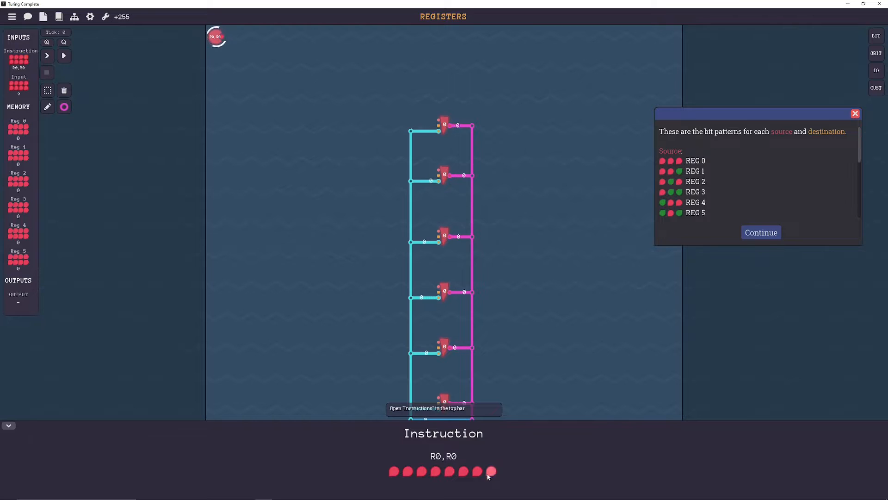
# - Split the instruction byte into two decoders and wire the first decoder's outputs to each register's Load pin
pyautogui.click(477, 471)
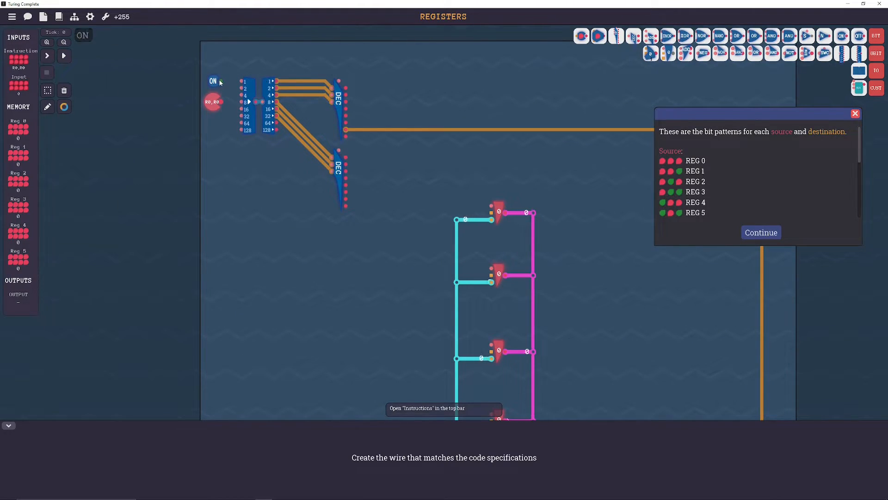
pyautogui.moveTo(212, 114)
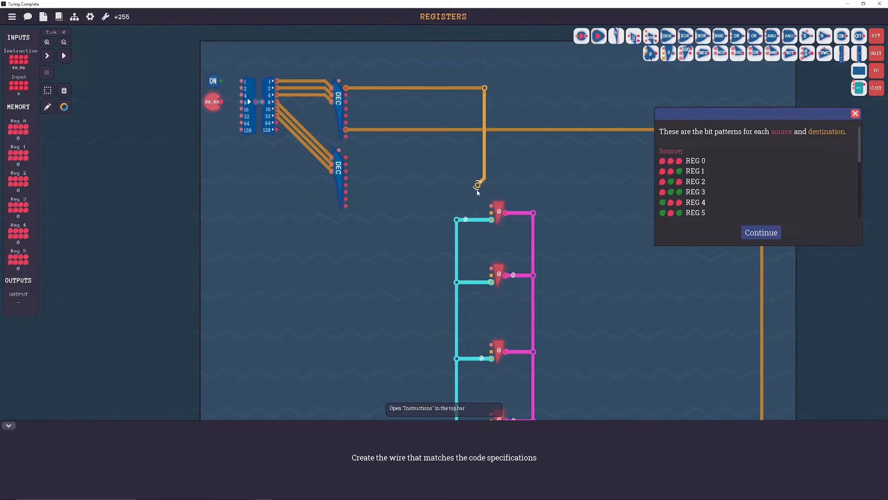
pyautogui.scroll(-3)
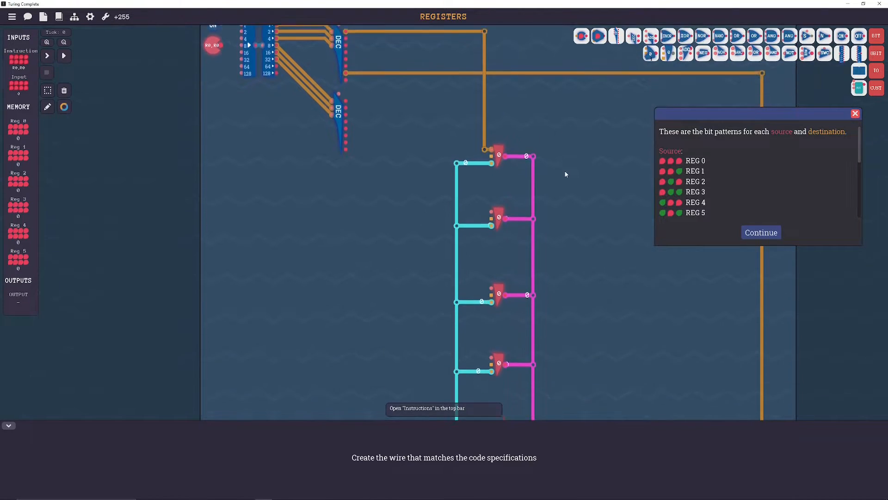
pyautogui.scroll(-3)
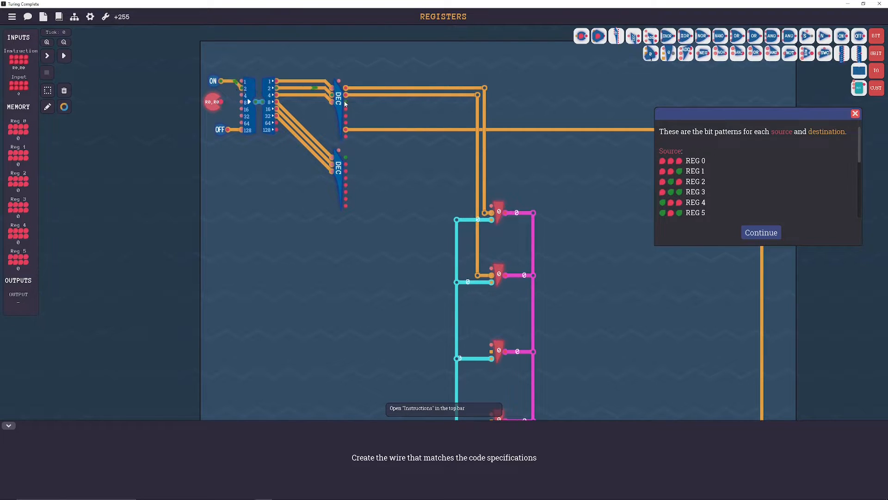
pyautogui.scroll(-3)
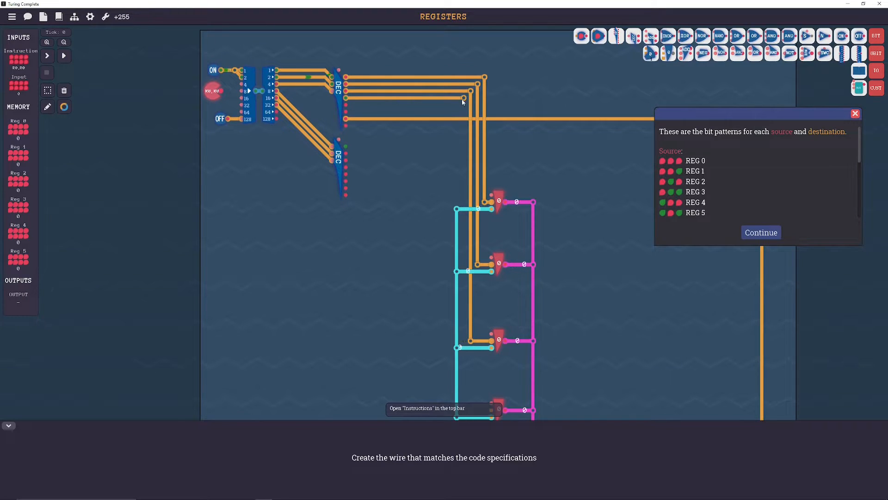
pyautogui.scroll(-3)
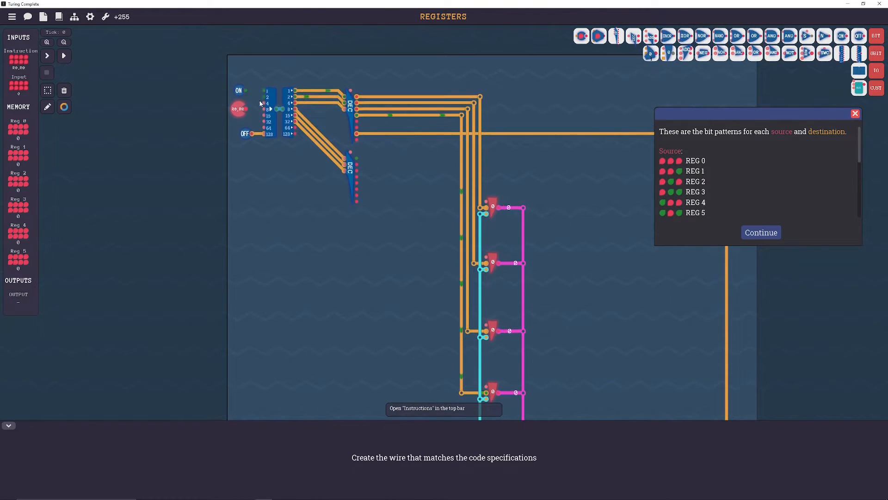
pyautogui.scroll(-3)
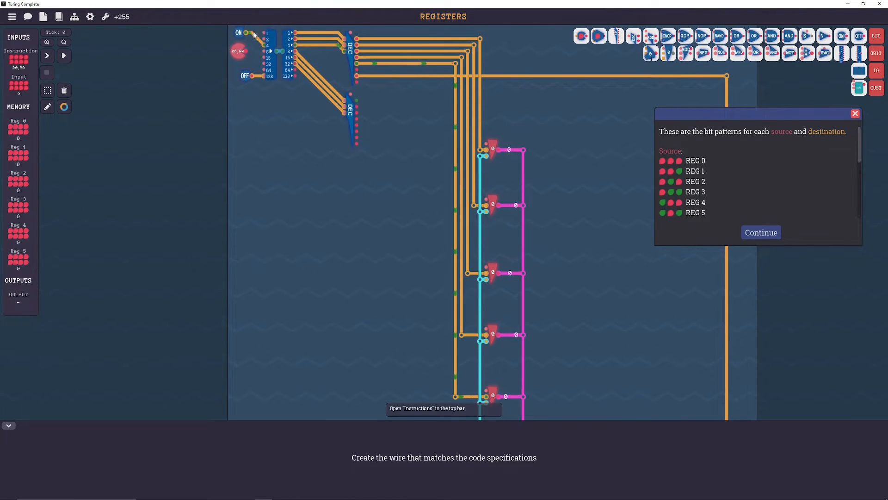
pyautogui.scroll(-3)
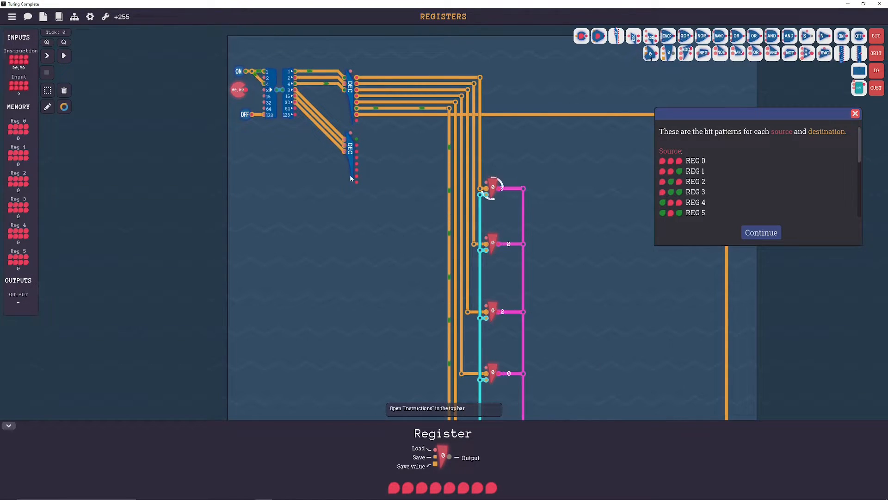
# - Wire the second decoder's outputs to every register's Save pin in orange-red
pyautogui.click(64, 107)
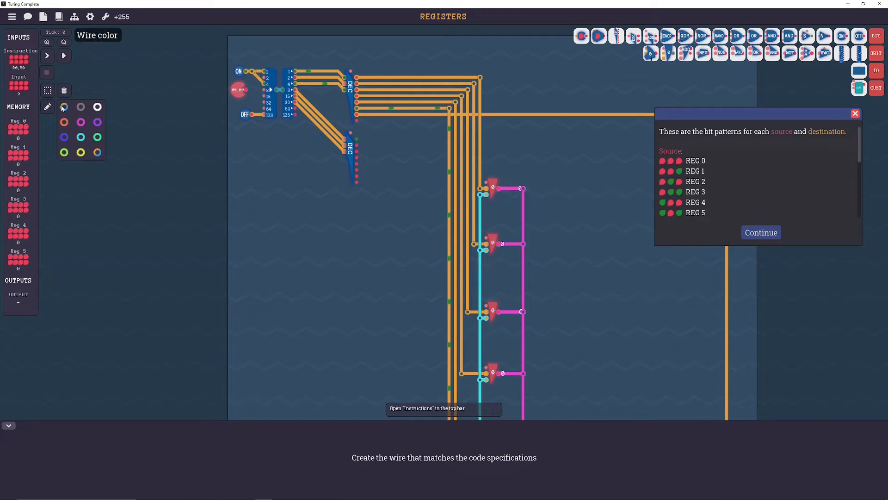
pyautogui.click(64, 106)
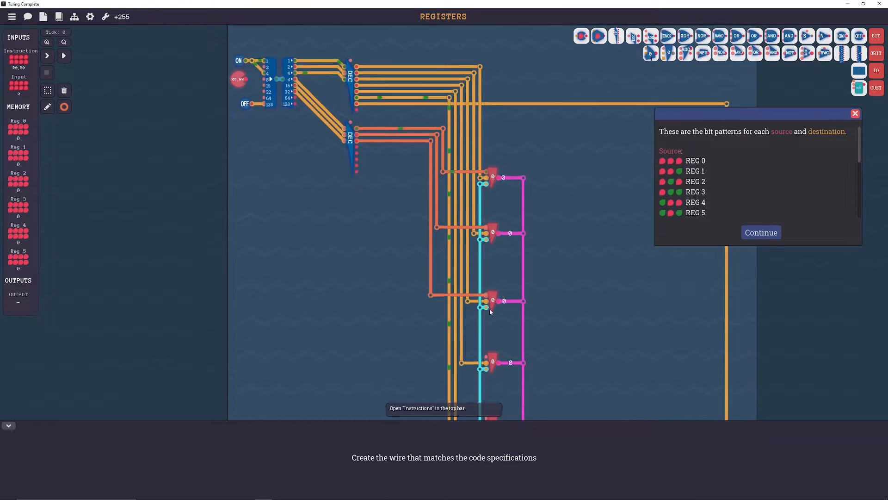
pyautogui.scroll(-3)
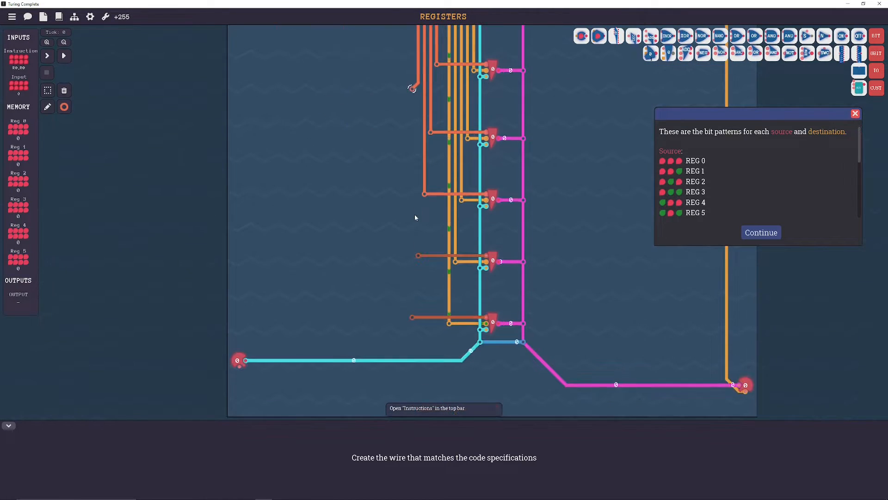
pyautogui.scroll(-3)
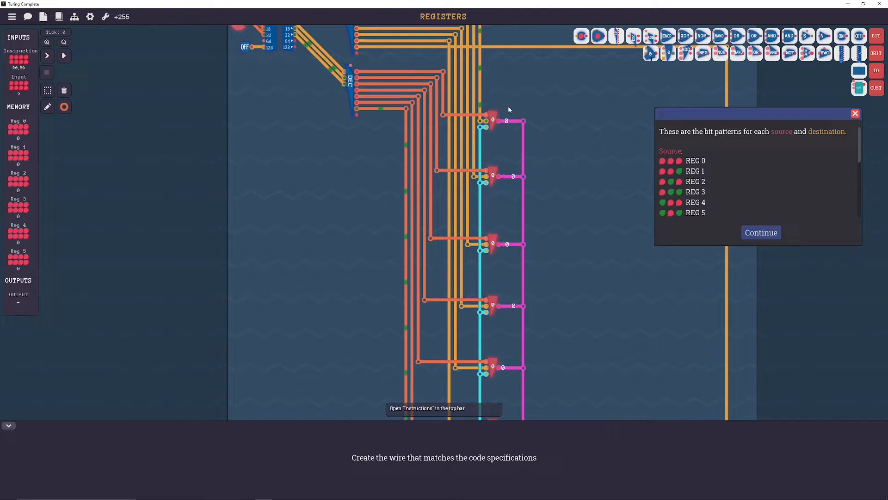
pyautogui.scroll(-3)
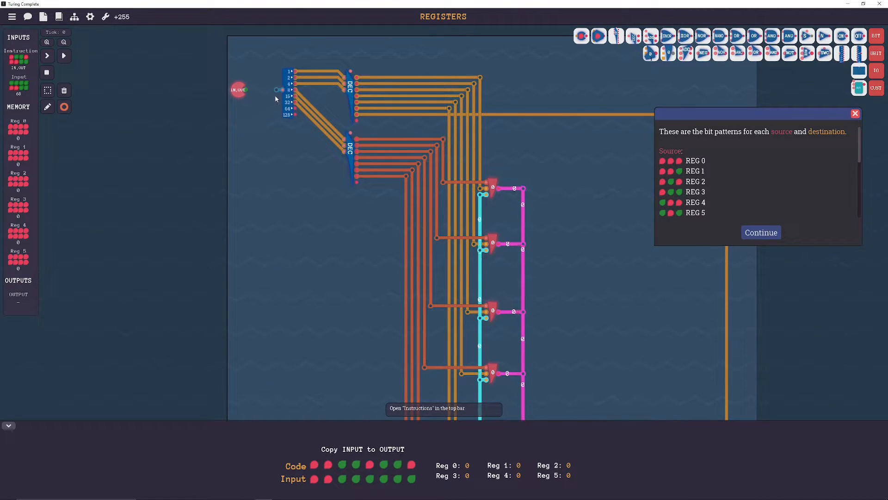
# - Step through the Copy INPUT to OUTPUT test, then run the simulation continuously
pyautogui.click(47, 73)
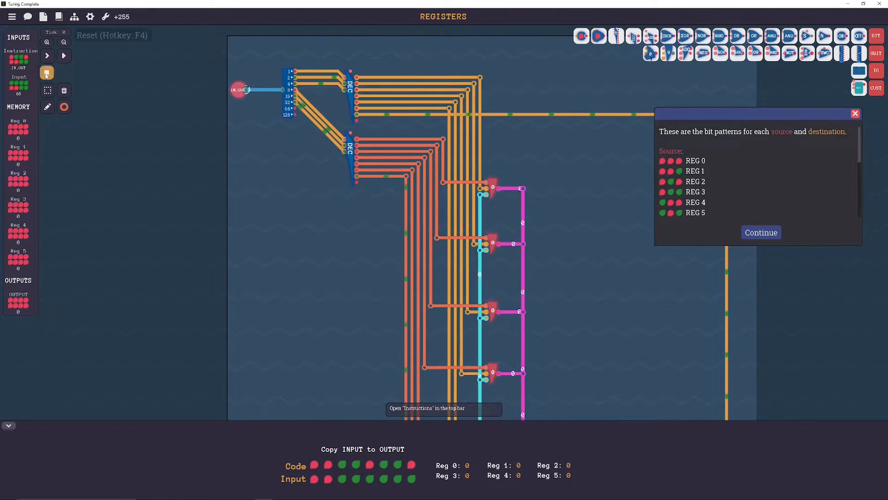
pyautogui.click(46, 56)
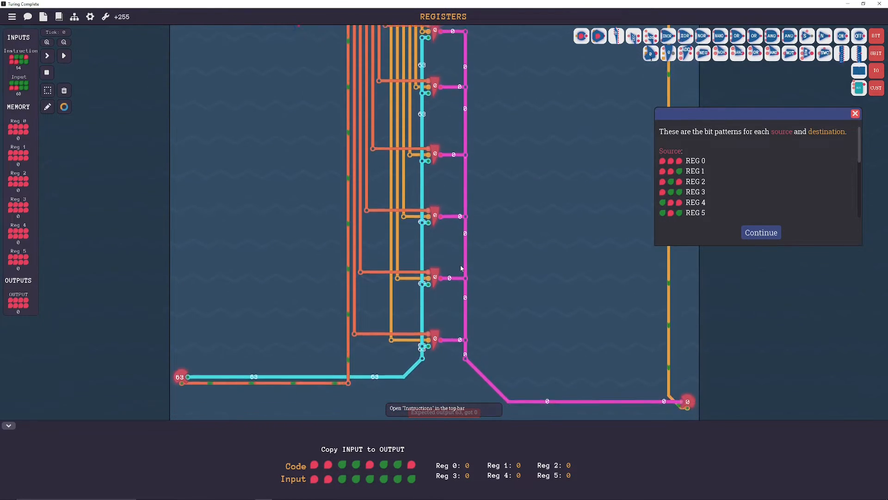
pyautogui.scroll(-3)
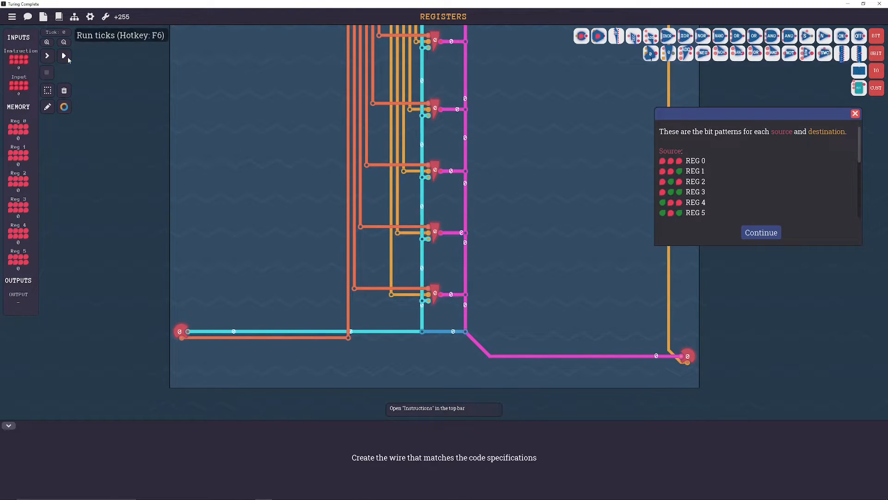
pyautogui.click(64, 55)
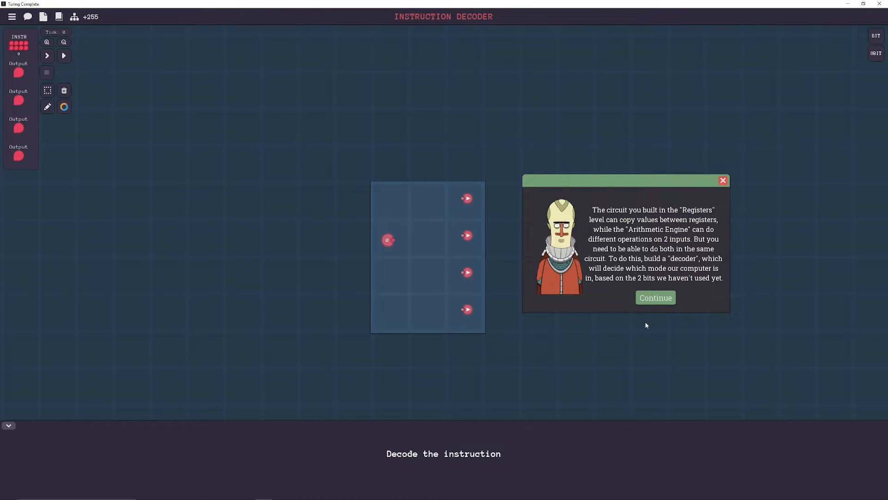
# - Dismiss the Instruction Decoder level's introductory story message
pyautogui.click(655, 297)
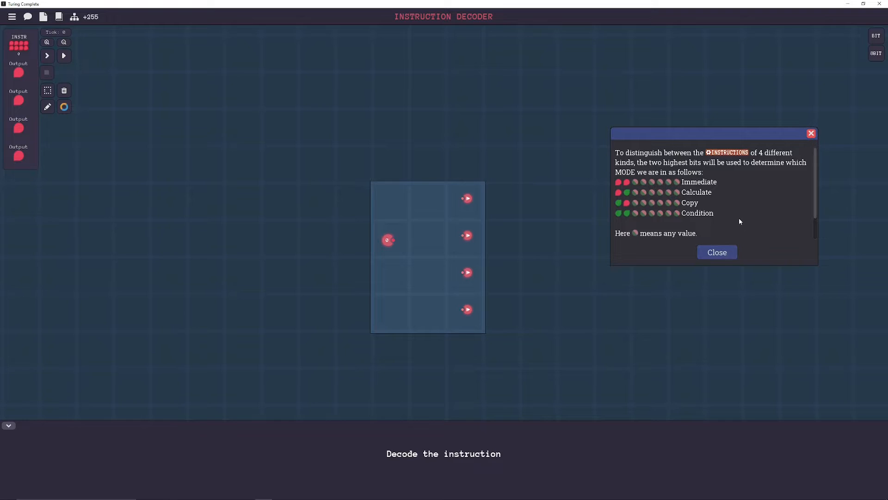
pyautogui.moveTo(514, 227)
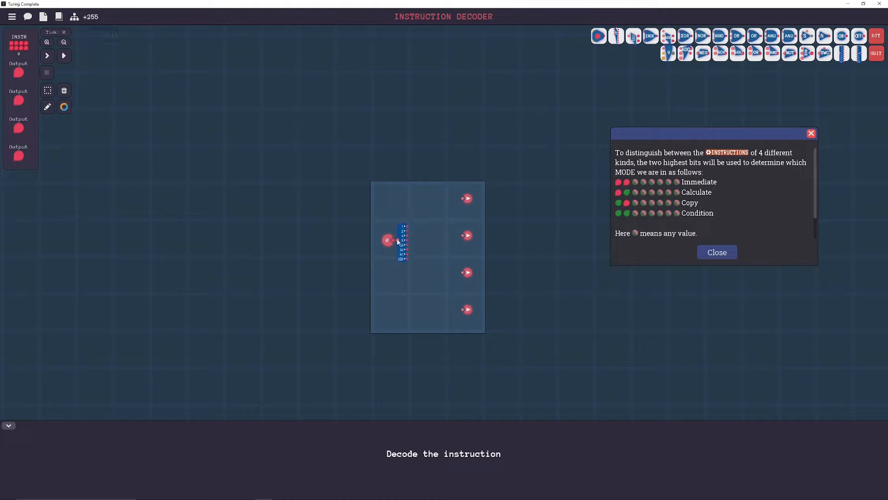
pyautogui.moveTo(406, 264)
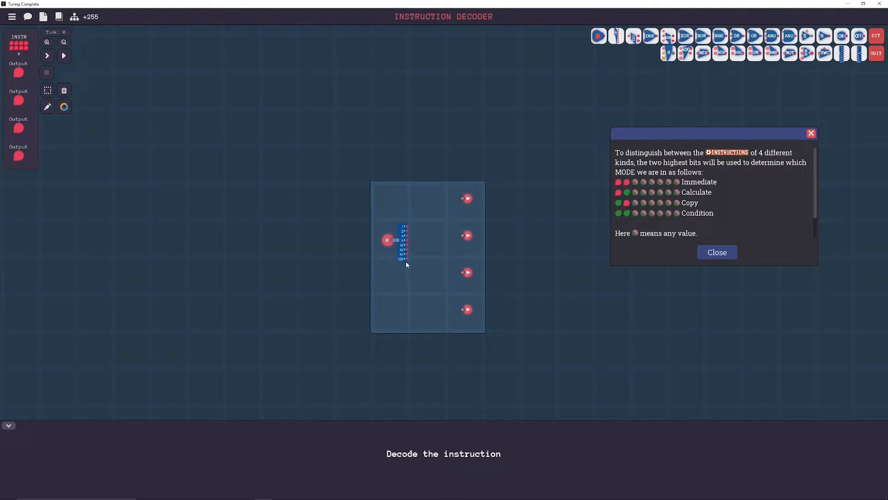
pyautogui.moveTo(408, 262)
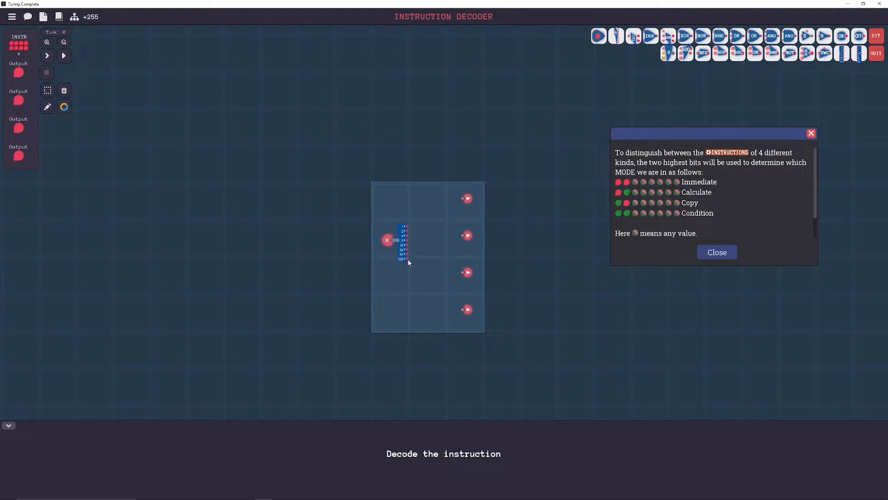
pyautogui.moveTo(415, 256)
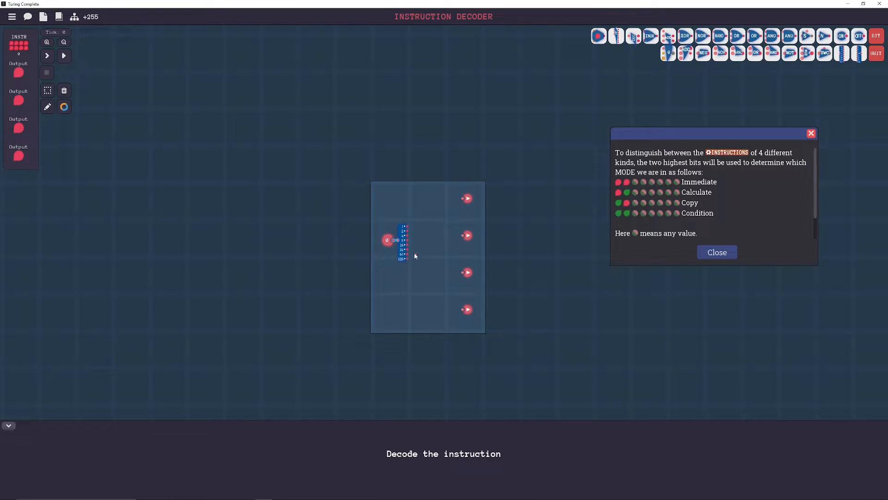
pyautogui.moveTo(410, 256)
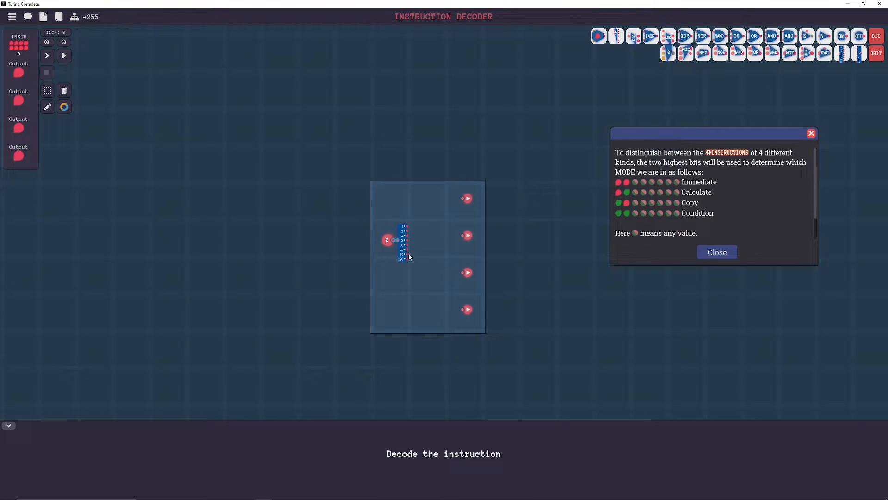
pyautogui.moveTo(638, 98)
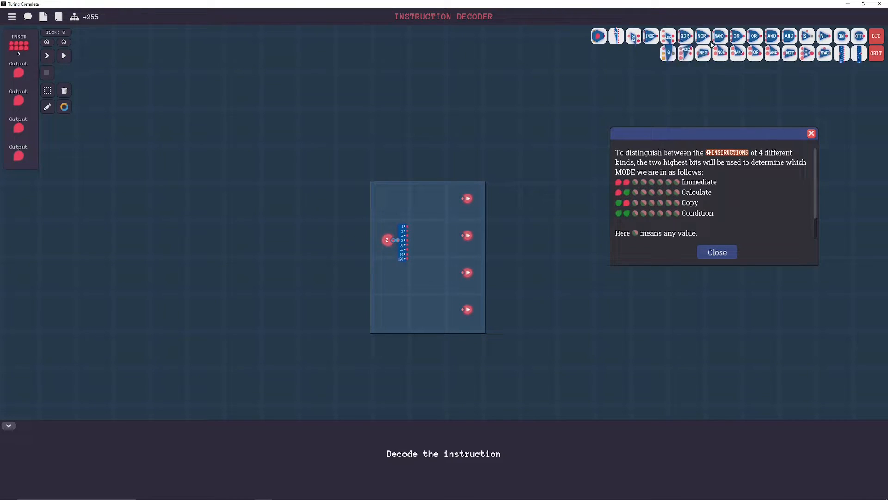
pyautogui.moveTo(464, 198)
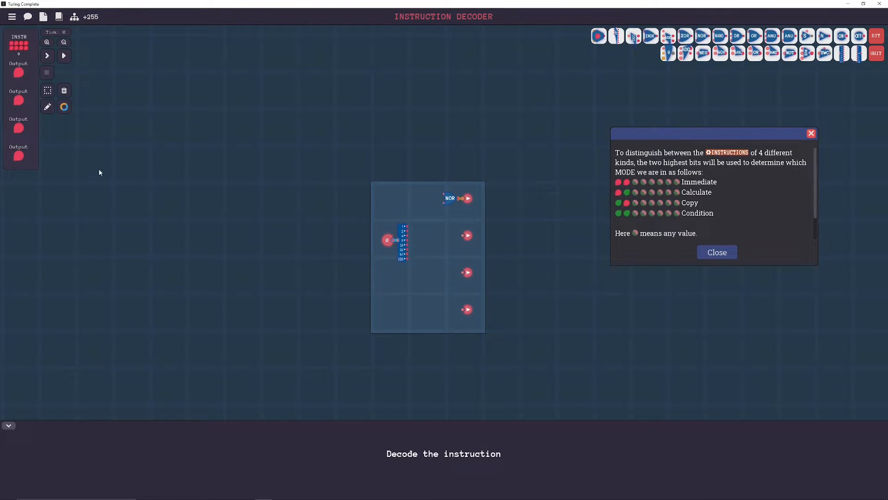
# - Wire splitter bits 64 and 128 in orange into the NOR gate driving output one
pyautogui.click(63, 107)
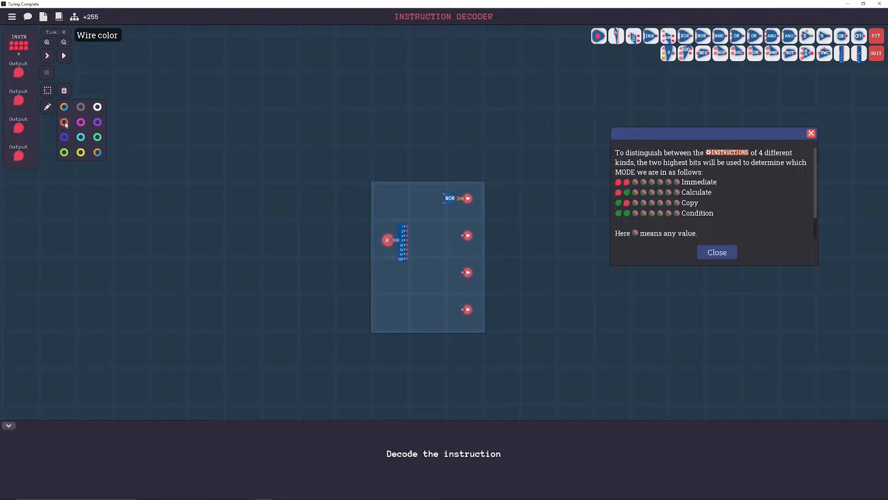
pyautogui.click(63, 122)
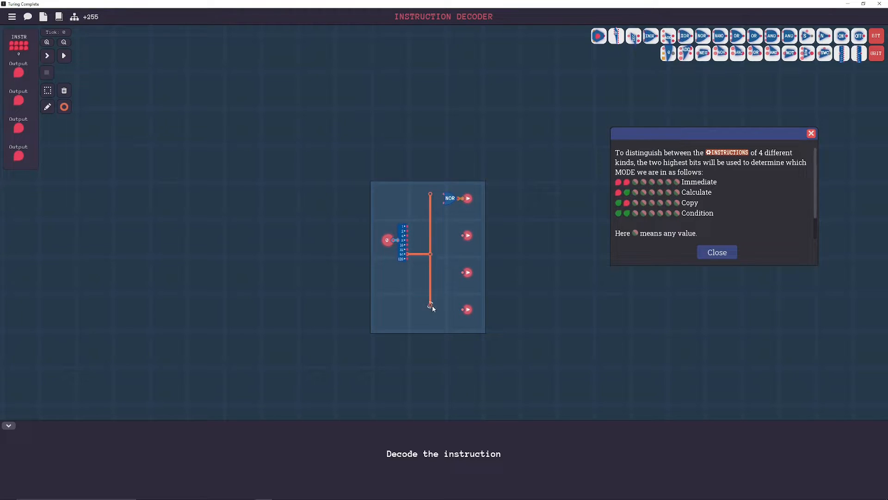
pyautogui.click(64, 106)
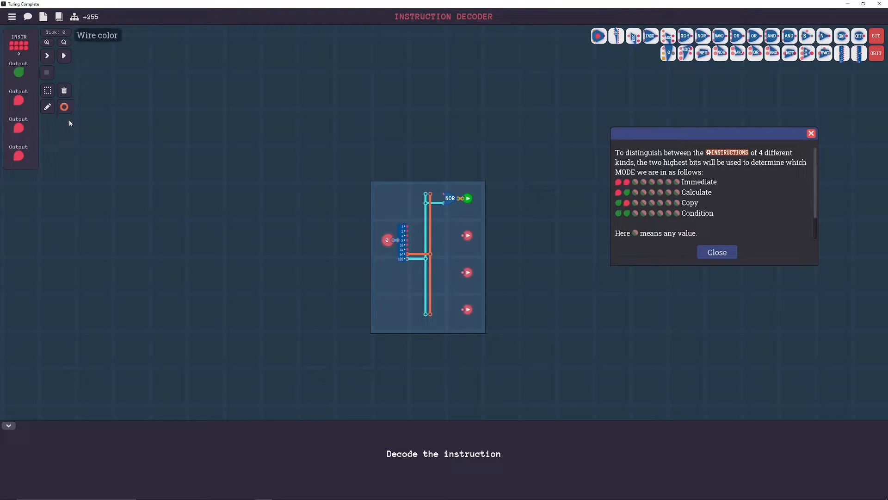
pyautogui.moveTo(457, 268)
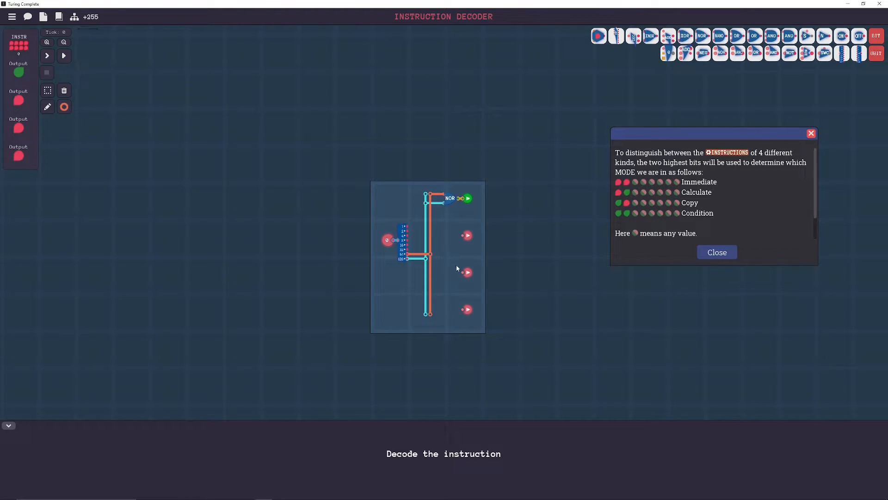
pyautogui.moveTo(449, 197)
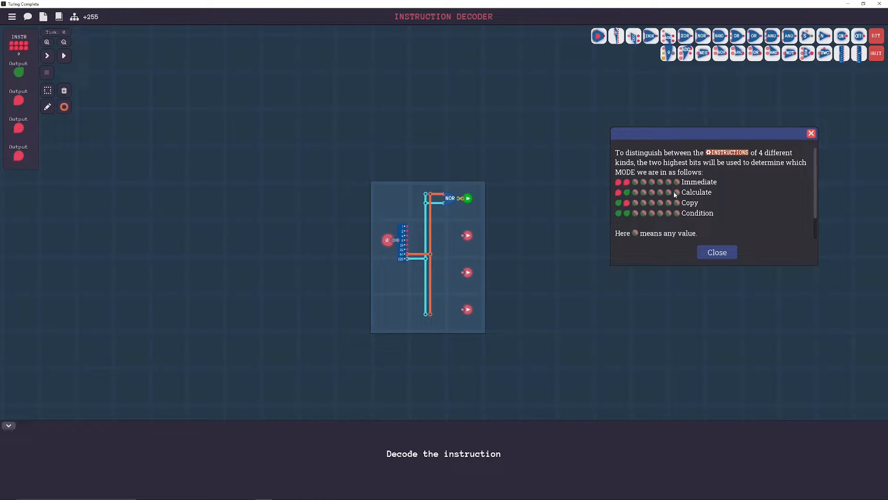
pyautogui.moveTo(626, 195)
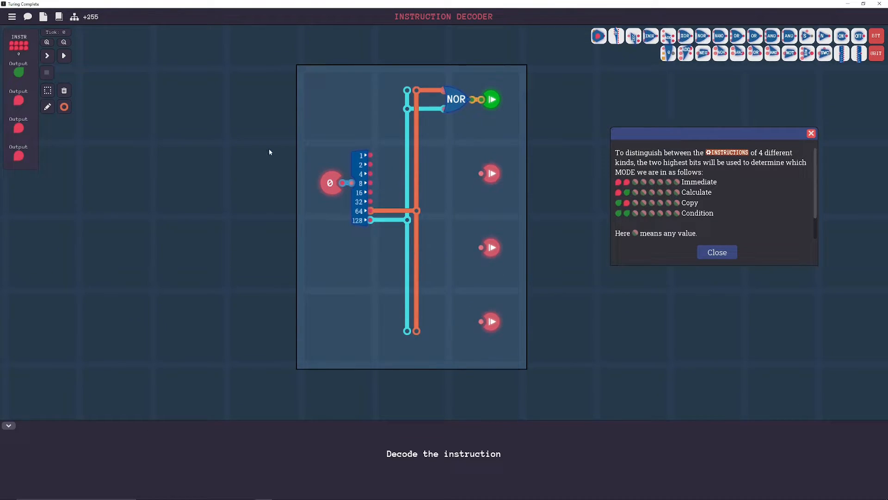
pyautogui.moveTo(146, 109)
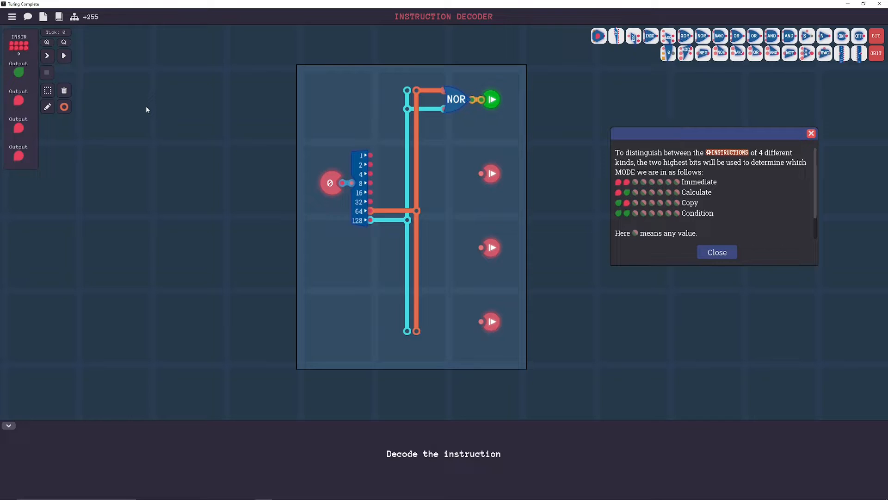
pyautogui.moveTo(366, 214)
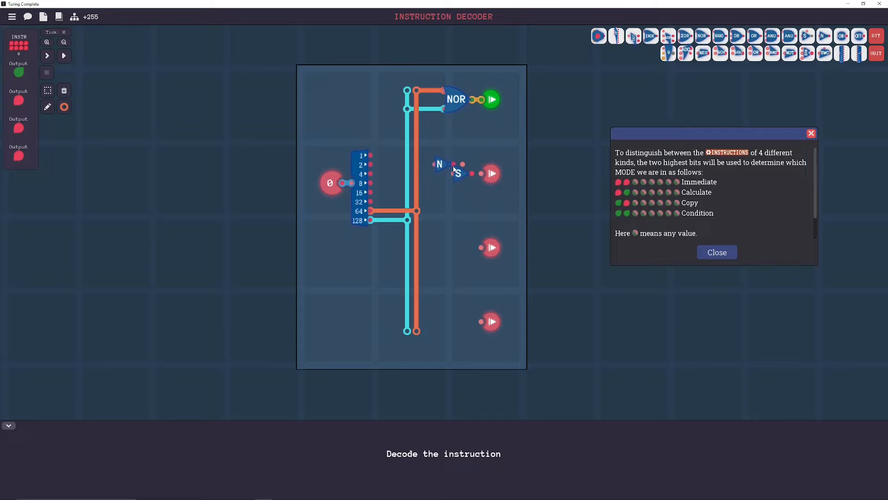
pyautogui.moveTo(124, 127)
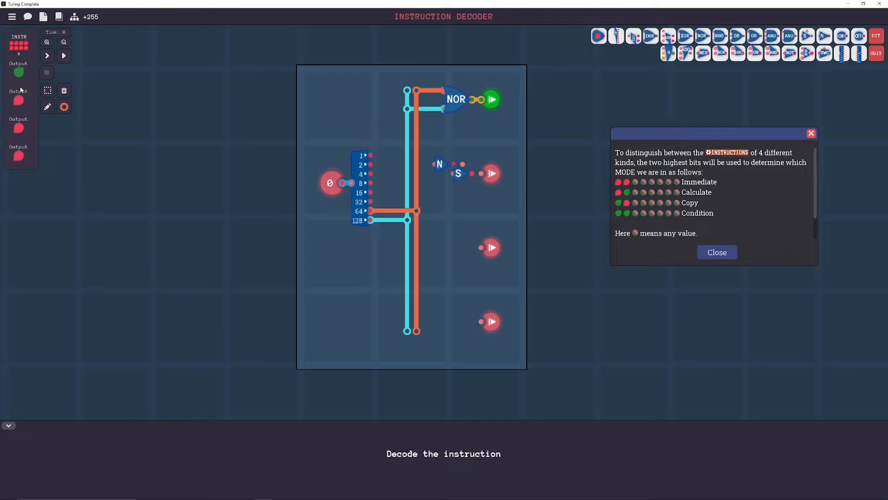
# - Wire bit 128 in cyan through NOT into output two's AND, then test with input 64
pyautogui.click(63, 106)
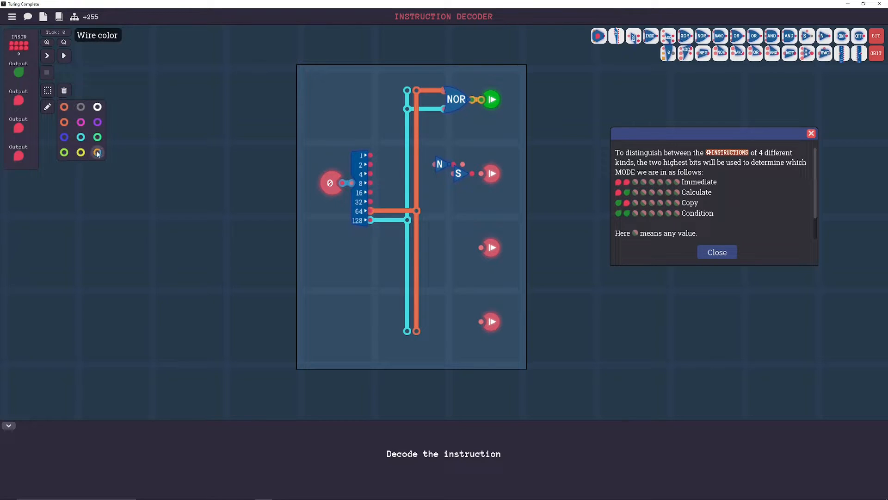
pyautogui.click(97, 152)
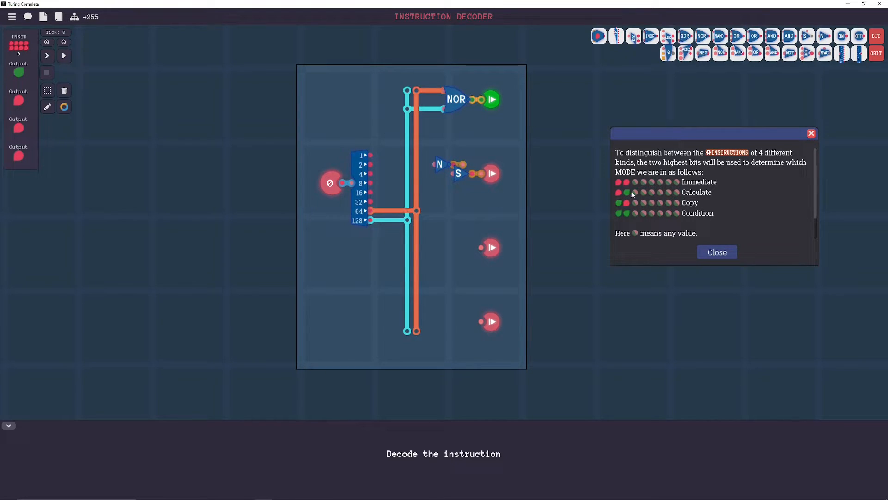
pyautogui.click(64, 106)
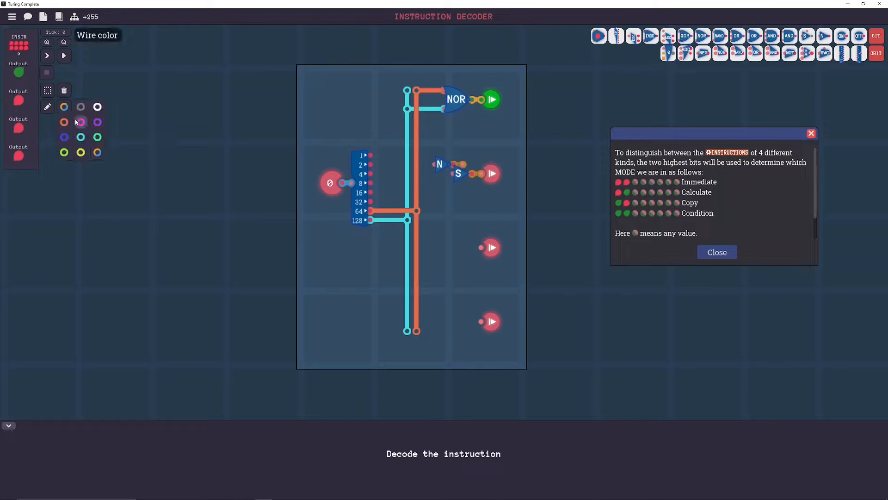
pyautogui.click(80, 121)
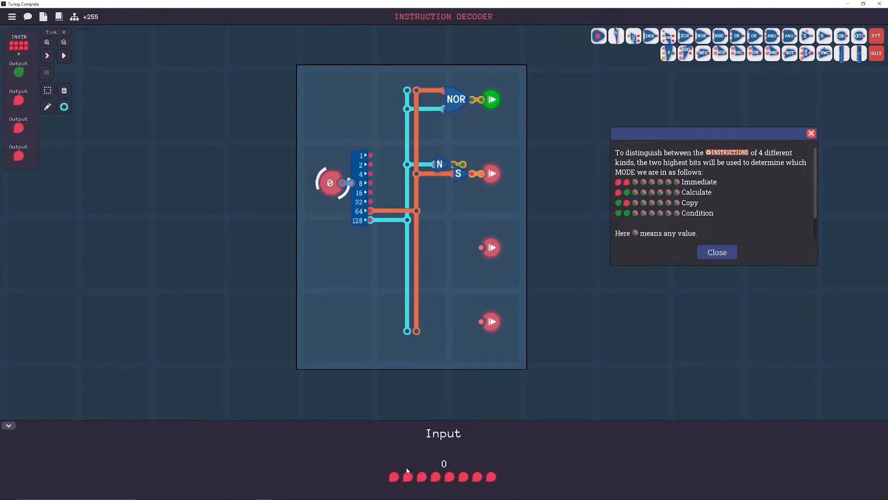
pyautogui.click(407, 476)
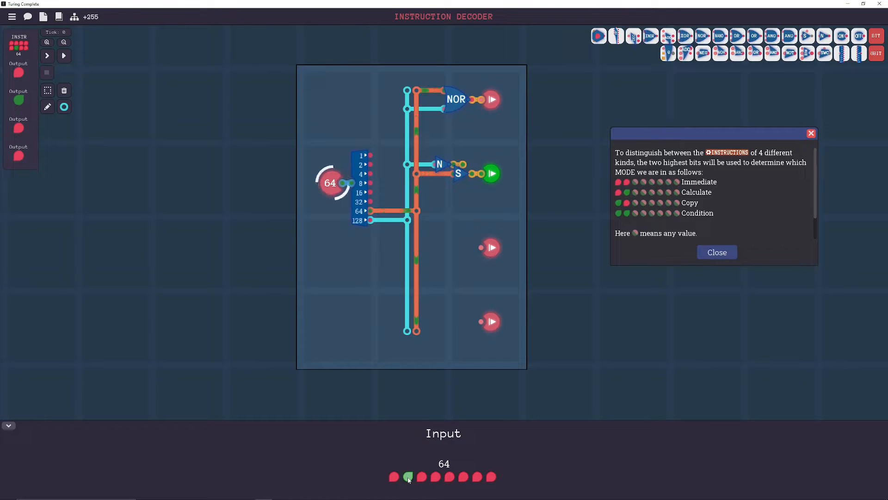
pyautogui.click(64, 56)
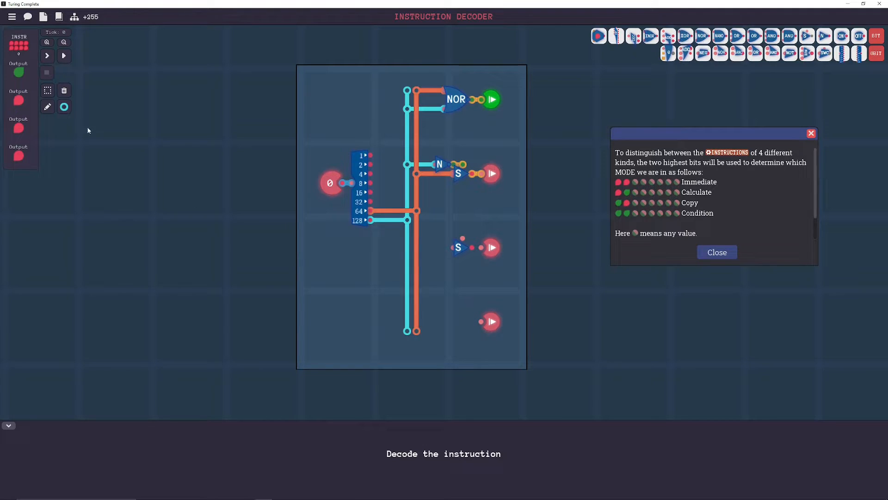
# - Switch wire colours from orange to automatic multicolour and place the AND gate by output four
pyautogui.click(64, 106)
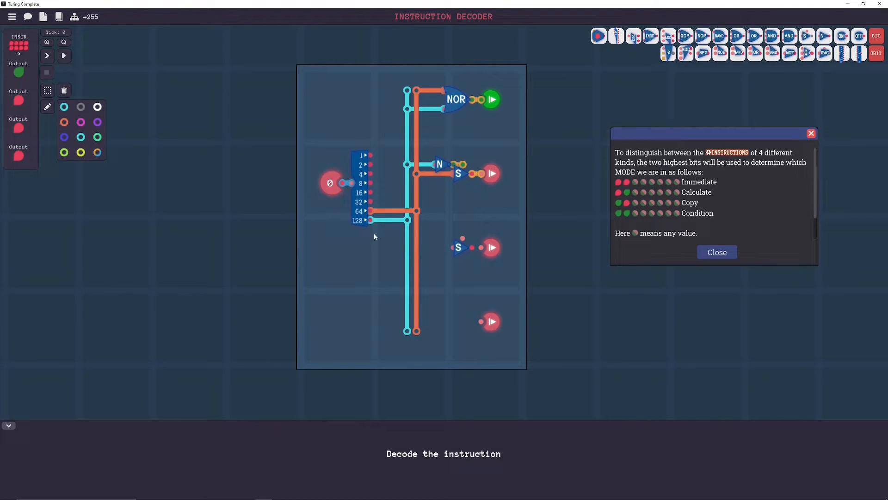
pyautogui.moveTo(444, 240)
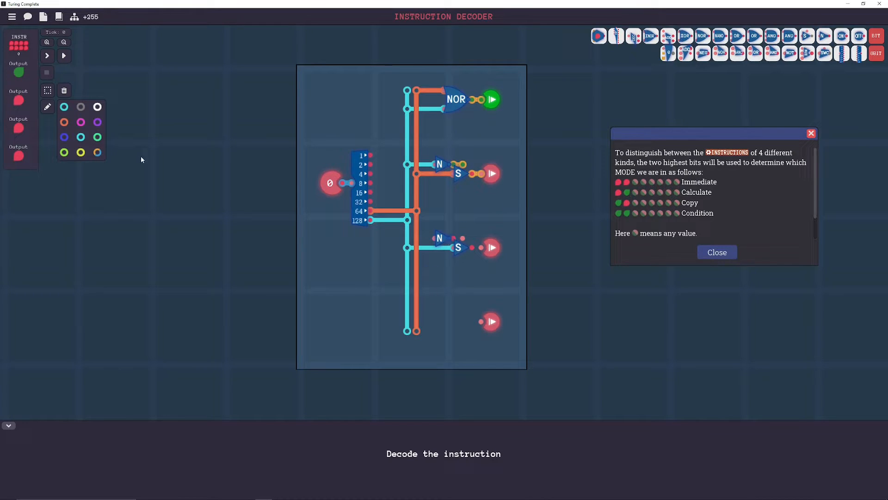
pyautogui.click(64, 107)
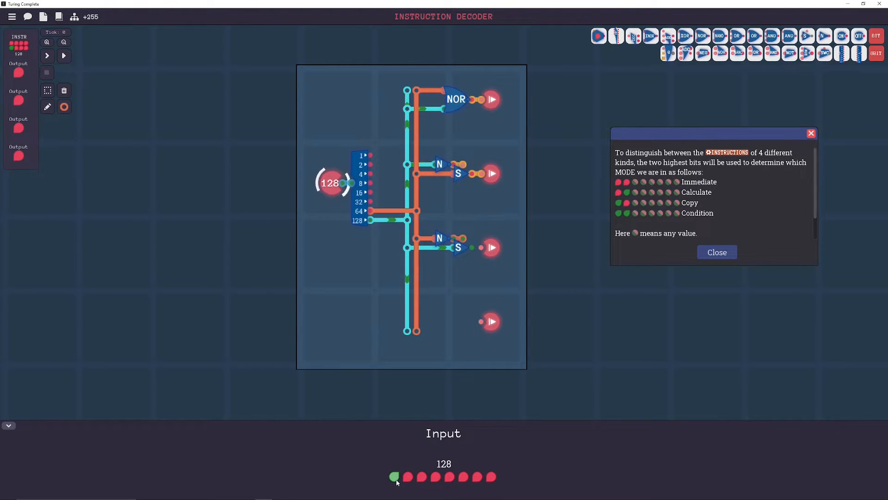
pyautogui.click(64, 107)
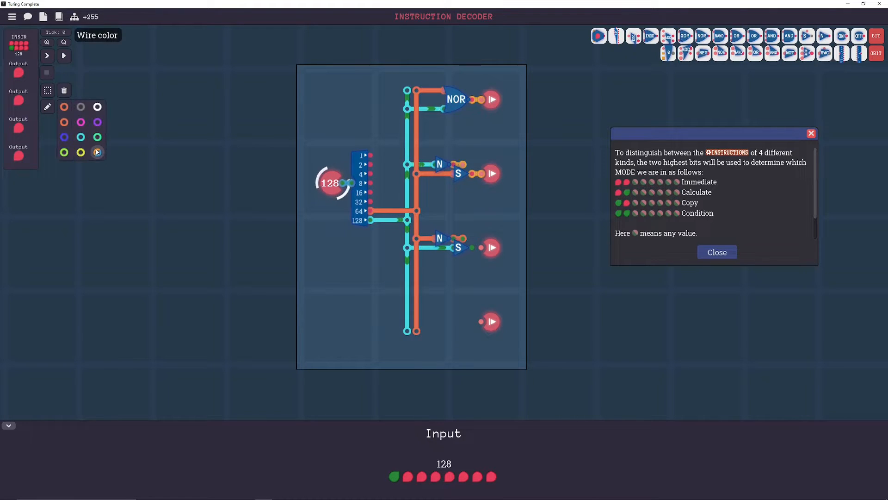
pyautogui.click(96, 151)
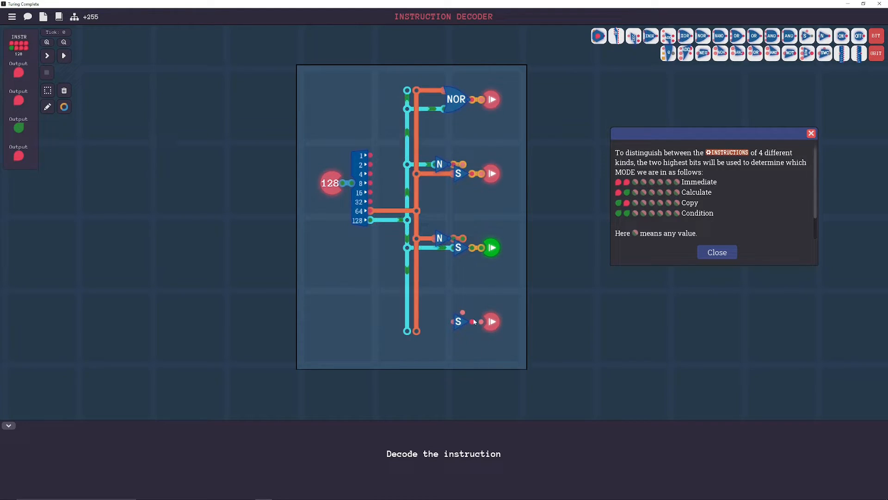
pyautogui.click(64, 106)
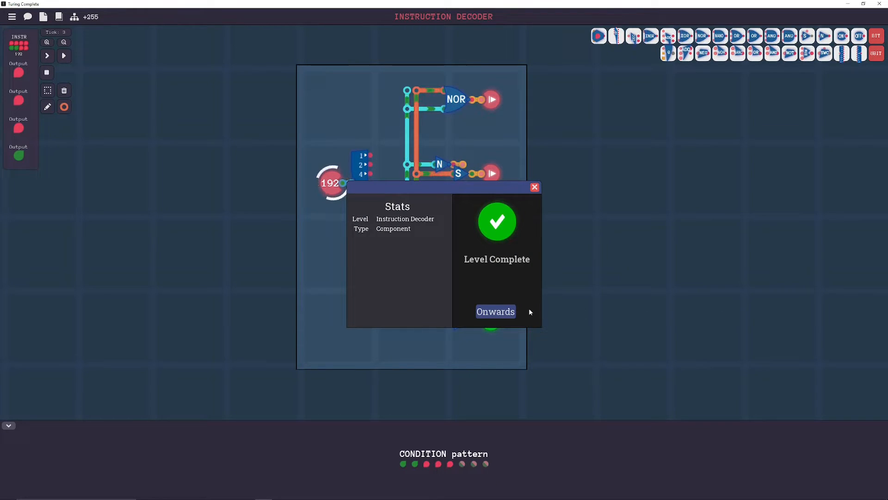
# - Continue past the Level Complete dialog to the Calculations level
pyautogui.click(494, 311)
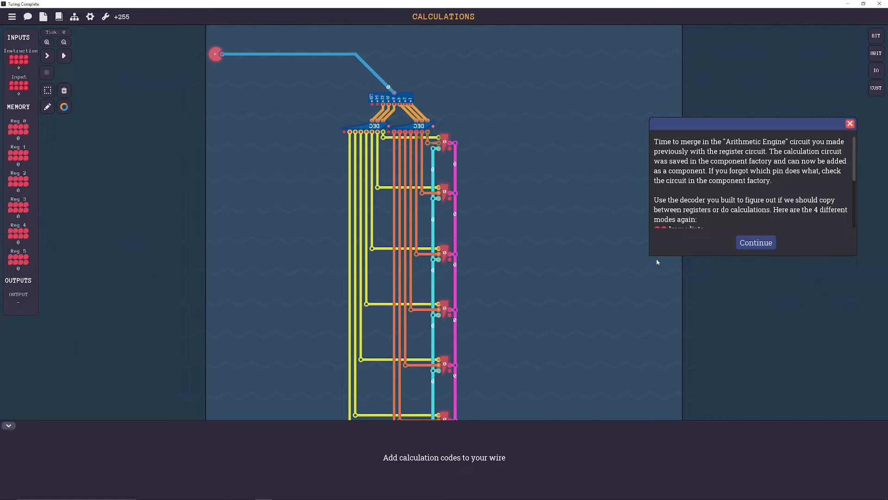
pyautogui.moveTo(492, 290)
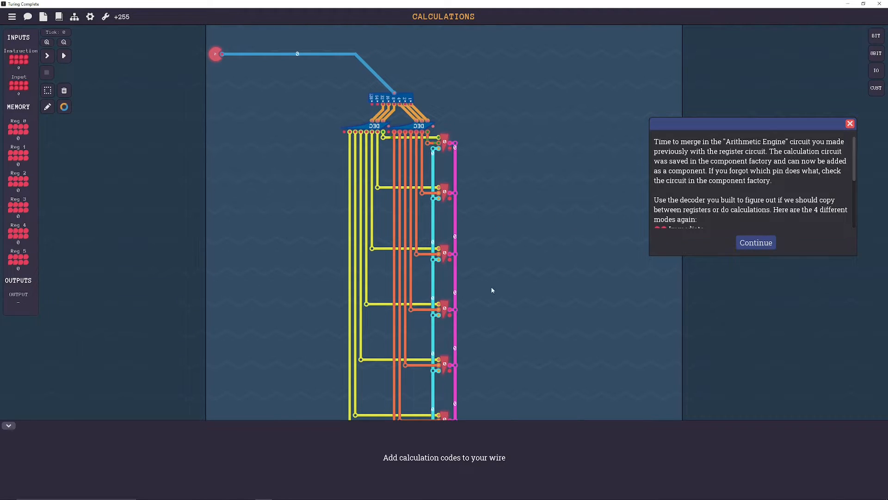
pyautogui.moveTo(357, 279)
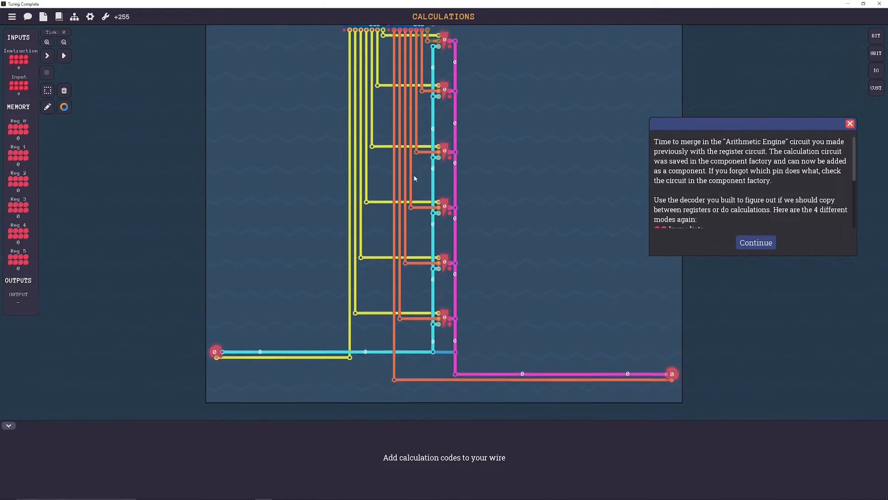
pyautogui.scroll(-3)
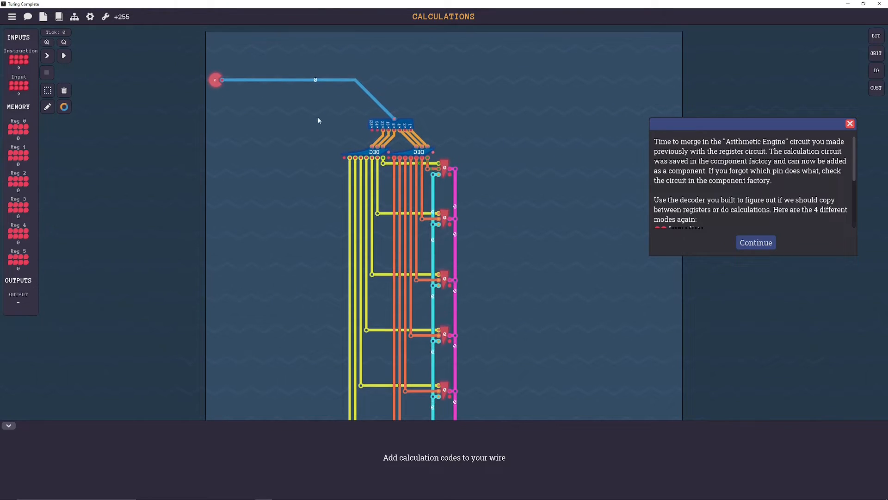
pyautogui.scroll(-3)
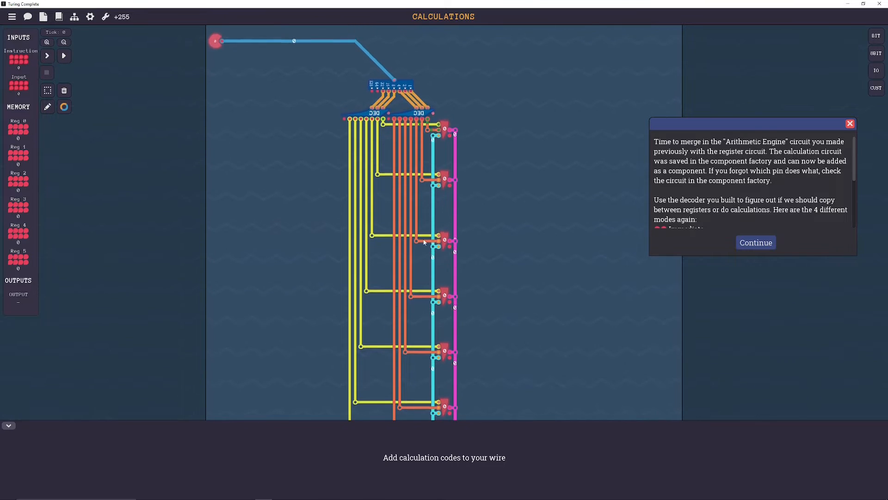
pyautogui.scroll(-3)
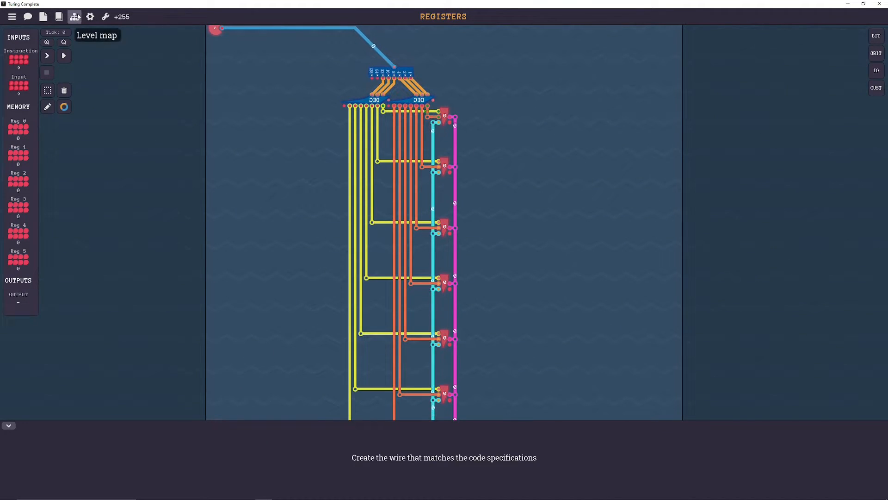
pyautogui.click(73, 16)
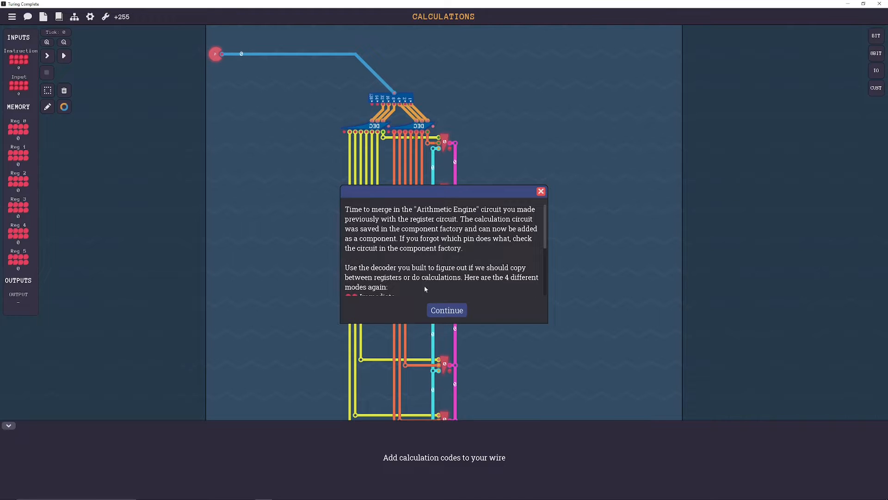
pyautogui.click(446, 310)
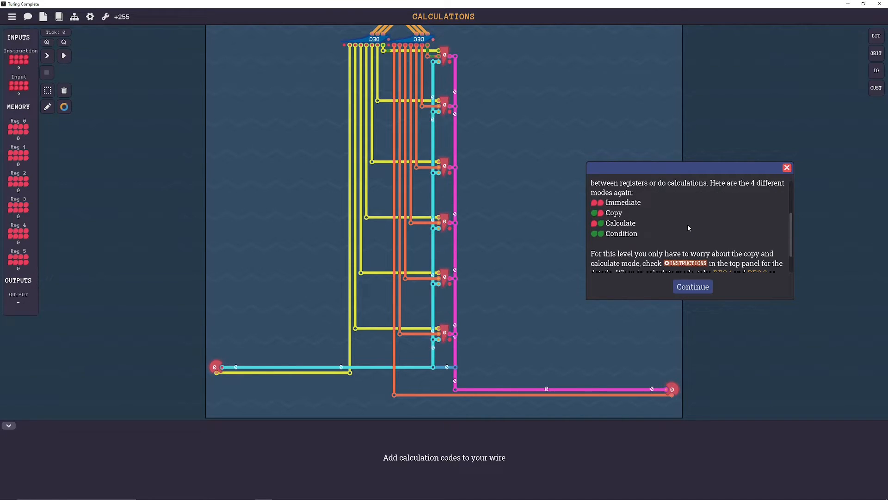
pyautogui.scroll(-3)
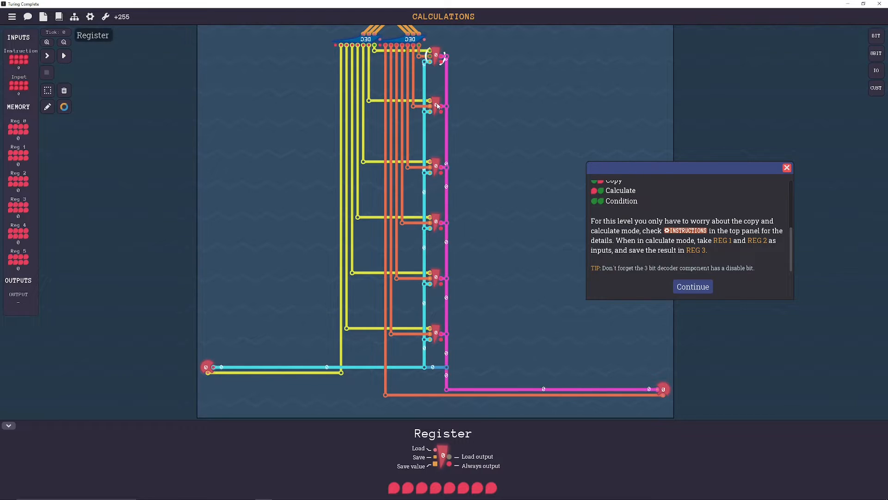
pyautogui.moveTo(439, 205)
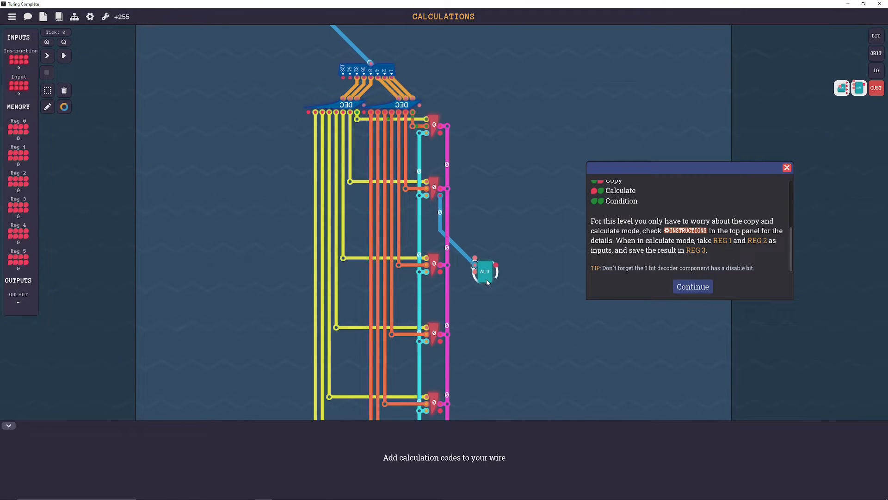
# - Place the ALU on the board and route its result to REG 3
pyautogui.click(484, 271)
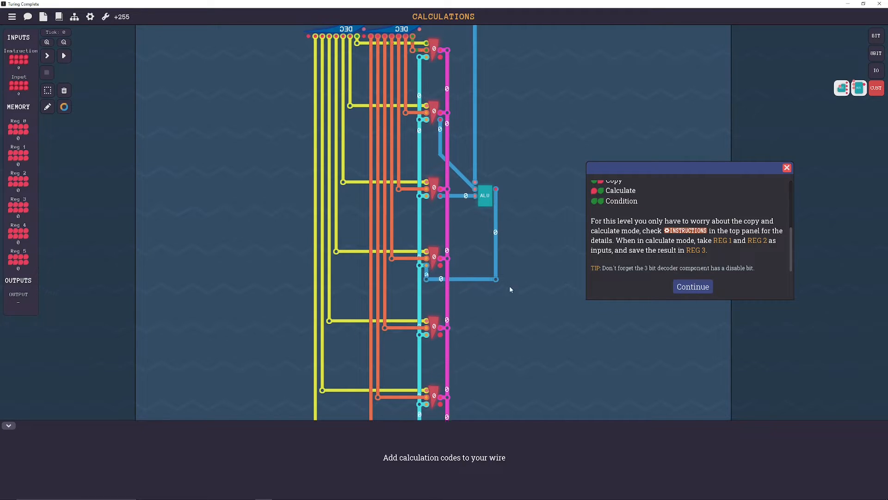
pyautogui.click(875, 53)
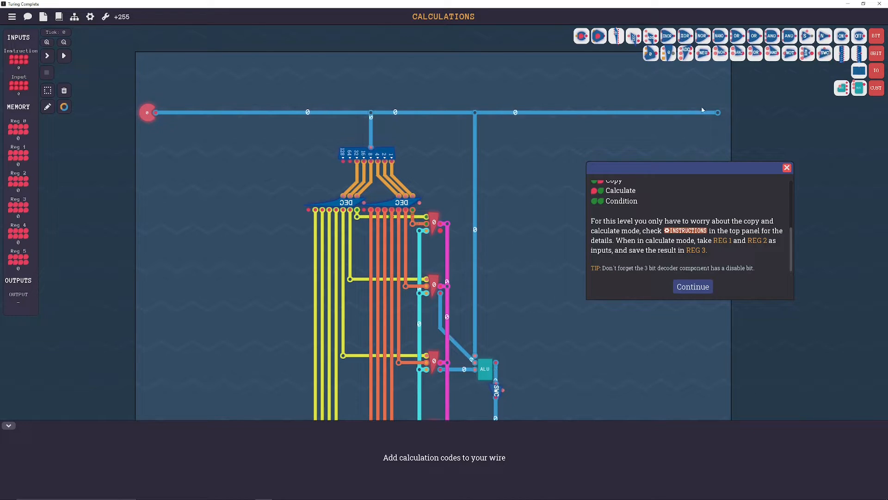
# - Scroll up the board toward the instruction bus above the ALU
pyautogui.scroll(3)
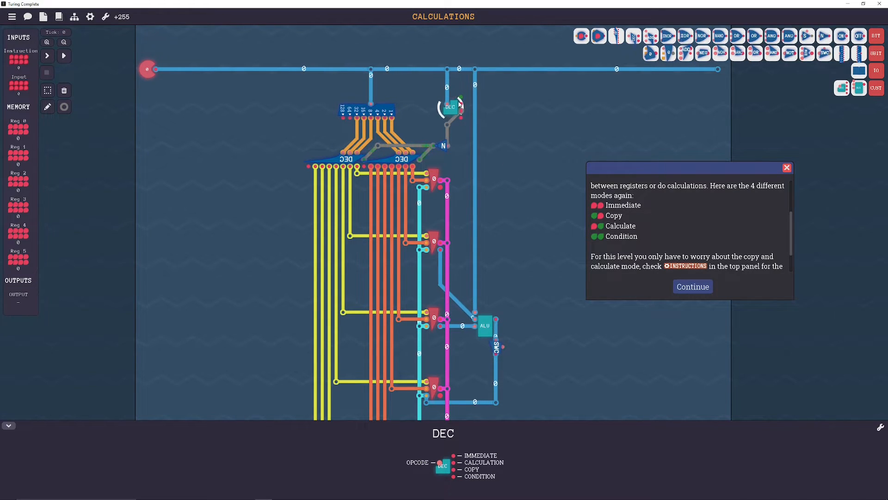
# - Wire the decoder's CALCULATION output to the ALU switch's enable pin
pyautogui.click(47, 106)
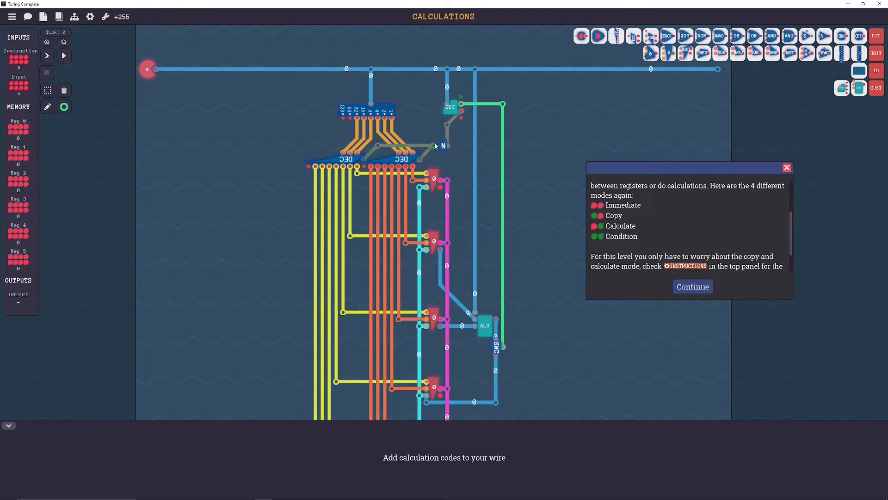
pyautogui.scroll(-3)
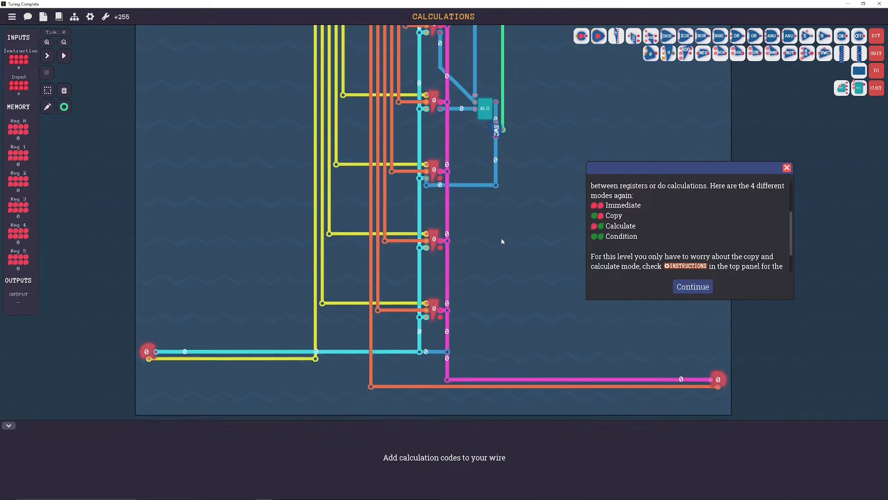
pyautogui.scroll(3)
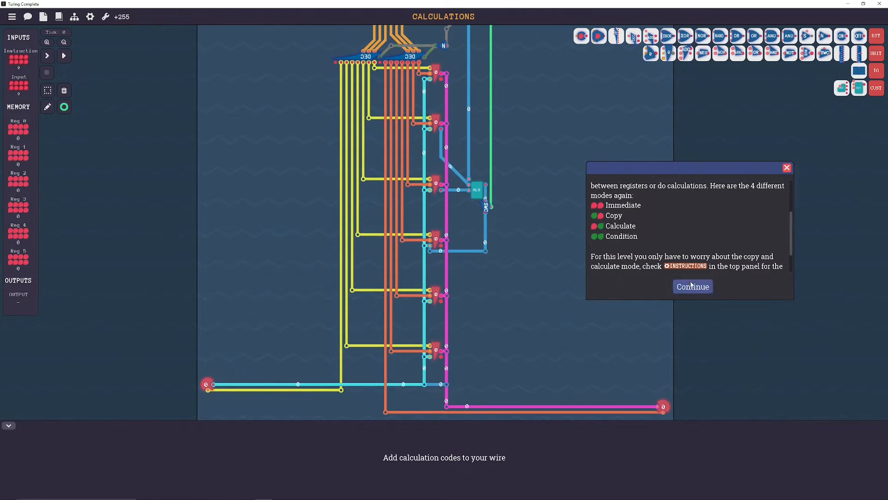
# - Run the level tests and inspect REG 3, which should hold 255
pyautogui.click(692, 286)
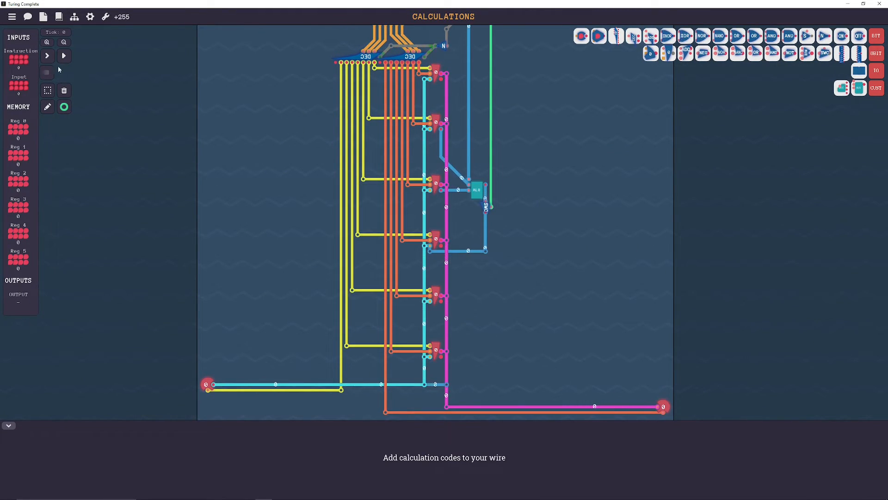
pyautogui.click(47, 55)
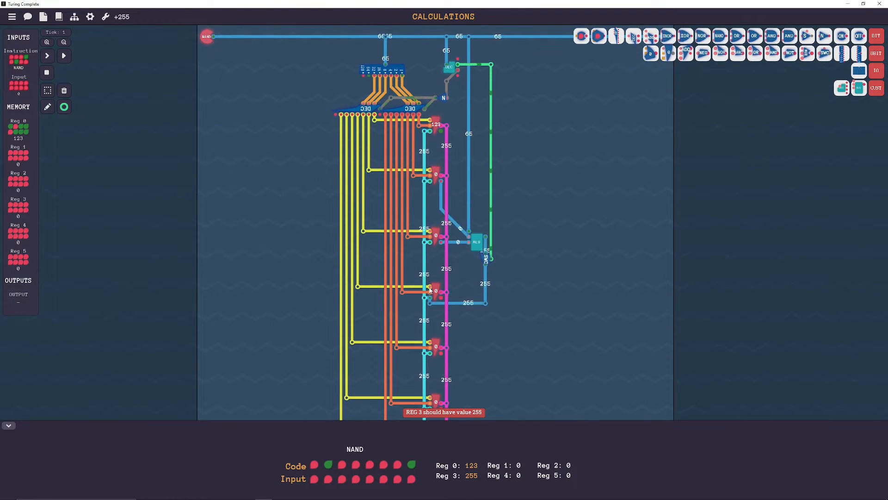
pyautogui.click(432, 289)
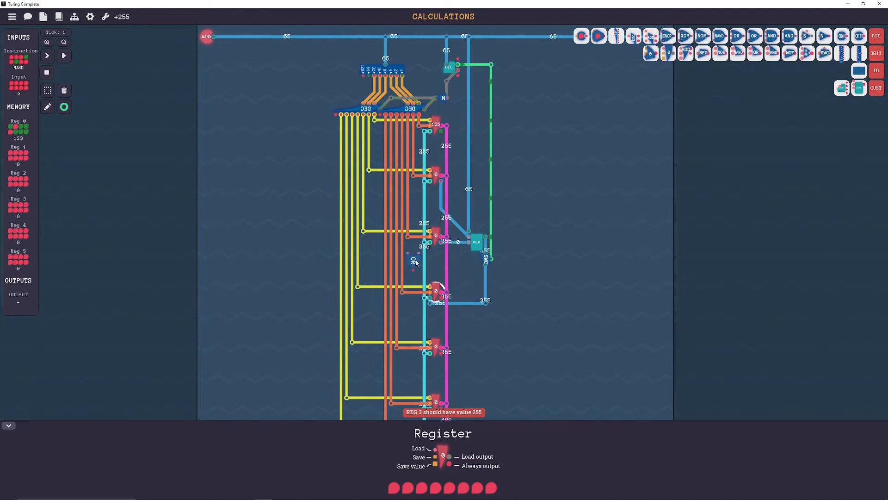
# - Wire a decoder line into the OR gate beside REG 3
pyautogui.scroll(-3)
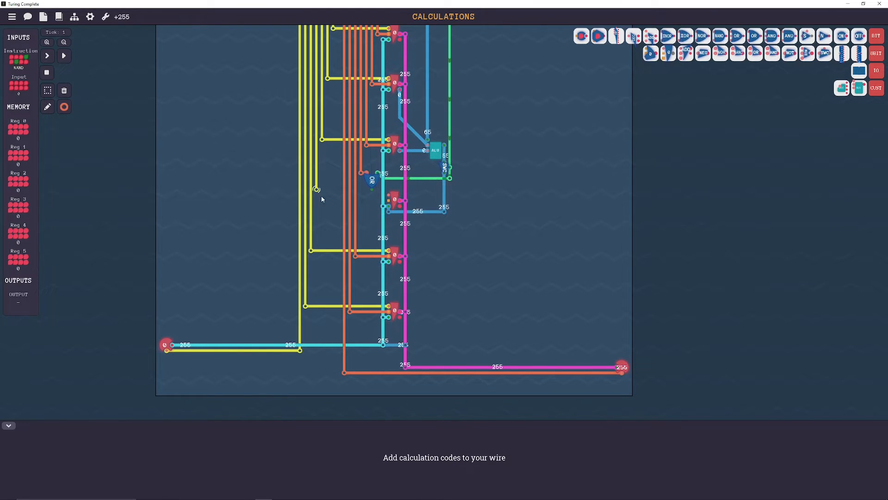
pyautogui.click(64, 106)
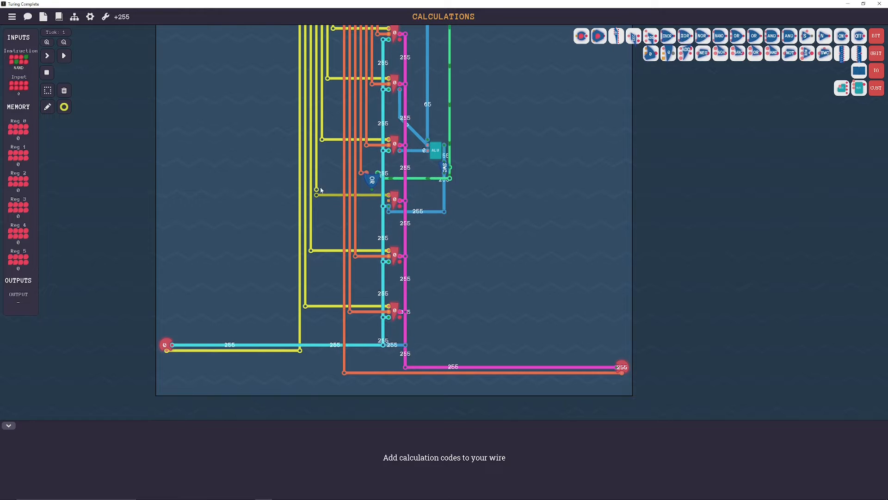
pyautogui.click(64, 106)
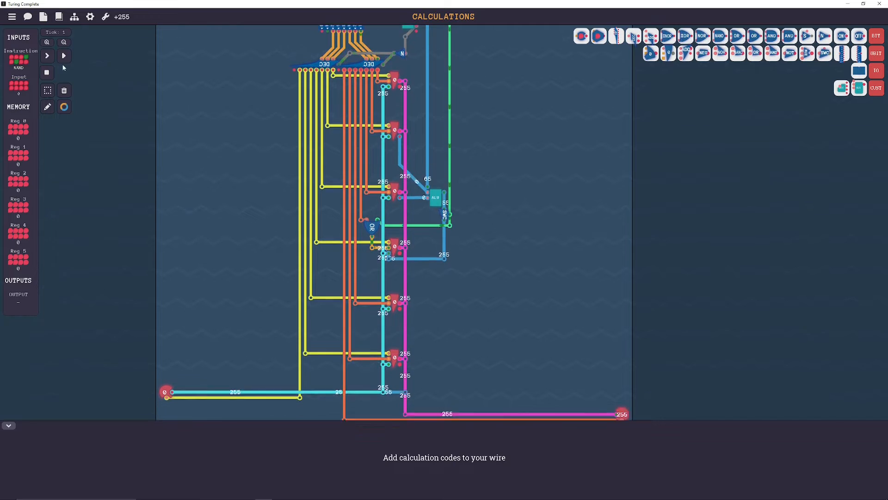
# - Reset the simulation and step it tick by tick through the test instructions
pyautogui.click(47, 55)
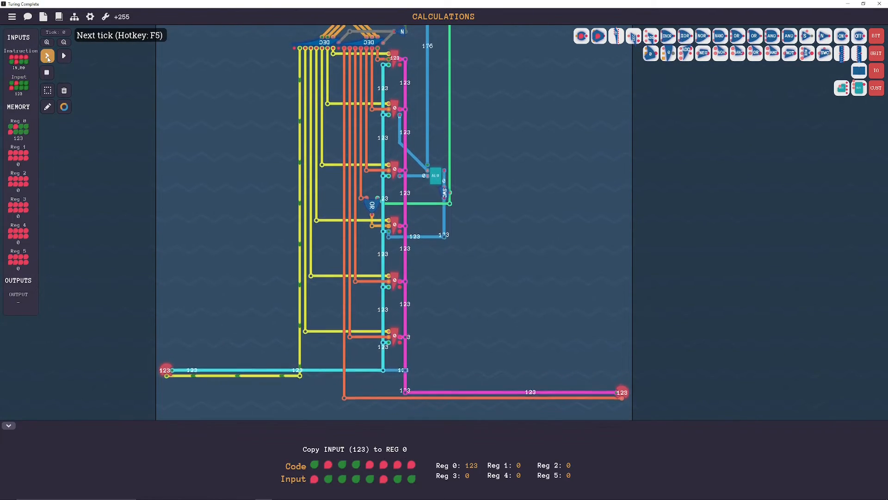
pyautogui.click(48, 56)
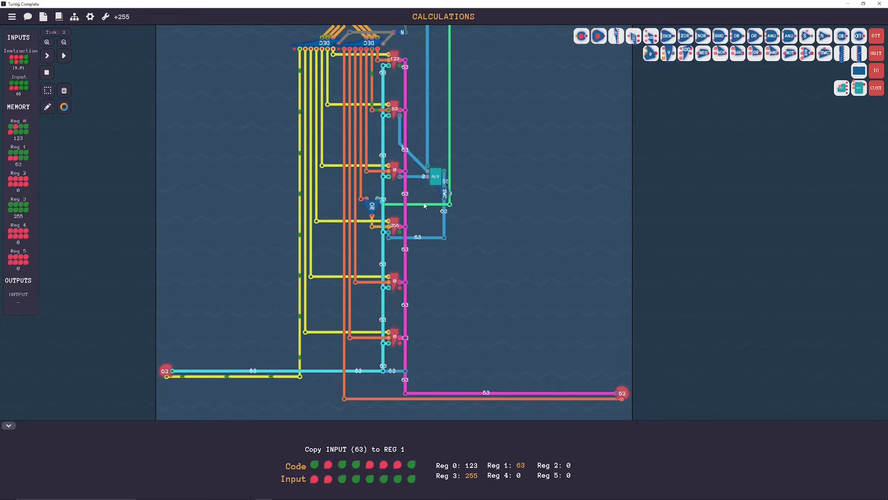
pyautogui.click(64, 55)
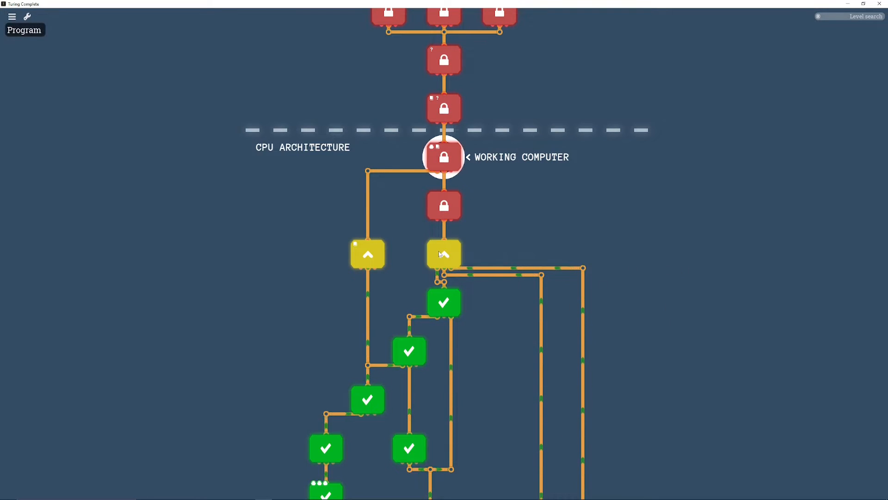
# - Select the Program level on the map and close its briefing
pyautogui.click(443, 254)
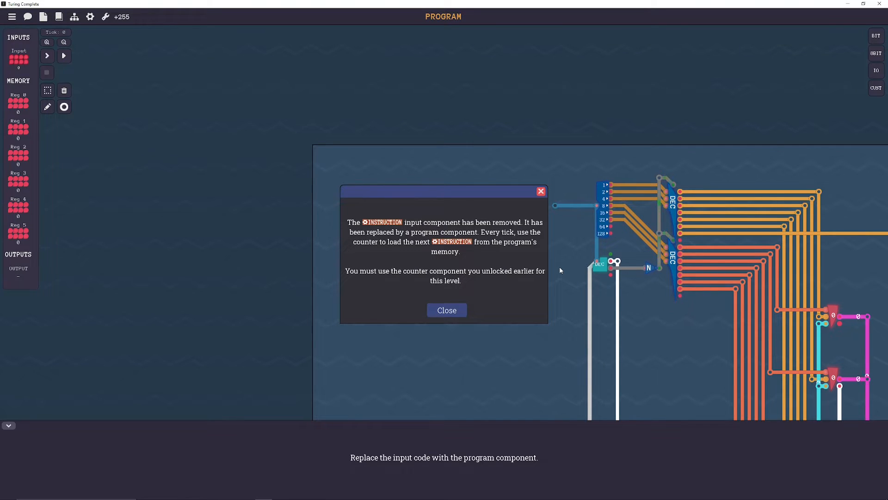
pyautogui.click(446, 310)
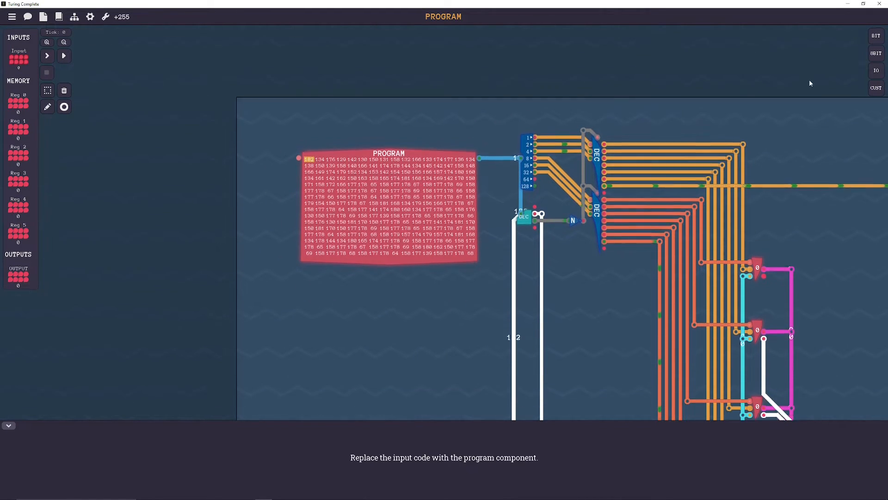
# - Drive the program address with an 8 Bit Counter, run the ticks, and continue to Conditions
pyautogui.click(875, 71)
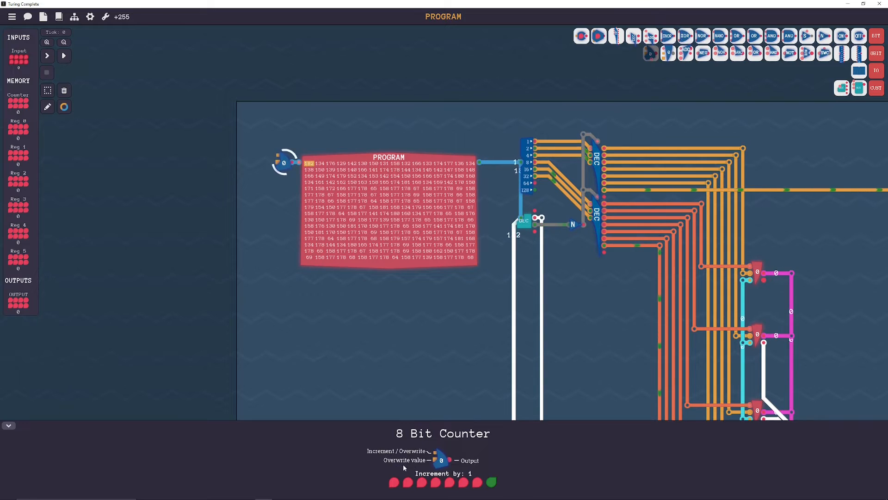
pyautogui.moveTo(90, 16)
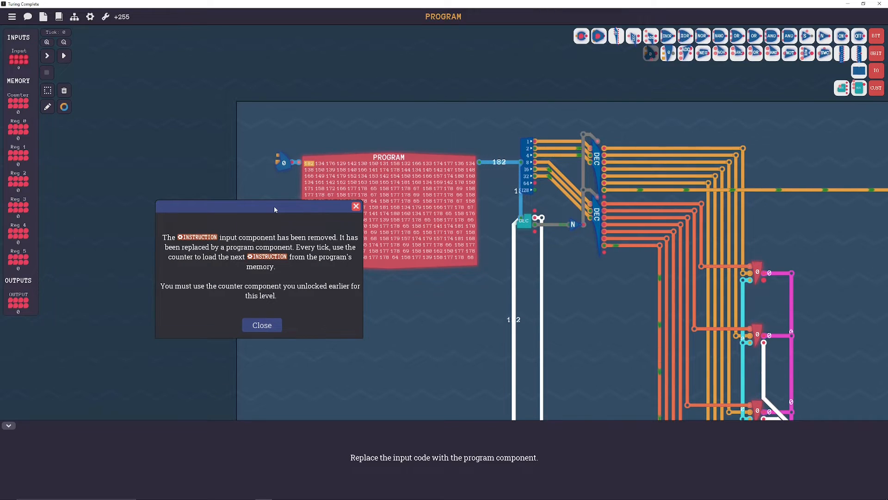
pyautogui.click(262, 325)
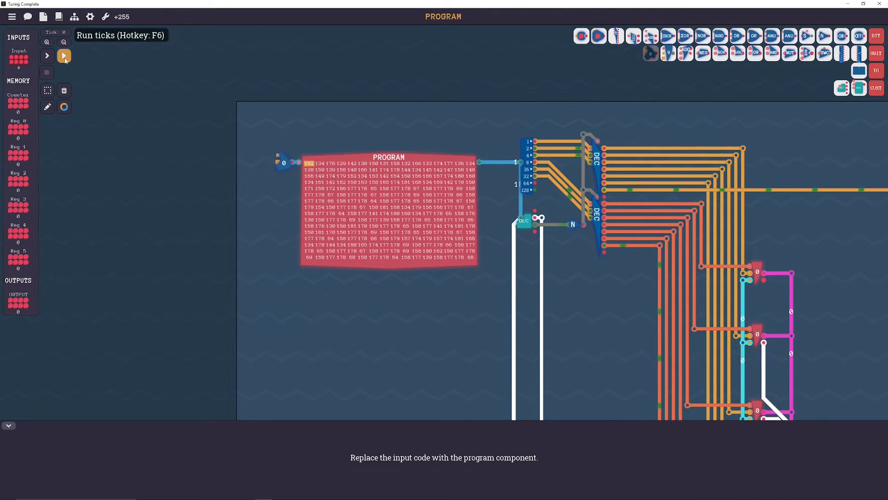
pyautogui.click(64, 55)
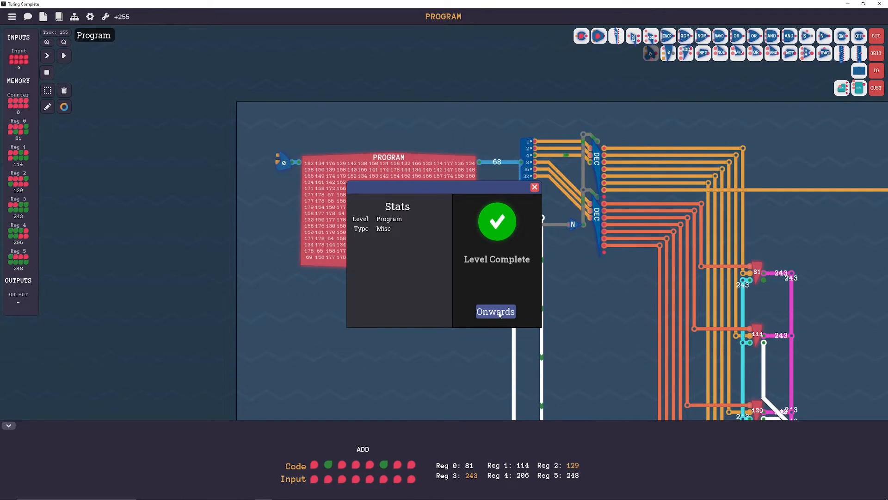
pyautogui.click(494, 311)
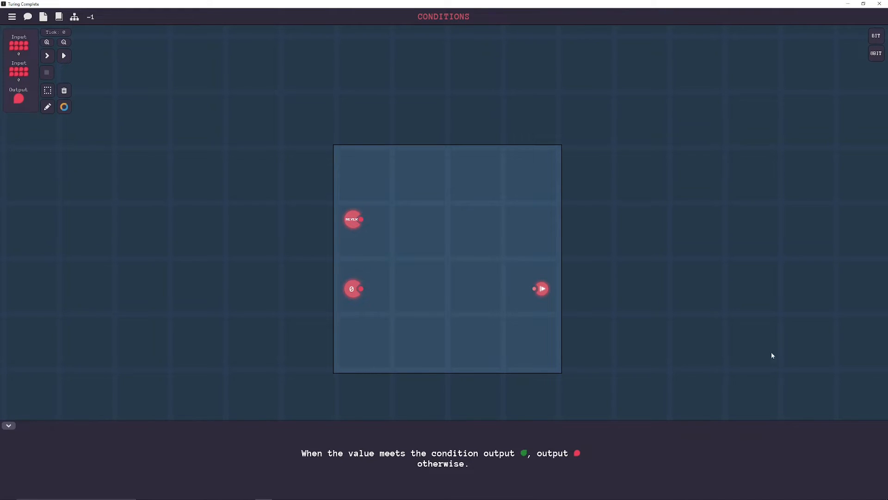
pyautogui.moveTo(577, 188)
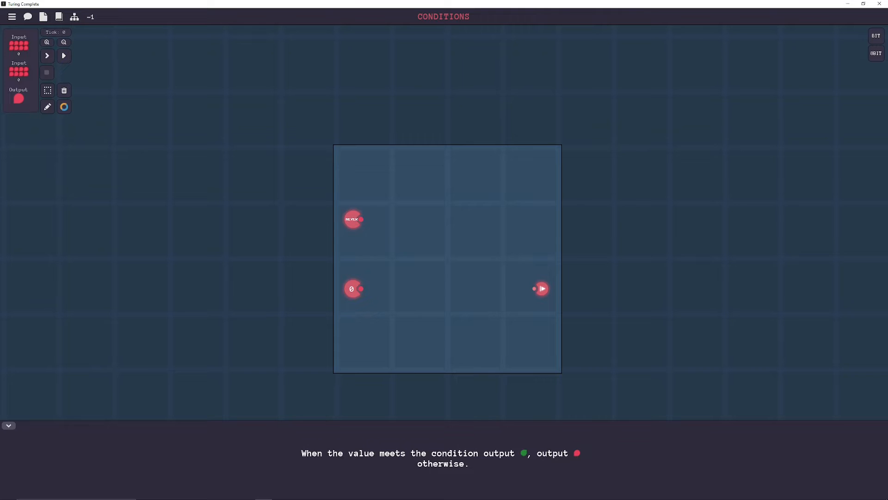
pyautogui.moveTo(461, 261)
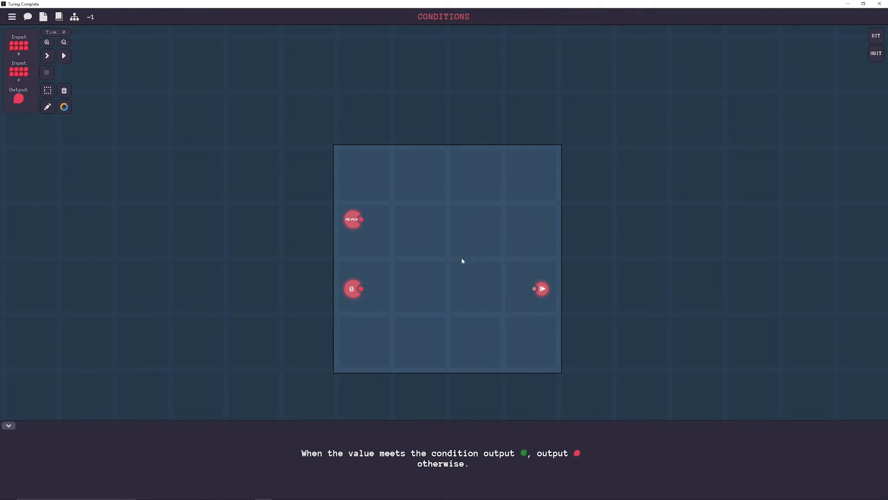
pyautogui.moveTo(385, 262)
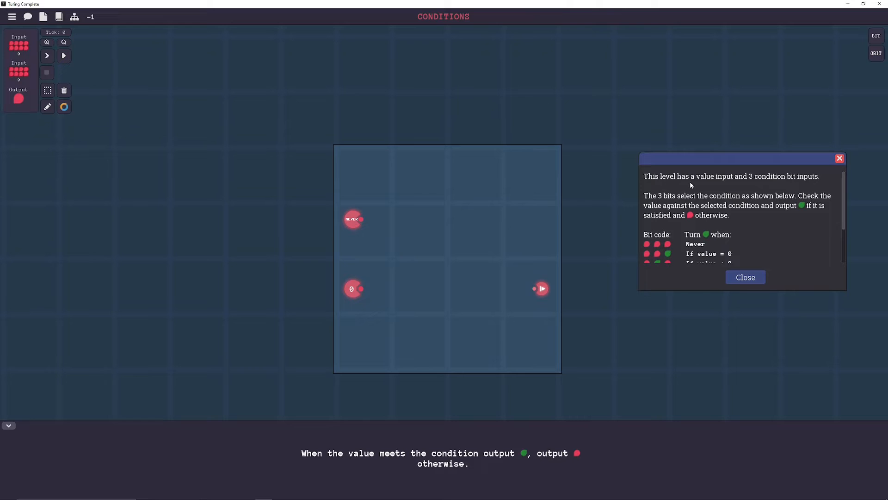
pyautogui.moveTo(761, 183)
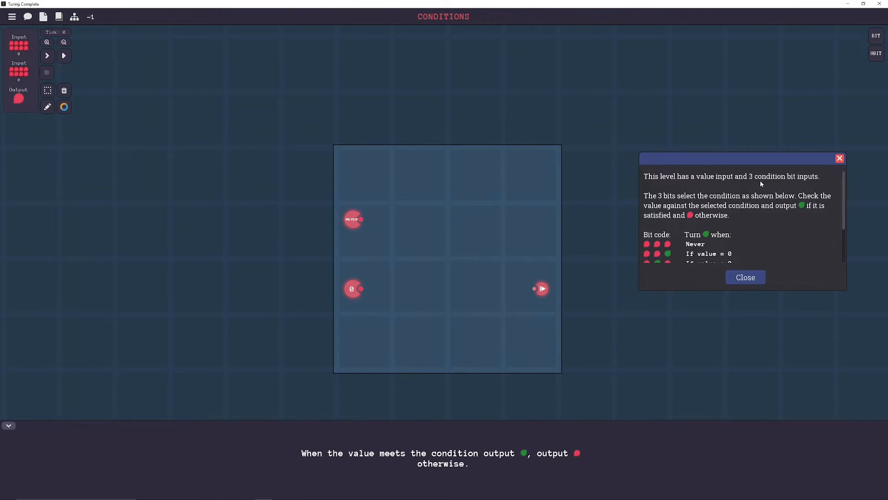
pyautogui.moveTo(727, 205)
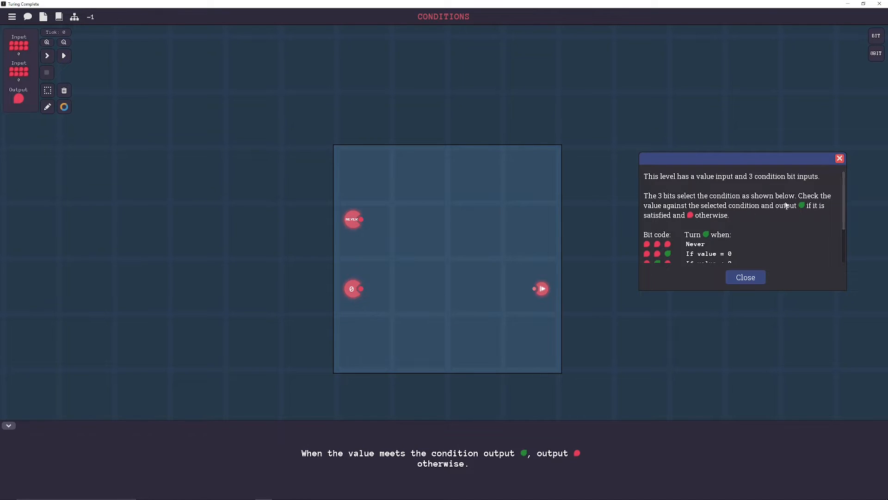
pyautogui.moveTo(762, 209)
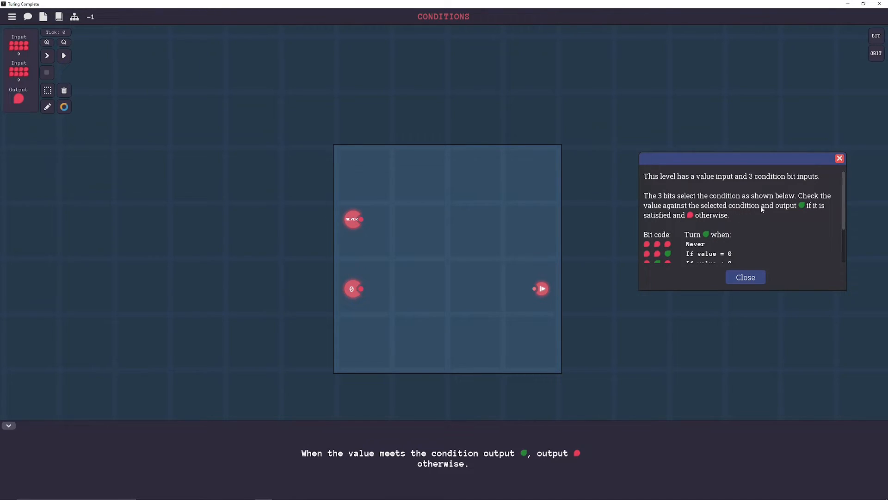
pyautogui.moveTo(658, 227)
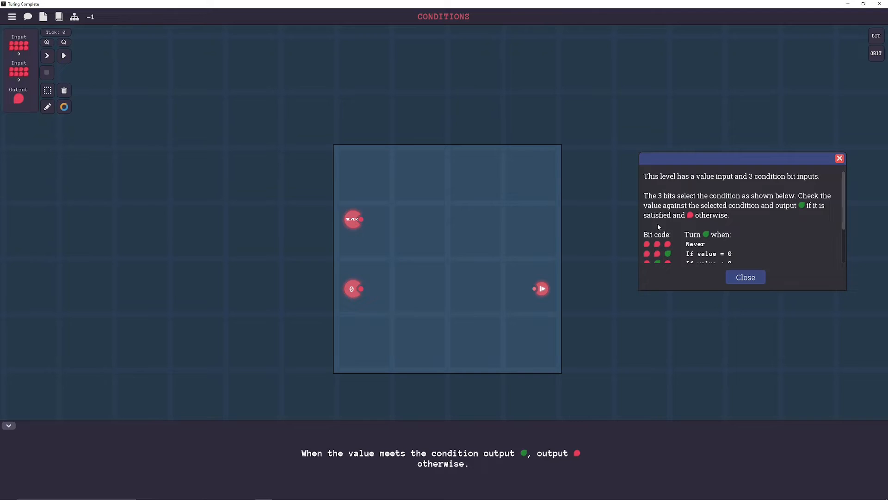
pyautogui.scroll(-3)
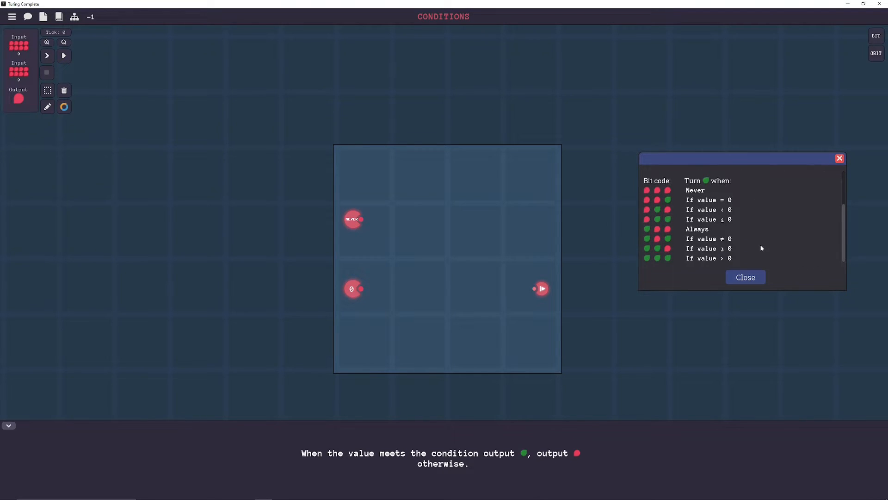
pyautogui.moveTo(672, 230)
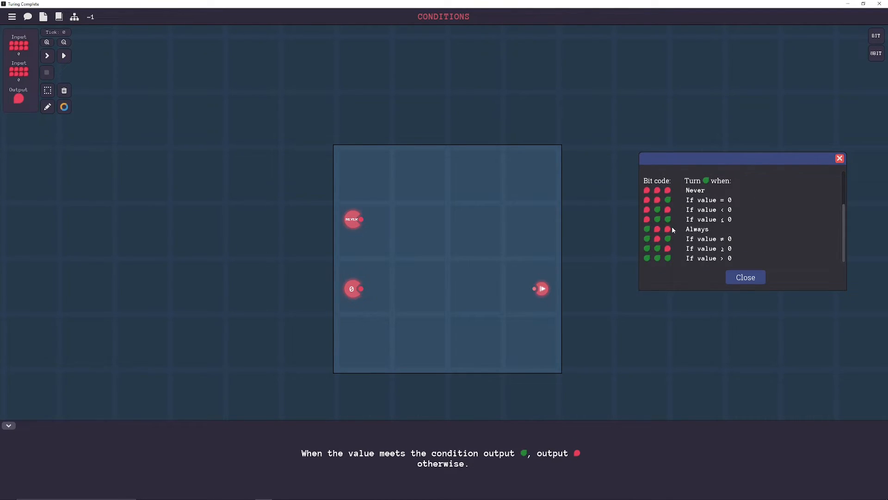
pyautogui.moveTo(691, 226)
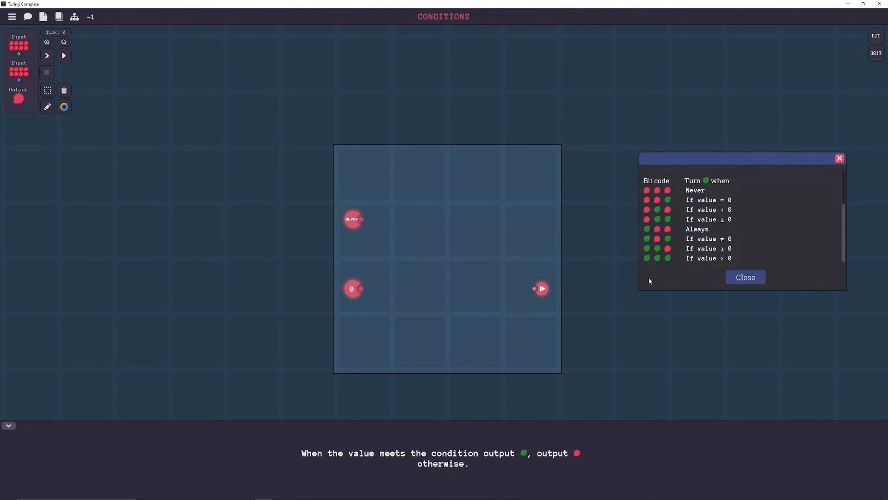
pyautogui.moveTo(522, 332)
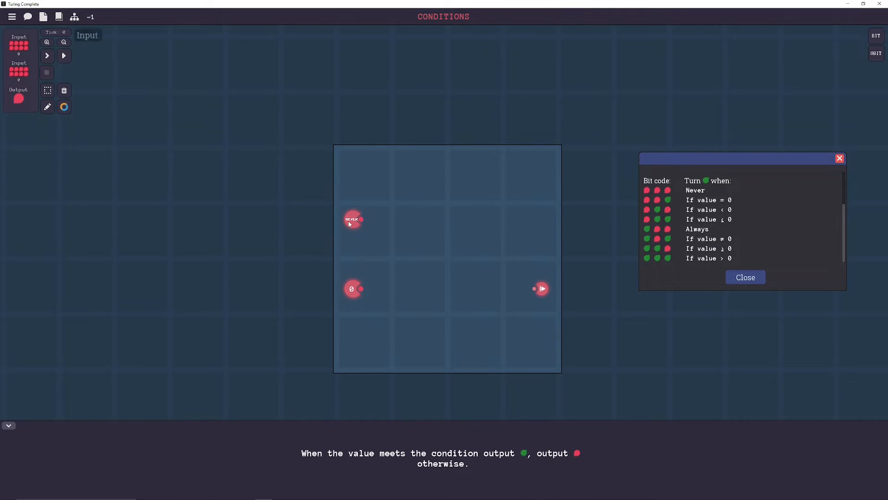
pyautogui.click(352, 219)
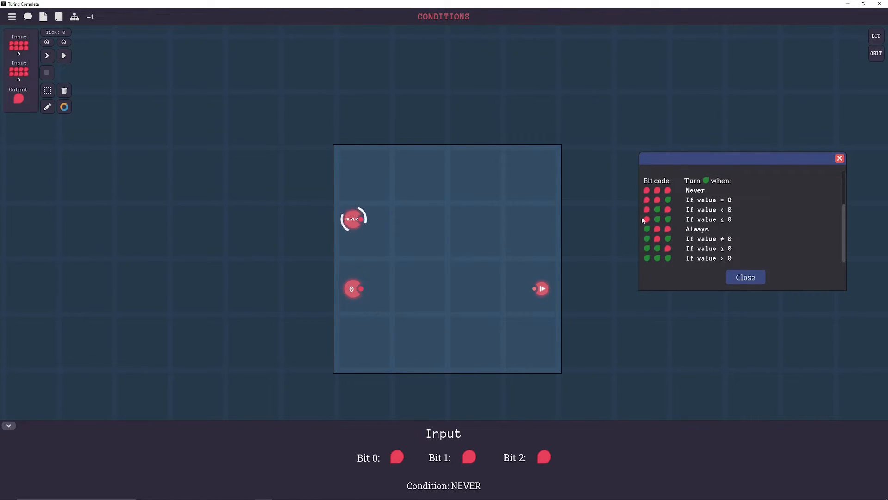
pyautogui.click(544, 457)
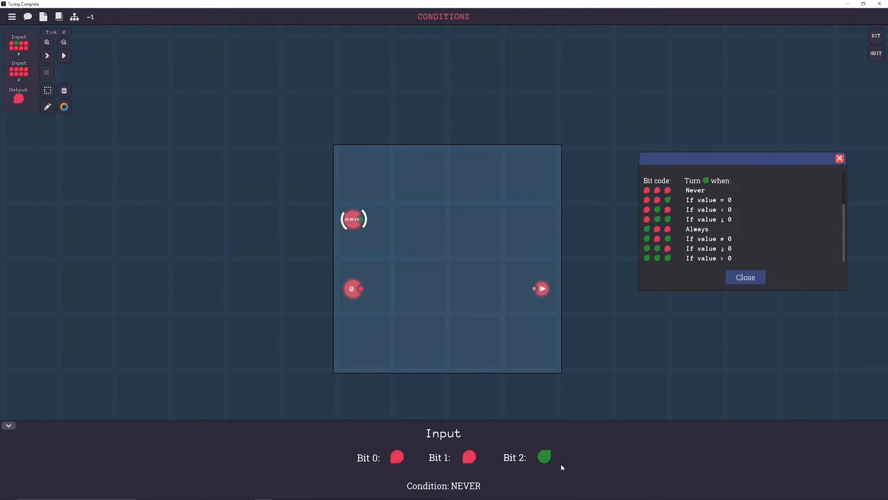
pyautogui.click(543, 457)
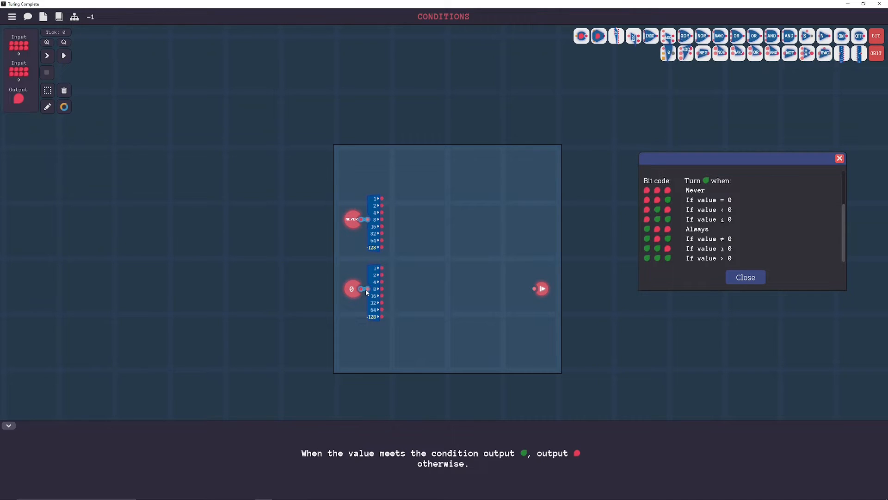
pyautogui.moveTo(381, 314)
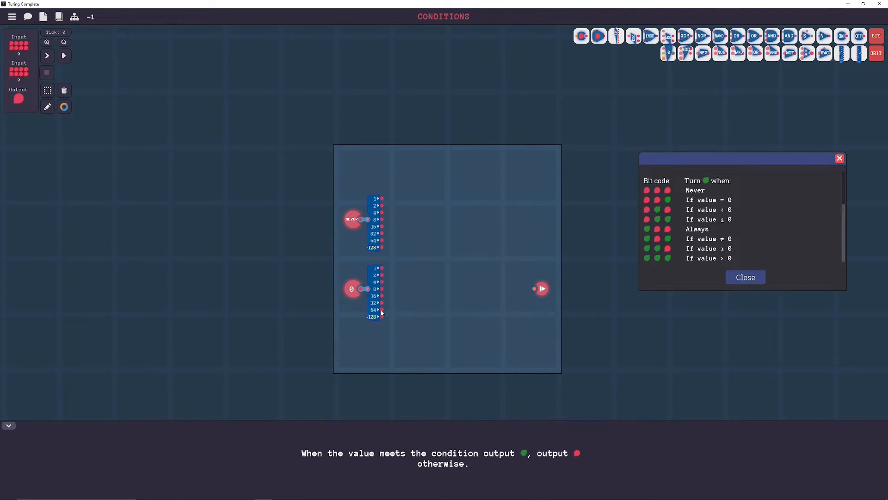
pyautogui.moveTo(746, 62)
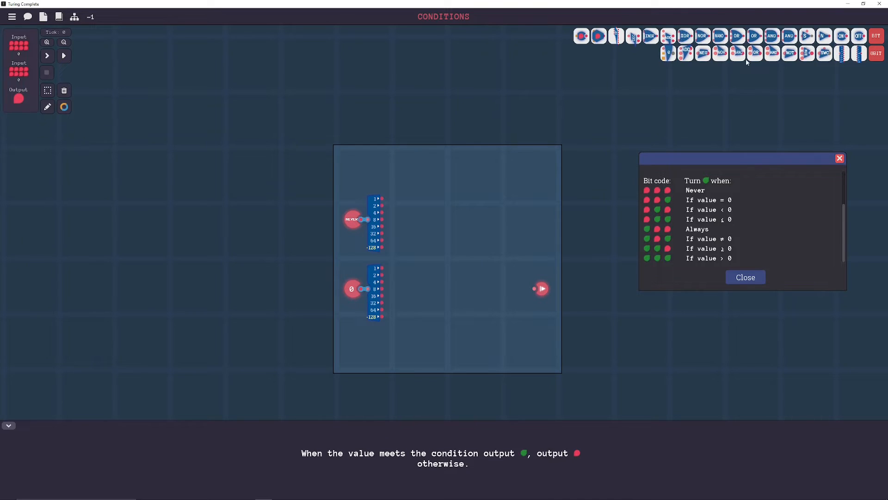
pyautogui.moveTo(772, 91)
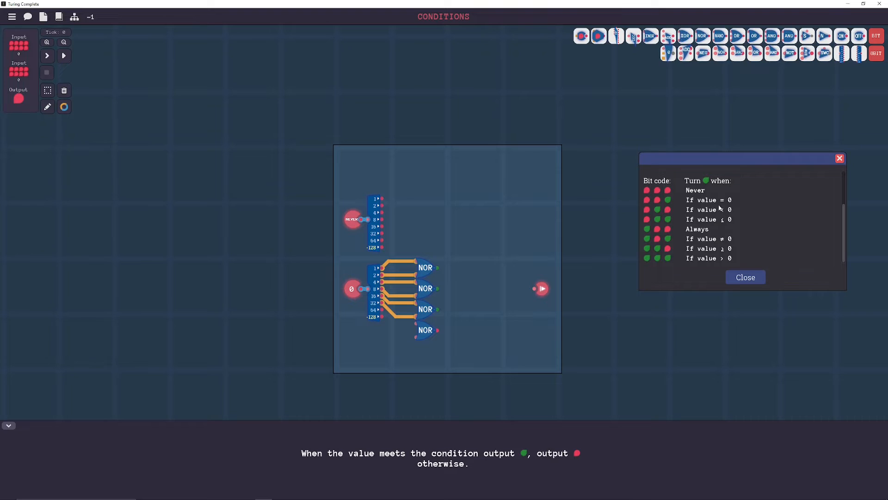
pyautogui.moveTo(708, 189)
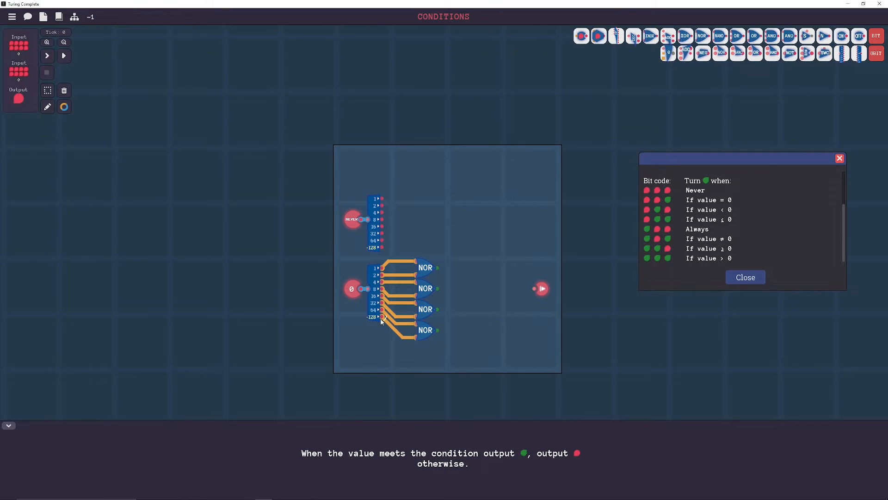
pyautogui.moveTo(610, 132)
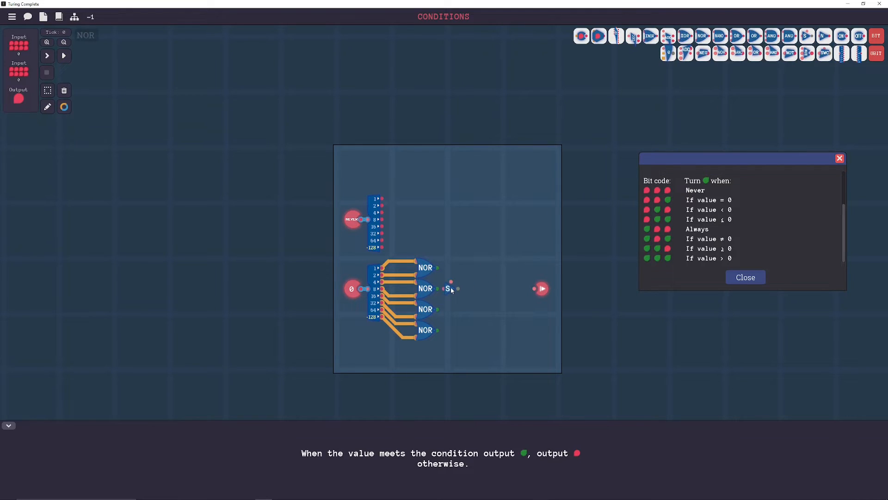
pyautogui.moveTo(823, 36)
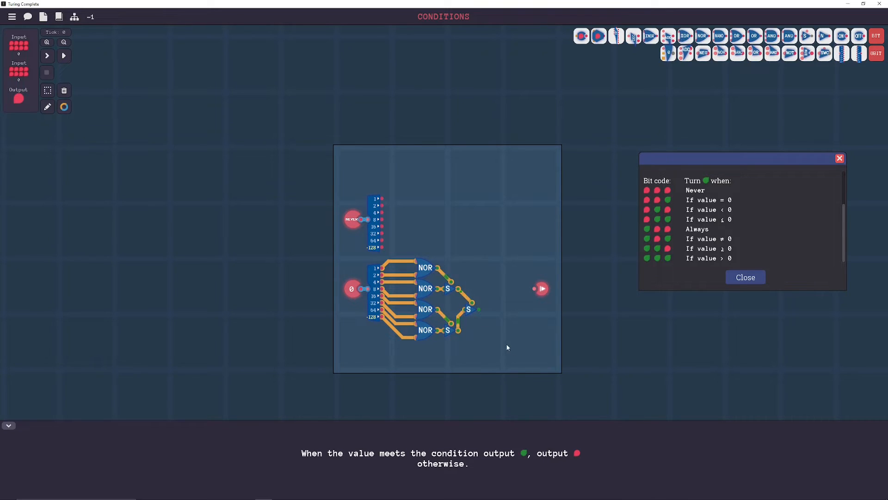
pyautogui.moveTo(473, 308)
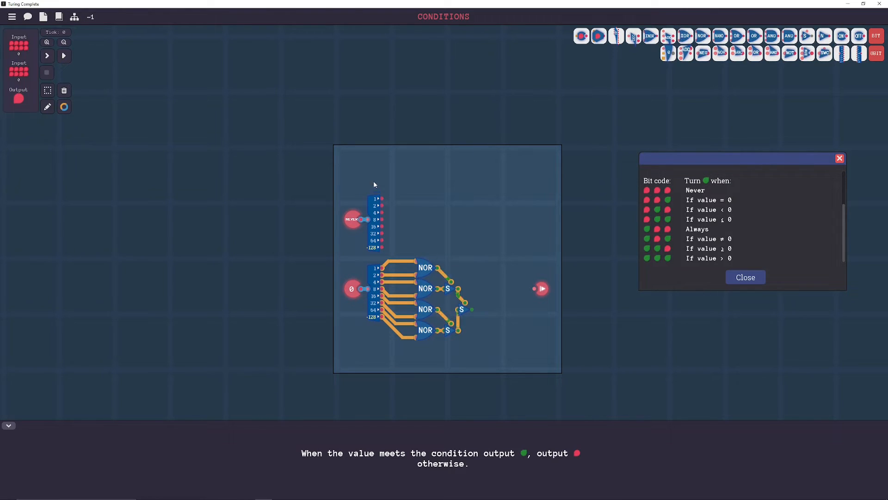
pyautogui.moveTo(356, 230)
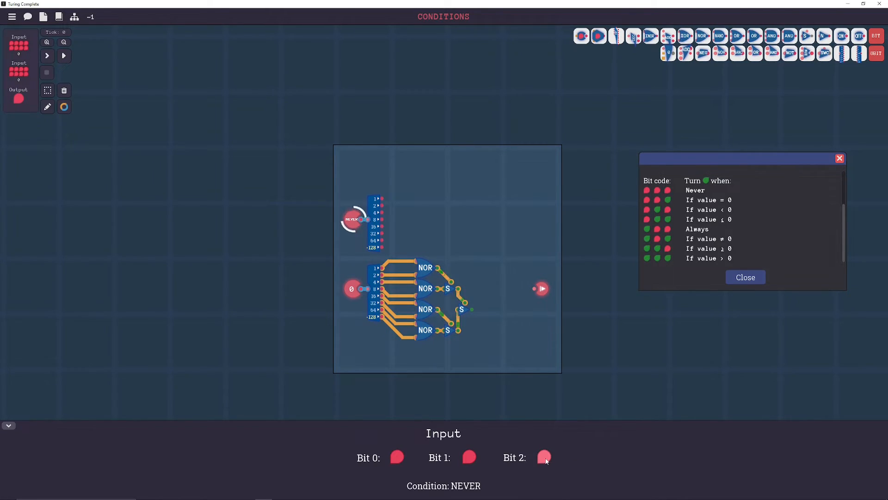
# - Select the condition input and wire the XOR gate into the output
pyautogui.click(544, 457)
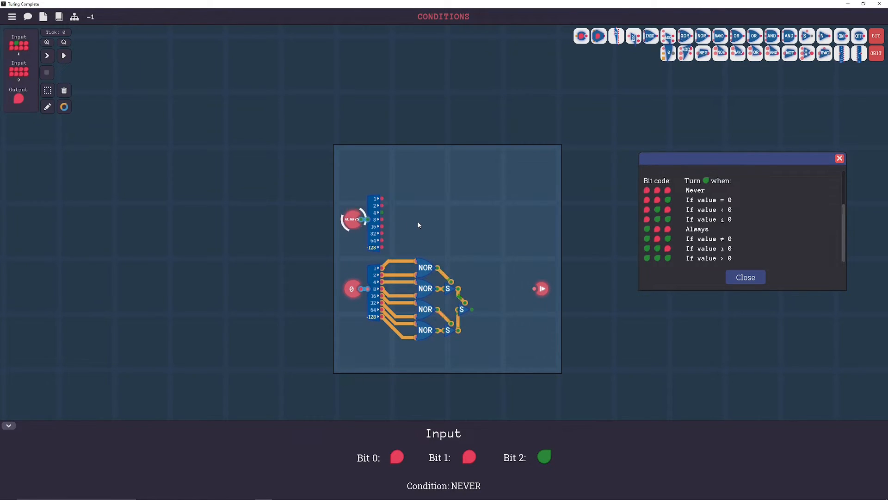
pyautogui.moveTo(441, 233)
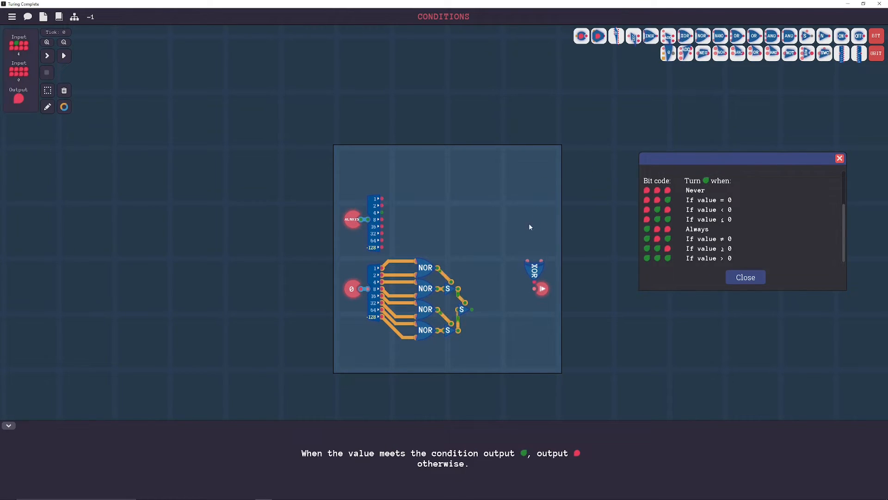
pyautogui.moveTo(383, 216)
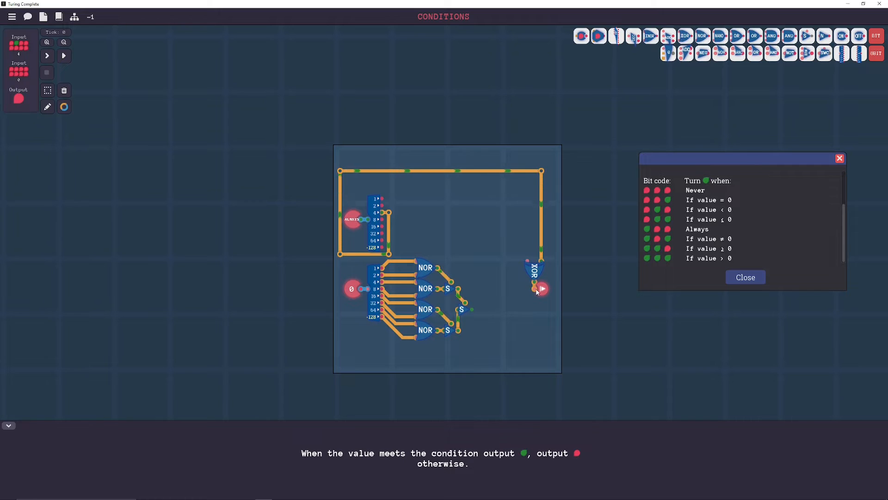
pyautogui.click(351, 219)
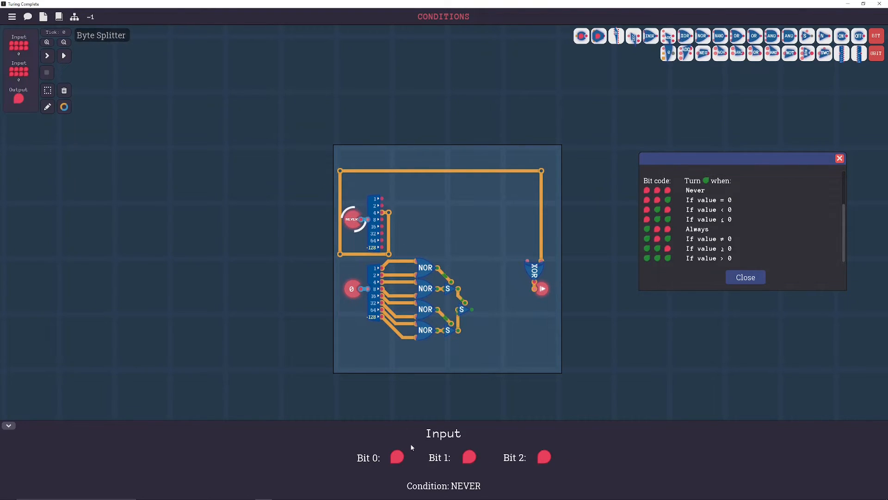
# - Feed condition bit 1 to the new switch and recolour the zero-detection wire red
pyautogui.click(397, 457)
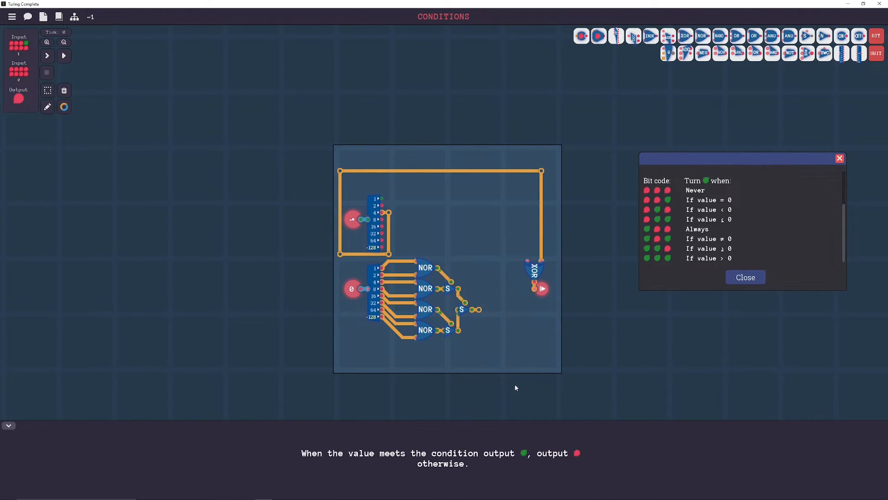
pyautogui.moveTo(384, 201)
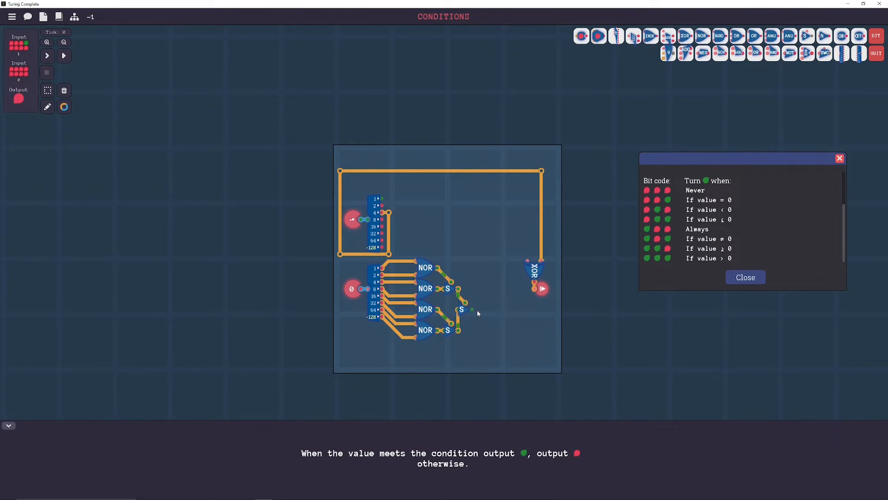
pyautogui.moveTo(806, 36)
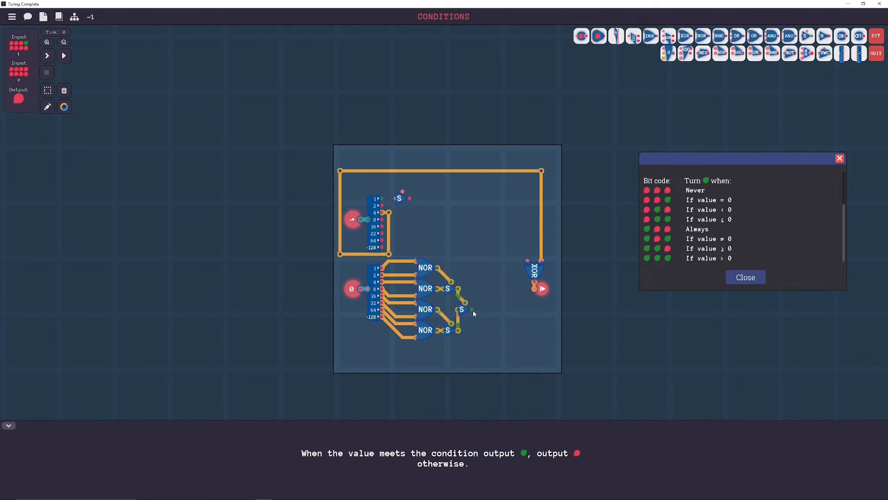
pyautogui.moveTo(487, 283)
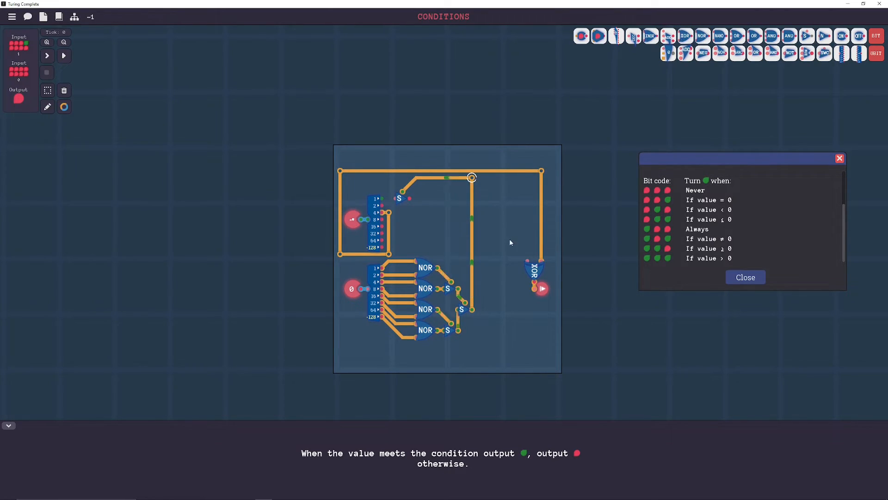
pyautogui.click(63, 106)
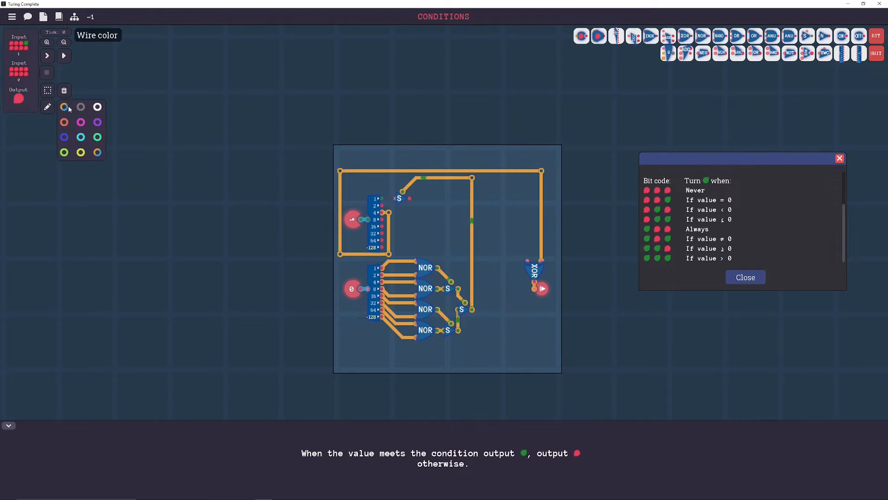
pyautogui.click(64, 107)
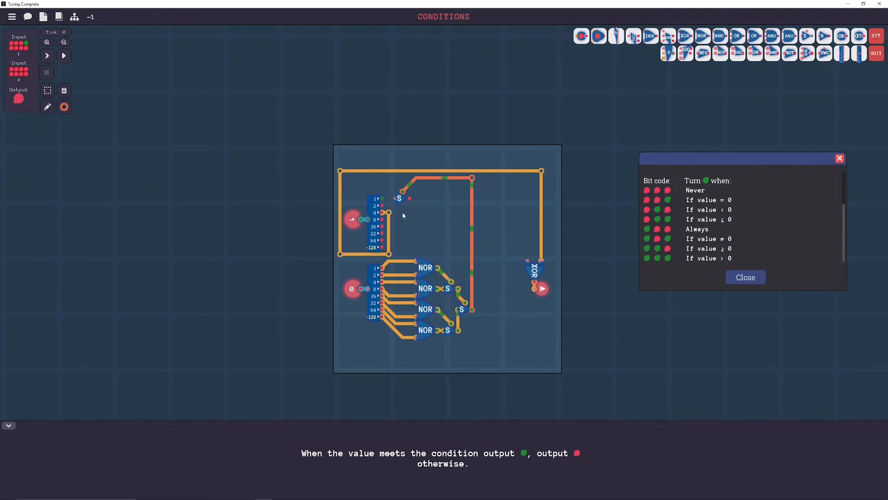
pyautogui.click(47, 107)
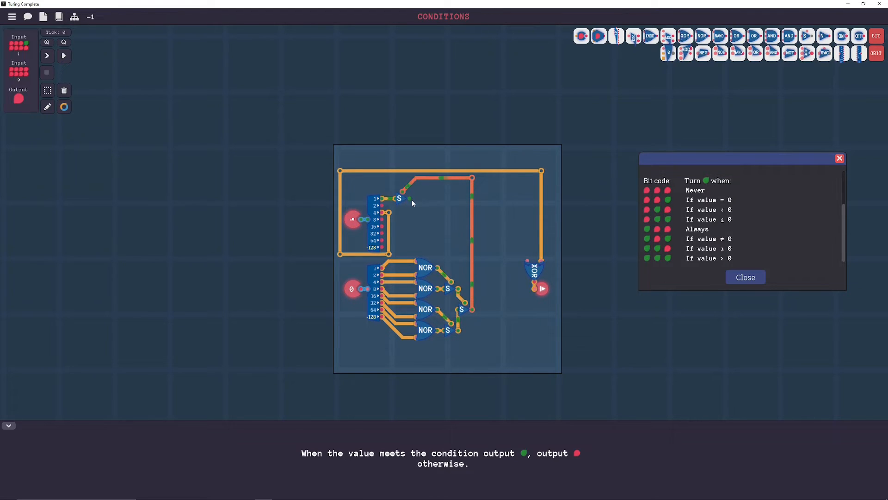
pyautogui.moveTo(391, 228)
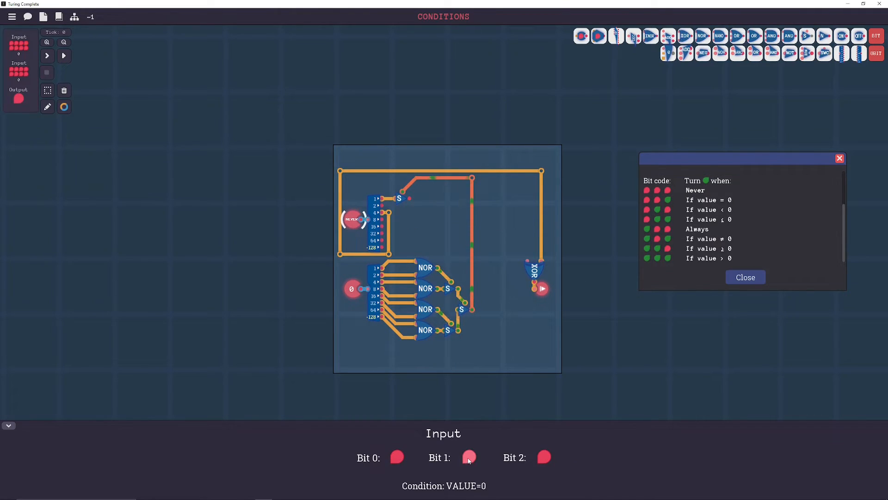
# - Toggle condition bit 1 and set the value input to -128 for testing
pyautogui.click(469, 457)
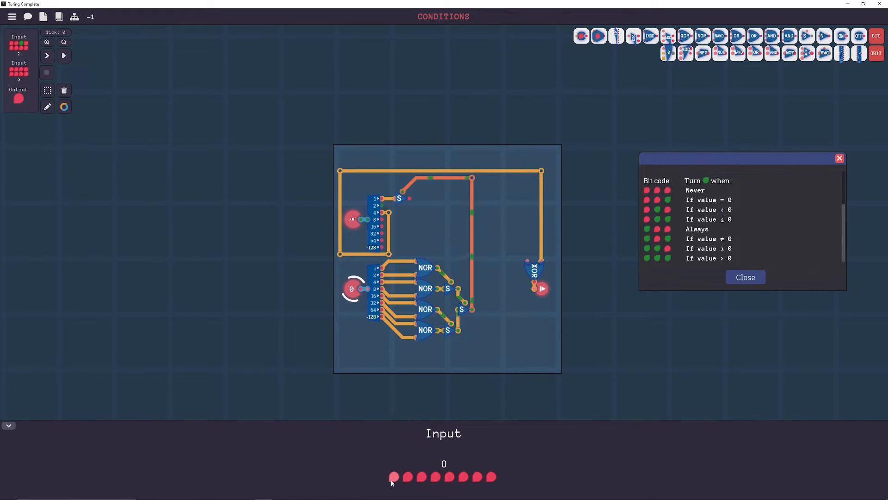
pyautogui.click(394, 476)
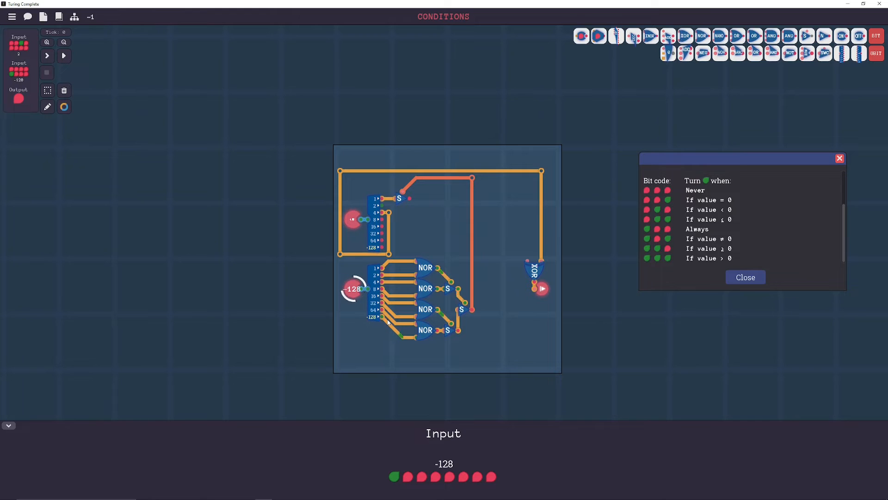
pyautogui.moveTo(789, 53)
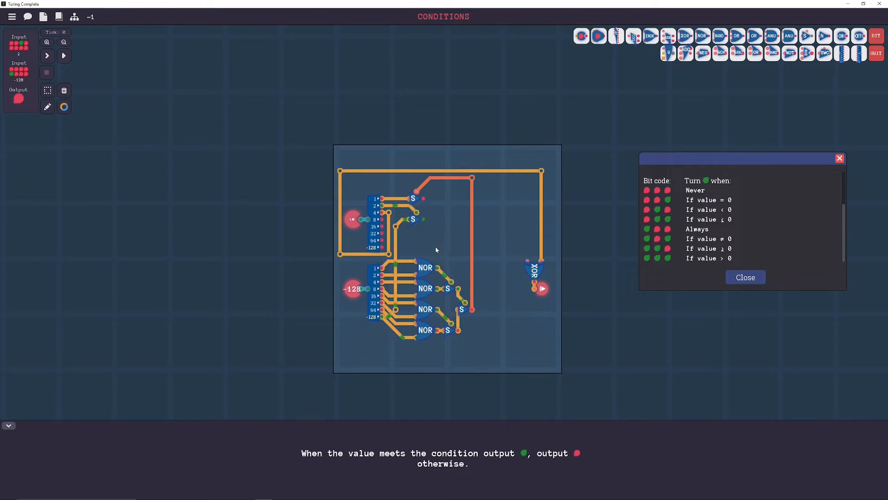
pyautogui.moveTo(421, 223)
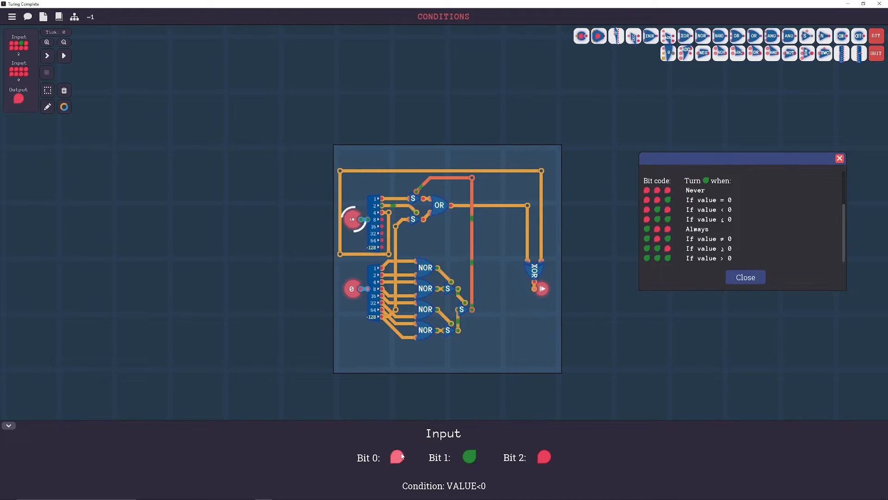
# - Test the Never condition, then turn on the highest and lowest condition bits
pyautogui.click(398, 457)
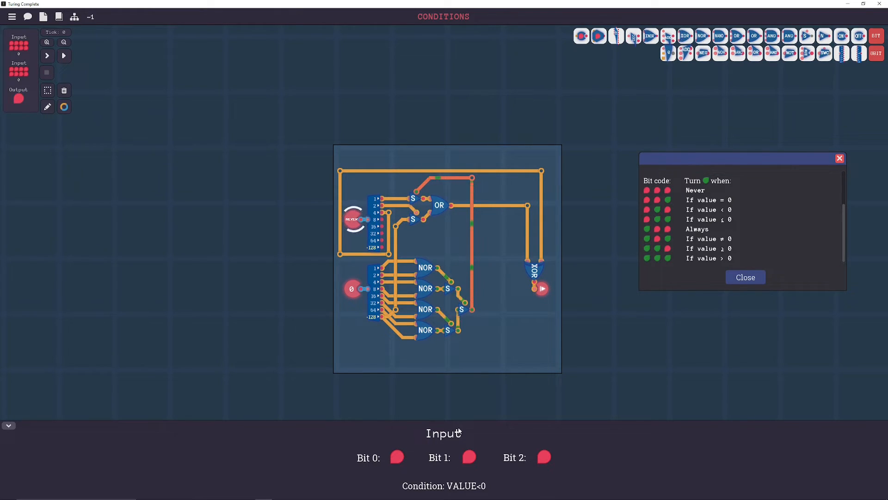
pyautogui.moveTo(396, 293)
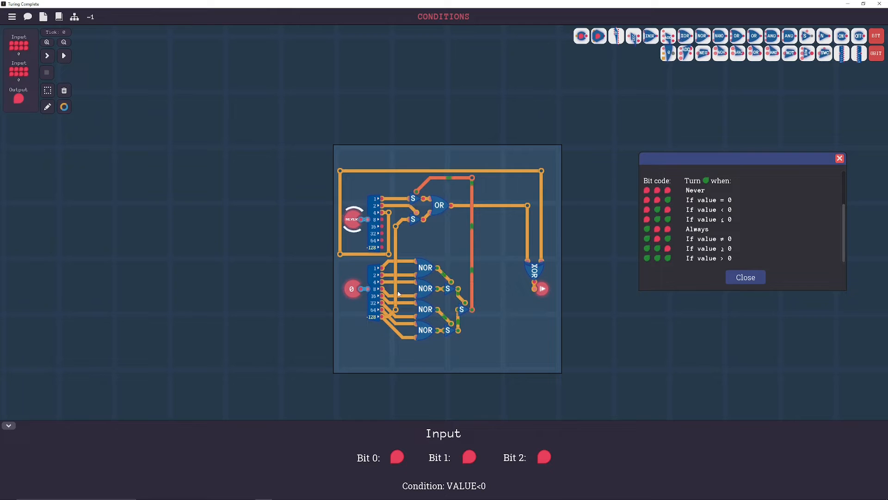
pyautogui.moveTo(574, 354)
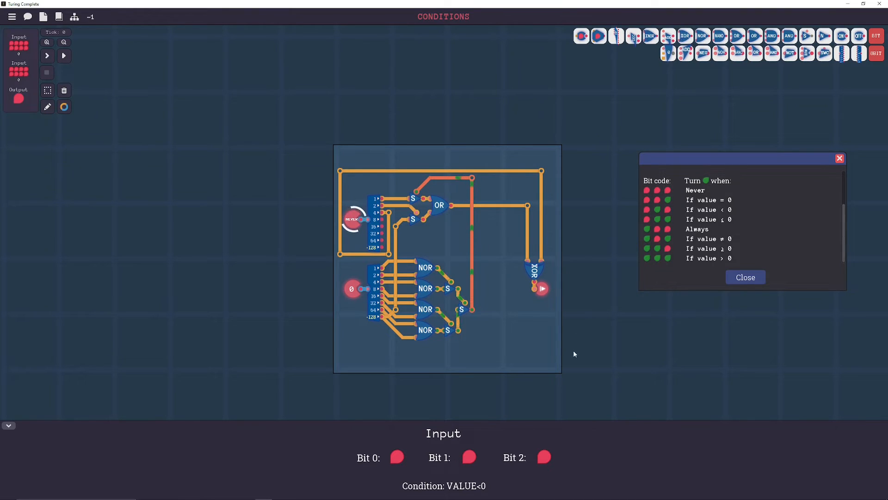
pyautogui.click(545, 457)
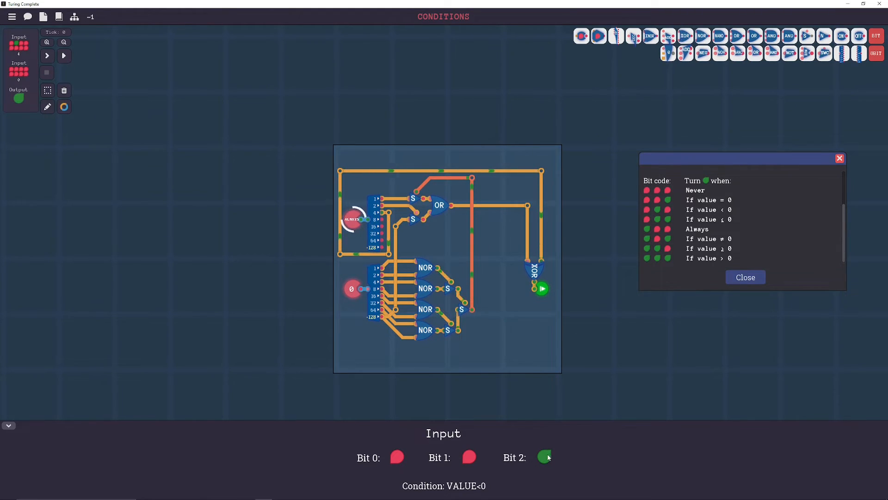
pyautogui.click(397, 457)
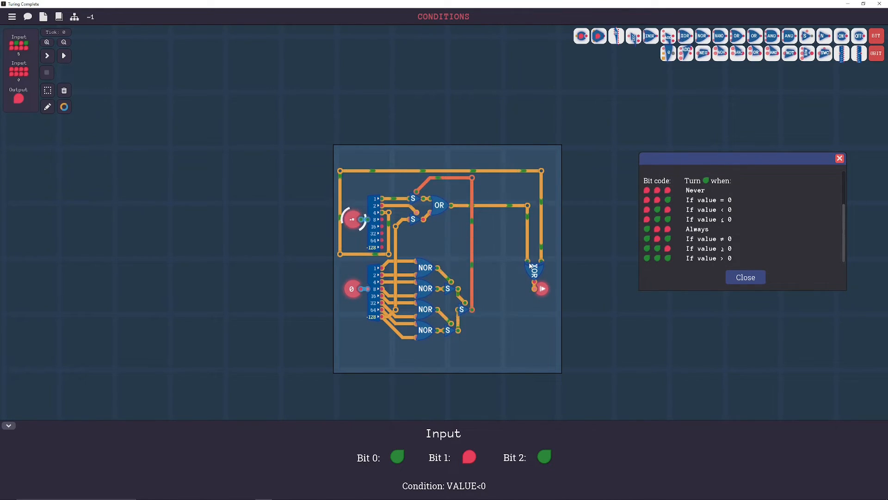
pyautogui.moveTo(533, 269)
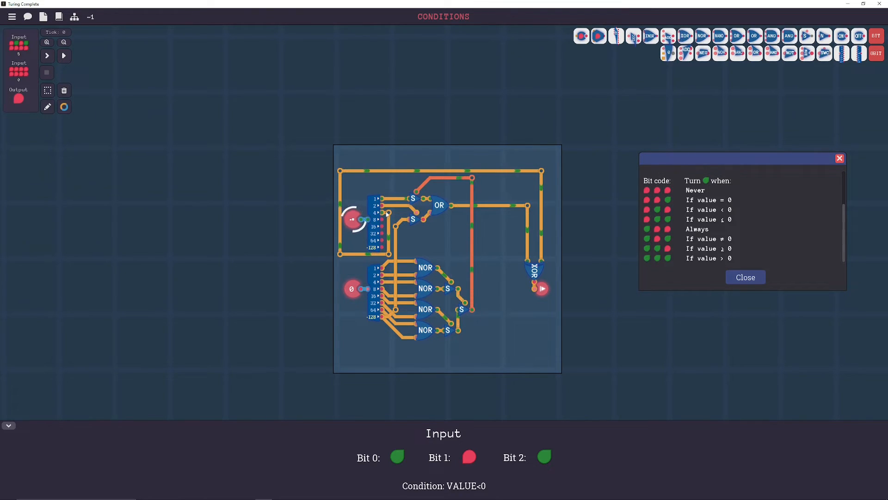
pyautogui.moveTo(538, 275)
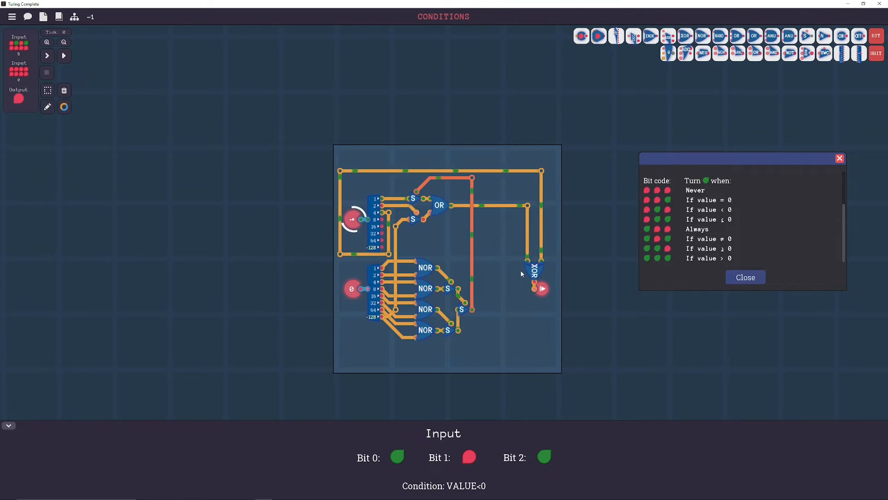
pyautogui.moveTo(535, 267)
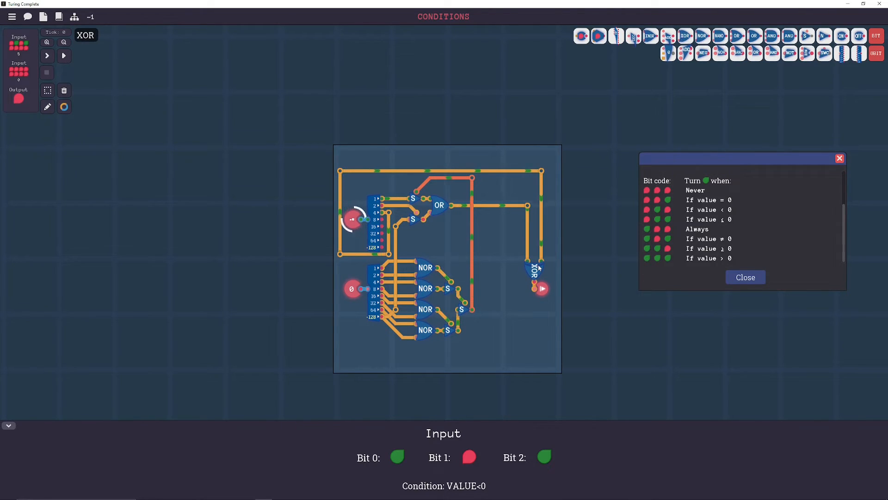
pyautogui.moveTo(532, 255)
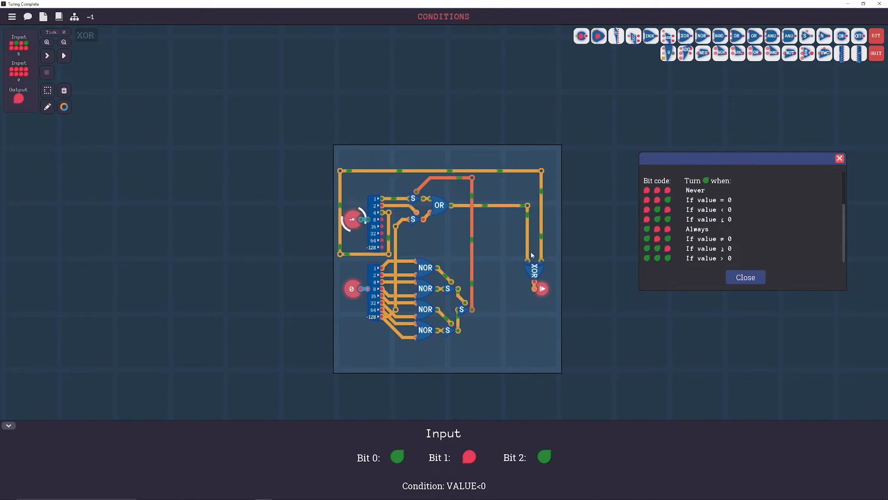
pyautogui.moveTo(302, 272)
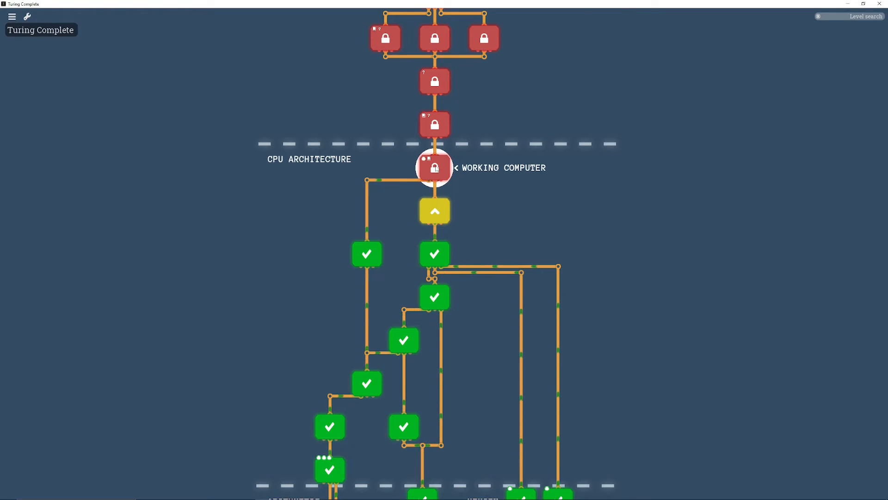
pyautogui.moveTo(435, 219)
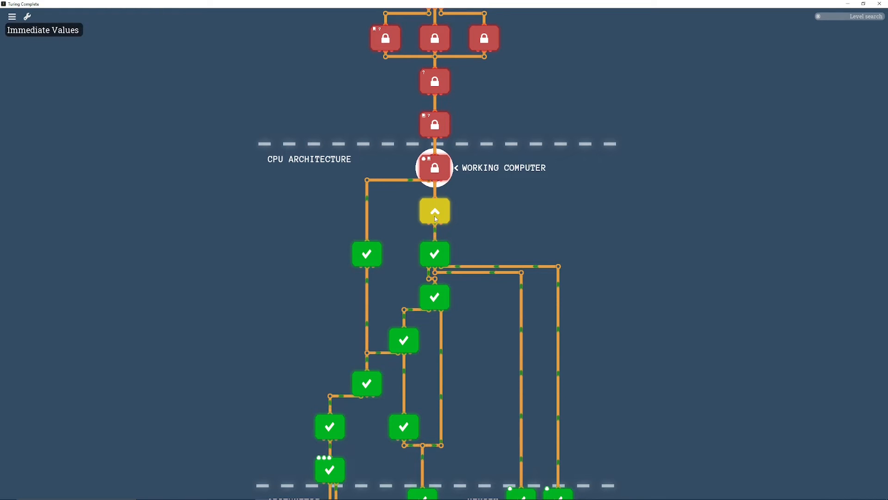
# - Open the Immediate Values level node on the level map
pyautogui.click(434, 211)
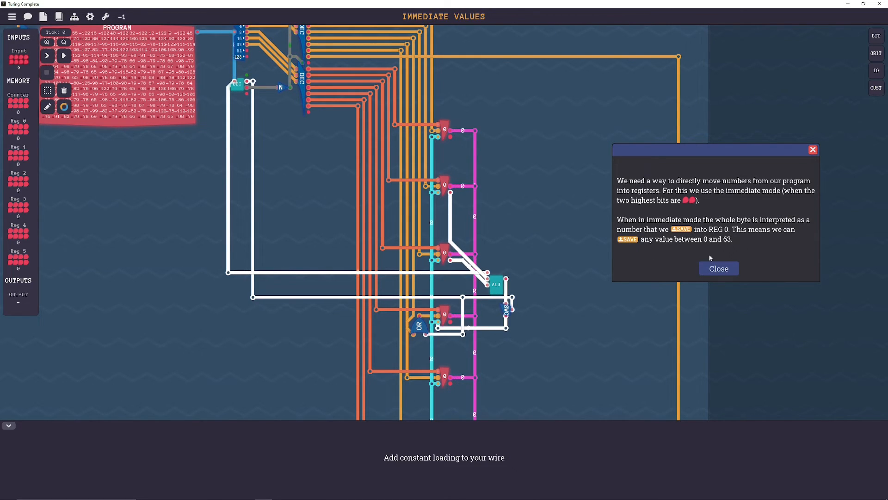
# - Dismiss the immediate-mode explanation and pick from the wire colour palette
pyautogui.click(718, 268)
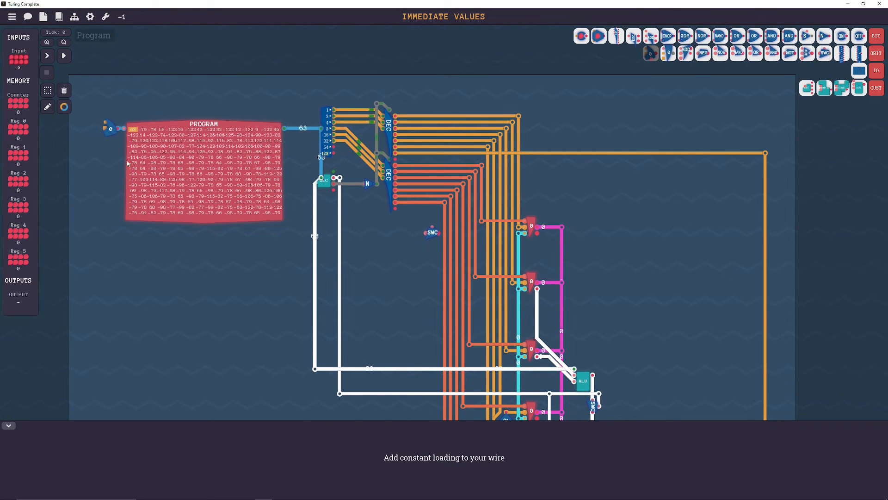
pyautogui.click(64, 106)
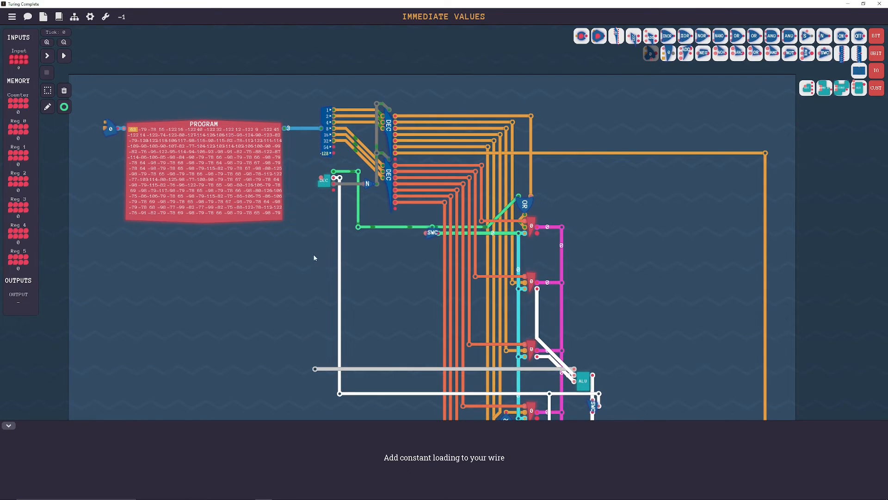
# - Switch the wire colour to blue for routing the program byte into the switch
pyautogui.click(47, 107)
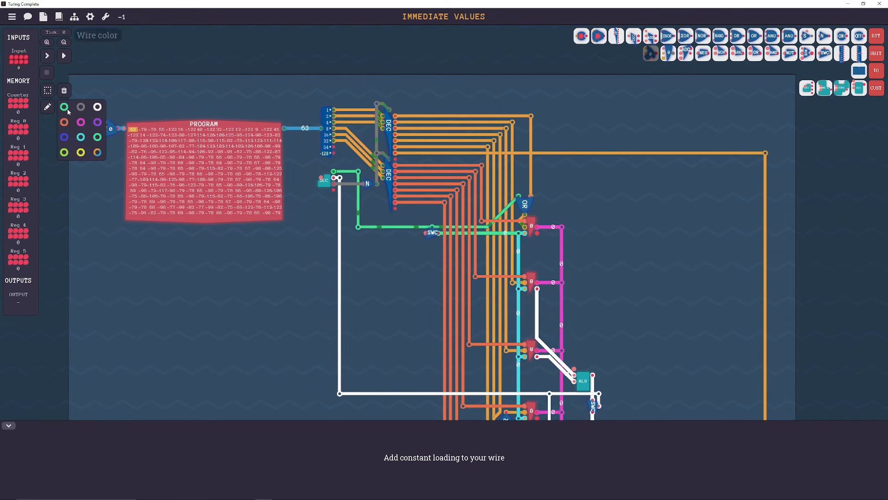
pyautogui.click(63, 107)
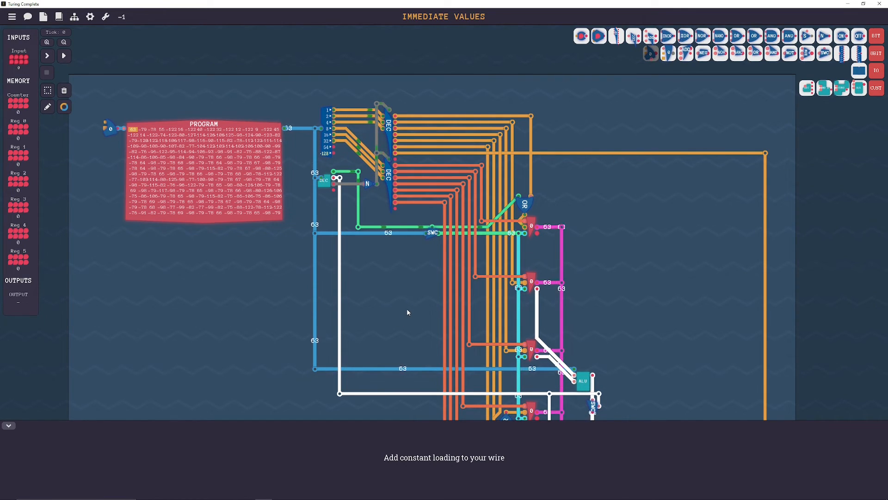
pyautogui.scroll(-3)
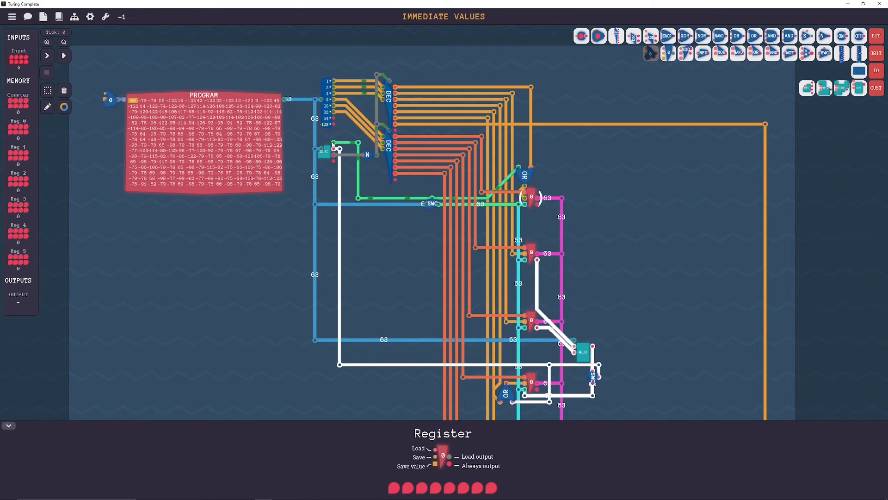
pyautogui.moveTo(433, 204)
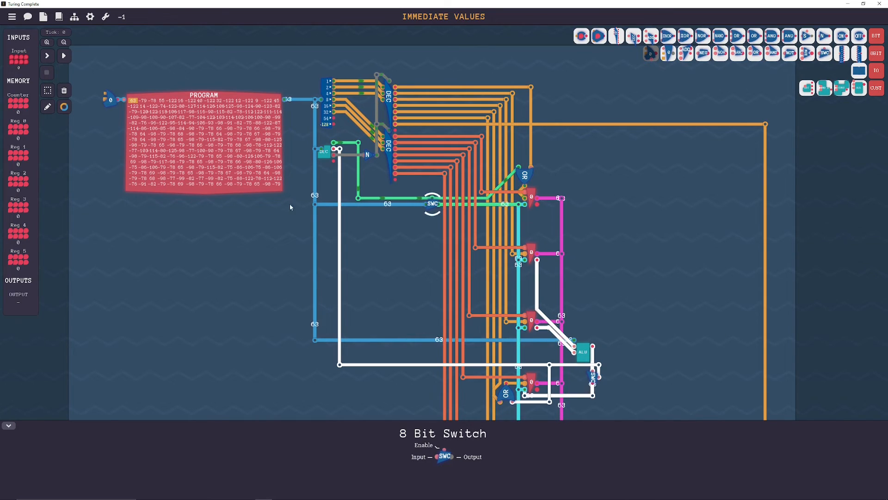
# - Run the tests until Immediate Values is complete, then continue Onwards
pyautogui.click(64, 56)
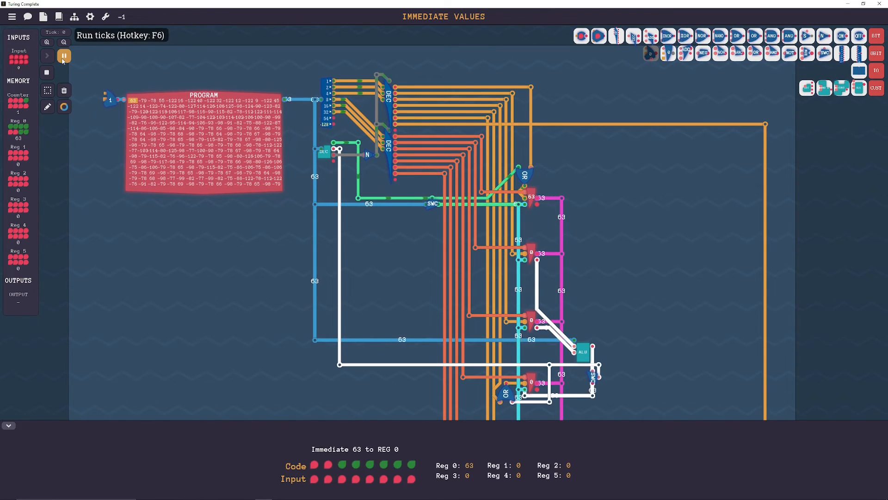
pyautogui.click(48, 55)
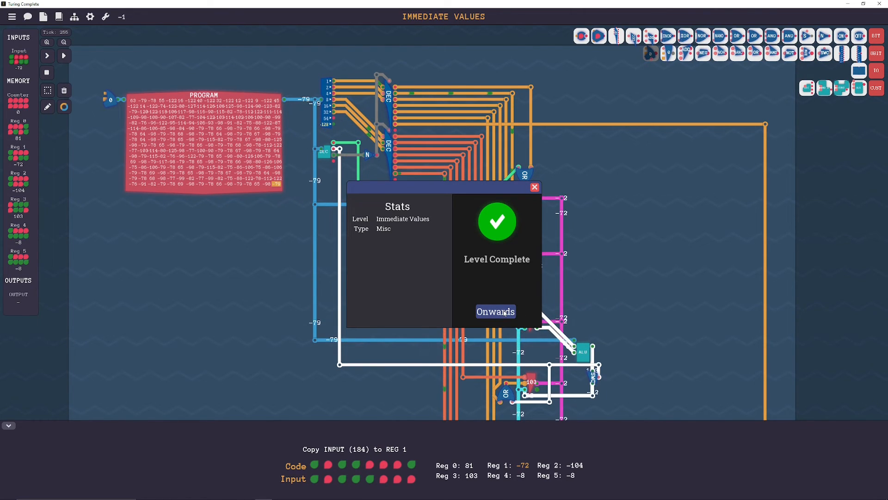
pyautogui.click(494, 311)
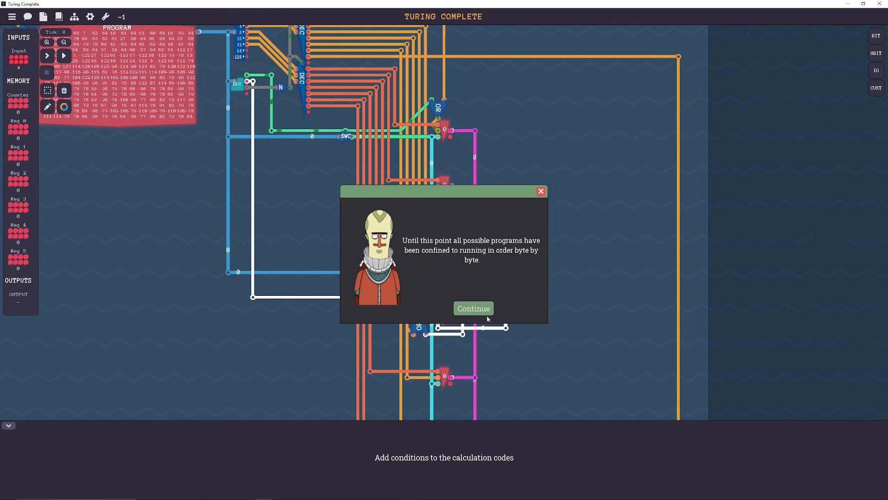
# - Advance the character dialogue and scroll through the condition-mode explanation
pyautogui.click(473, 308)
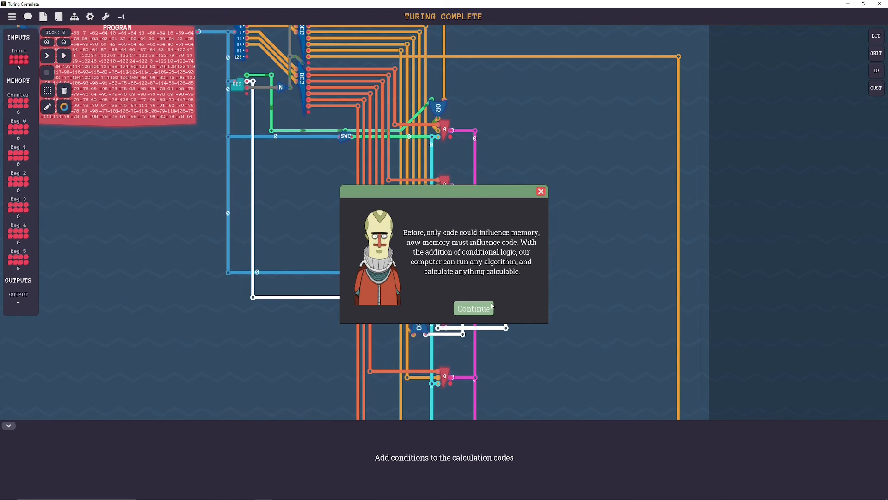
pyautogui.moveTo(526, 245)
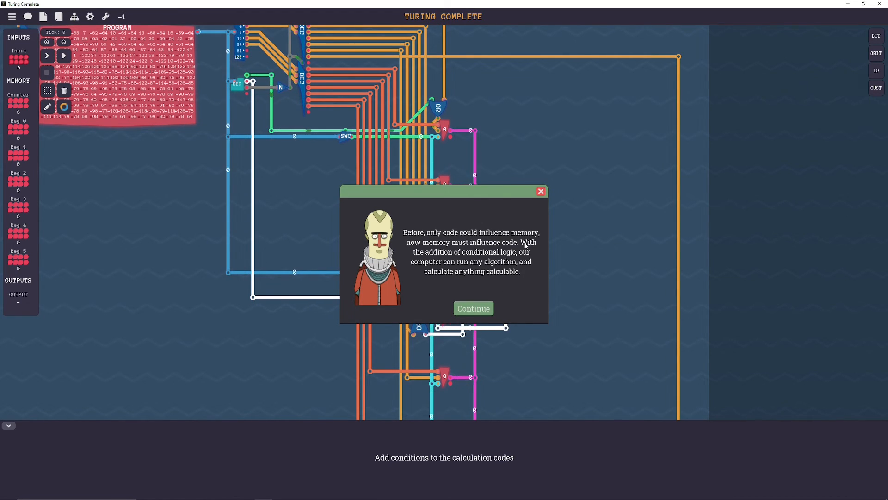
pyautogui.click(473, 308)
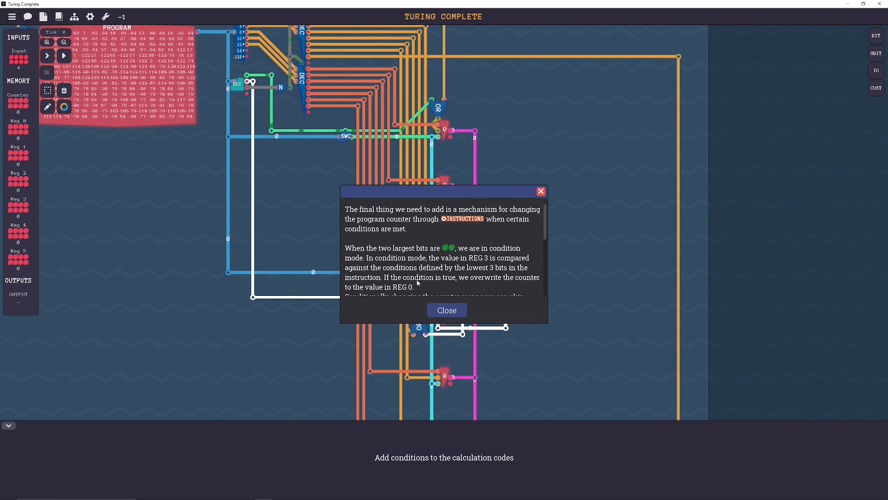
pyautogui.scroll(-3)
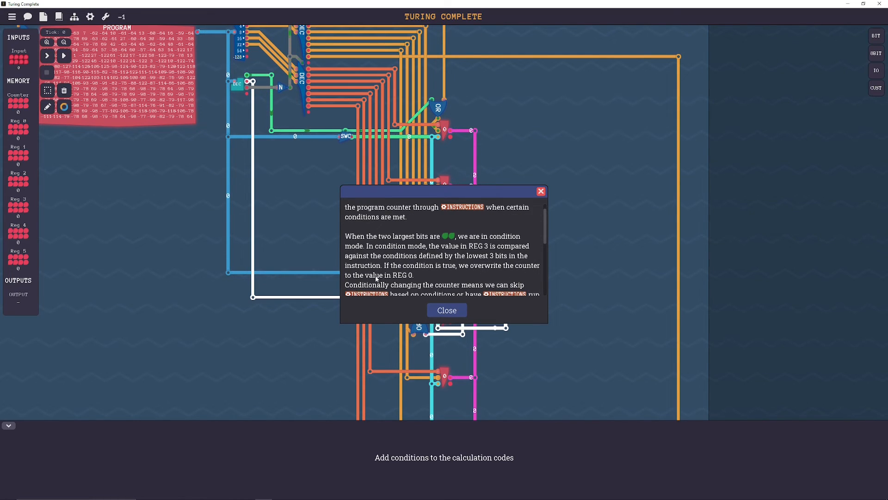
pyautogui.scroll(-3)
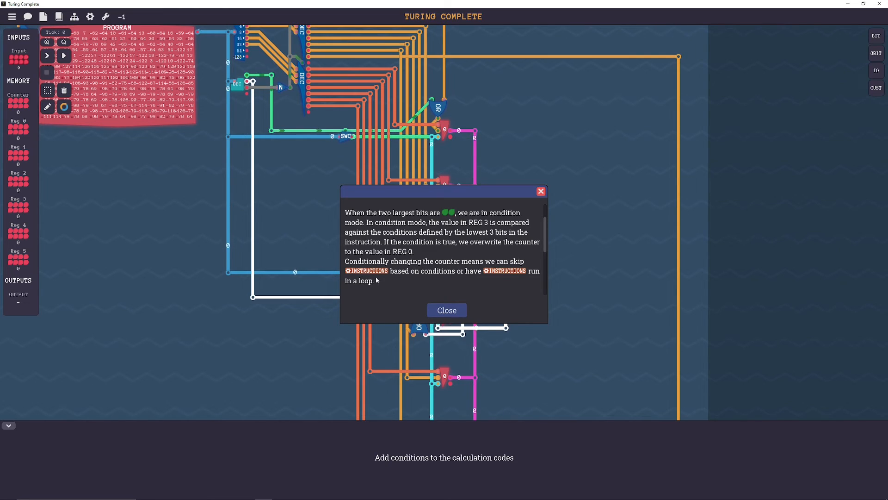
pyautogui.moveTo(494, 283)
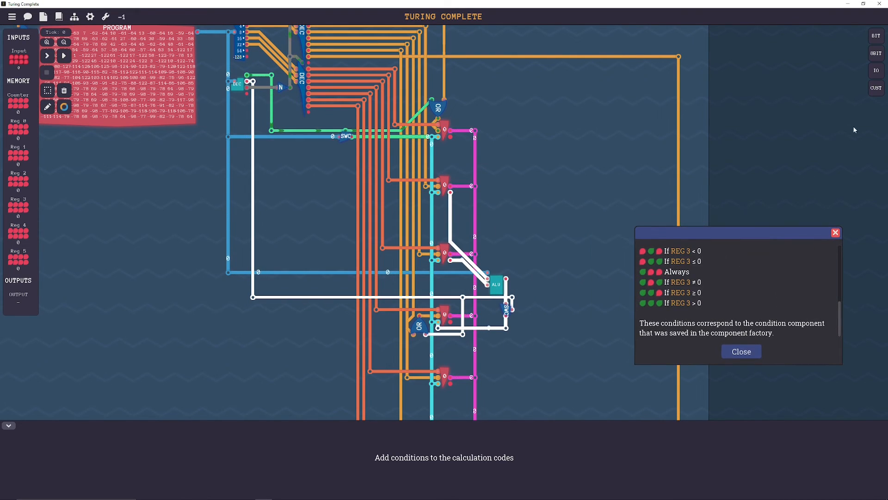
pyautogui.moveTo(807, 88)
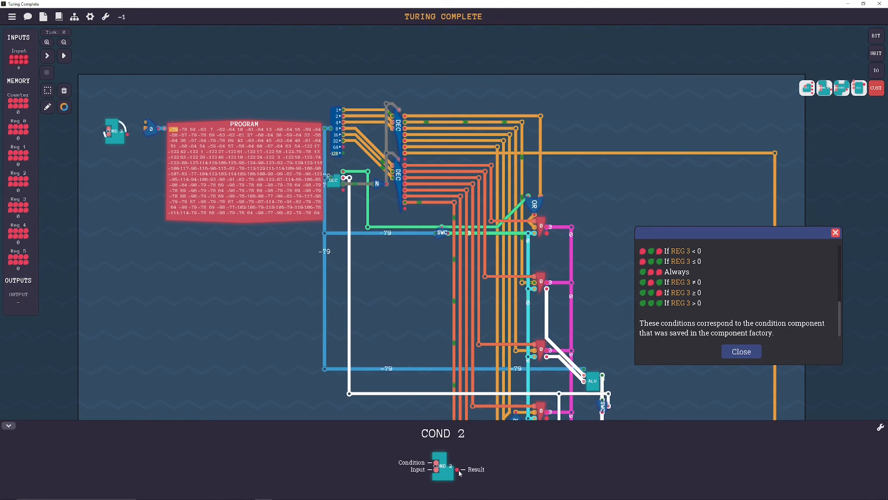
# - Drop a condition component beside the program counter with the conditions list showing
pyautogui.click(150, 129)
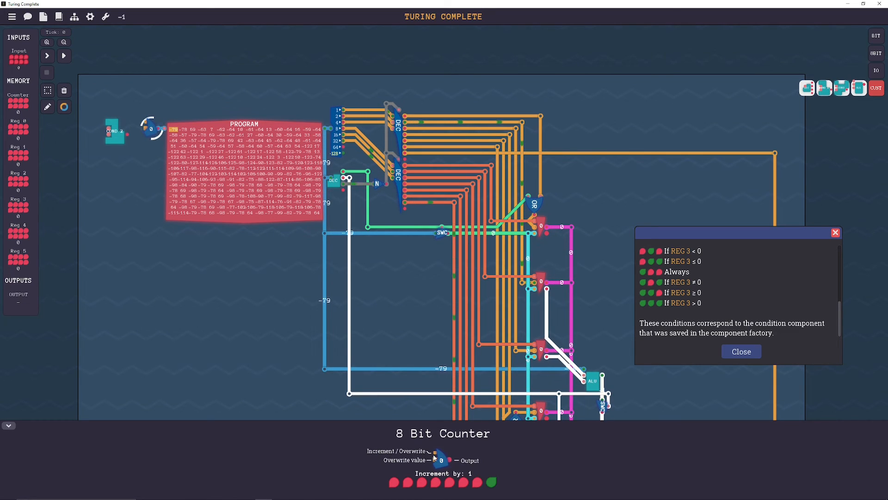
pyautogui.click(115, 119)
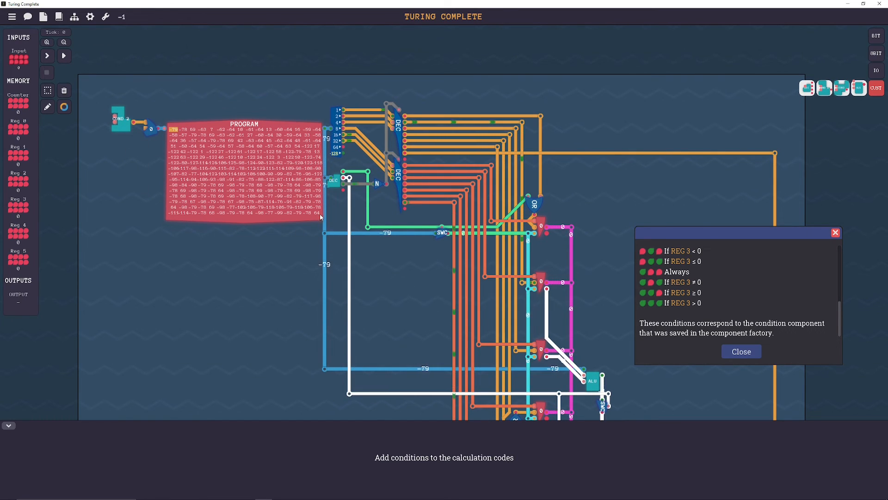
# - Wire counter and bus into the condition component, close the list, and wire the result back
pyautogui.click(64, 106)
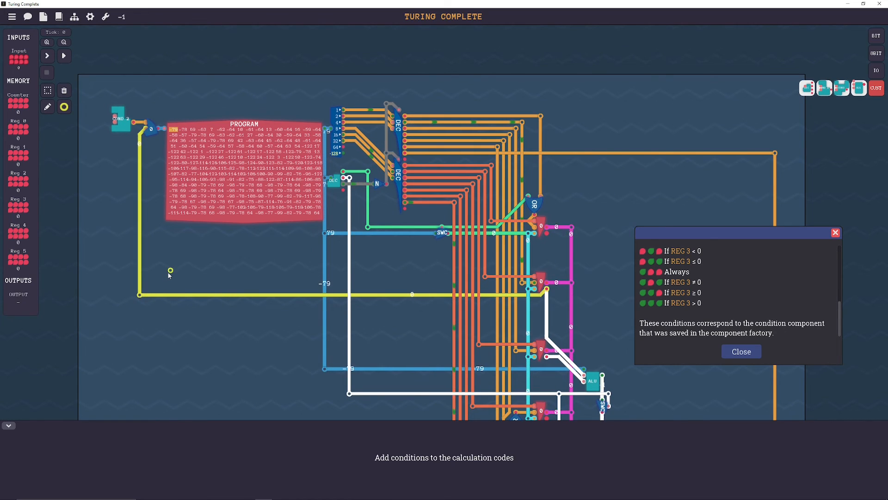
pyautogui.click(119, 119)
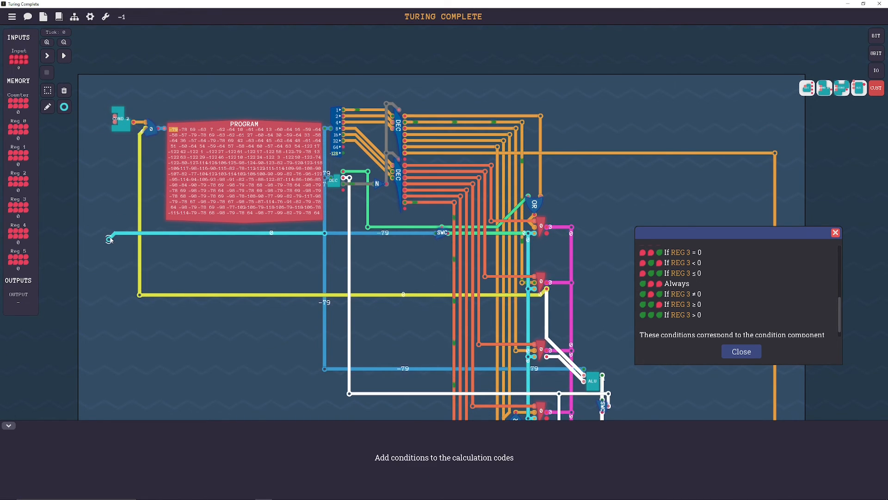
pyautogui.click(64, 106)
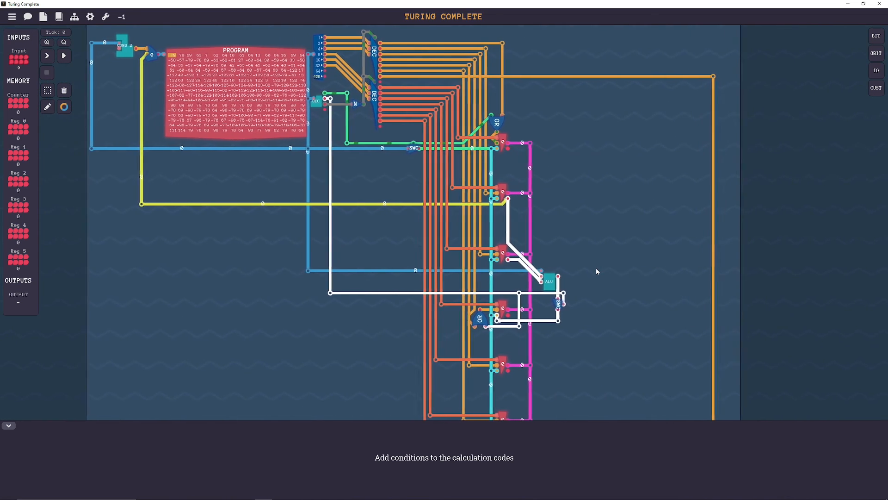
pyautogui.click(47, 73)
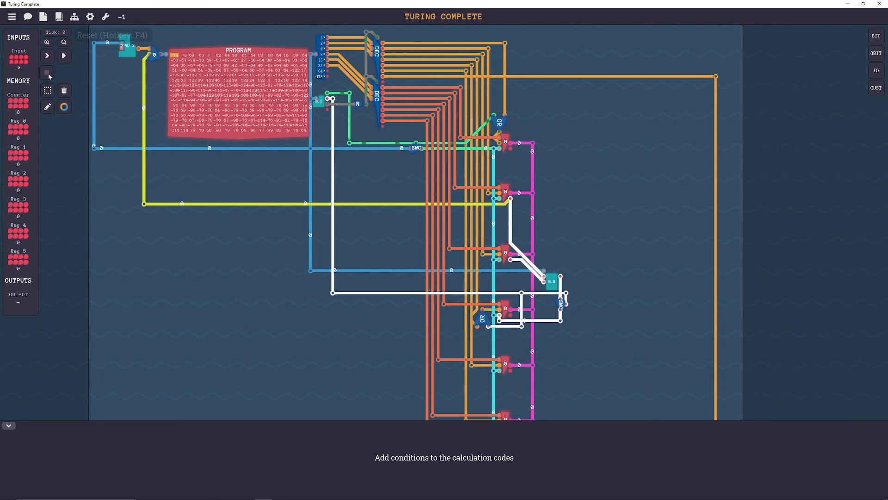
pyautogui.click(64, 106)
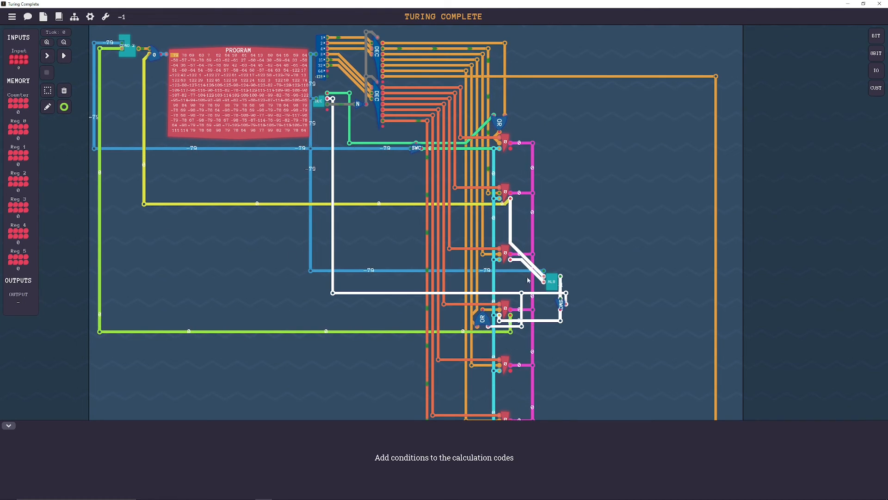
# - Start and then stop a test run, revealing the counter reaches 0 instead of 1
pyautogui.click(47, 55)
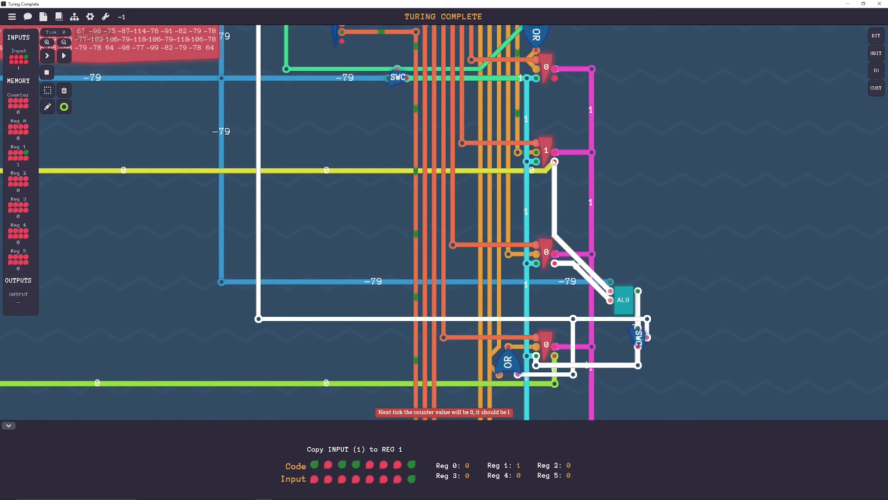
pyautogui.click(63, 55)
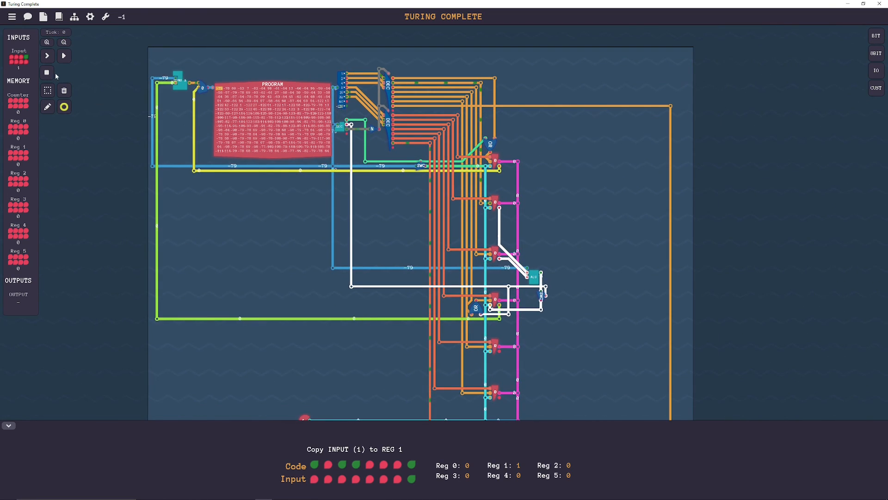
# - Dismiss the story message and place a Switch beside the program counter
pyautogui.click(47, 55)
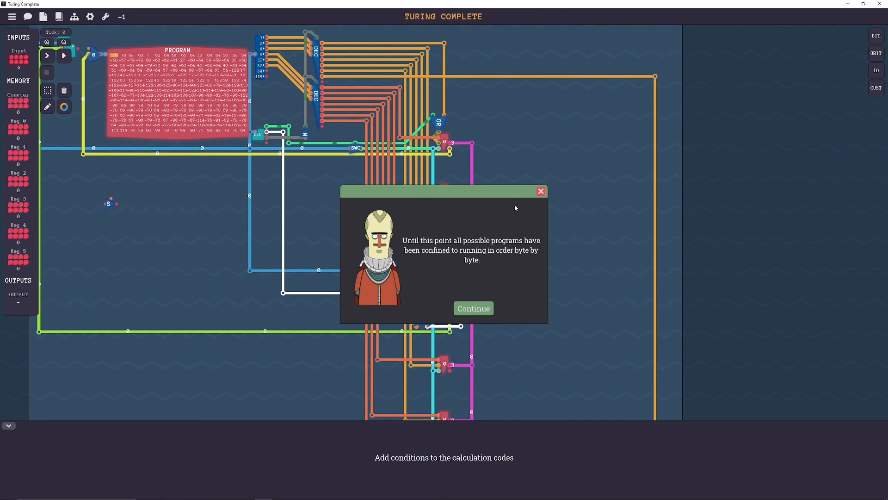
pyautogui.click(472, 308)
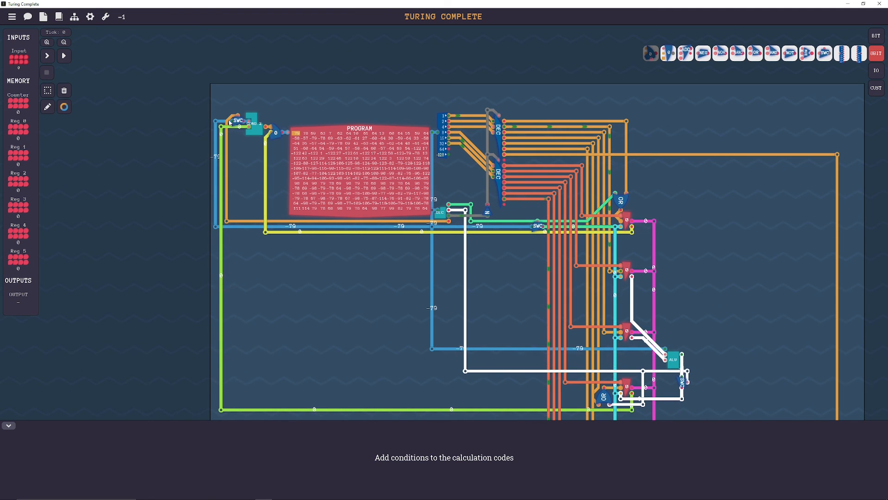
pyautogui.click(254, 123)
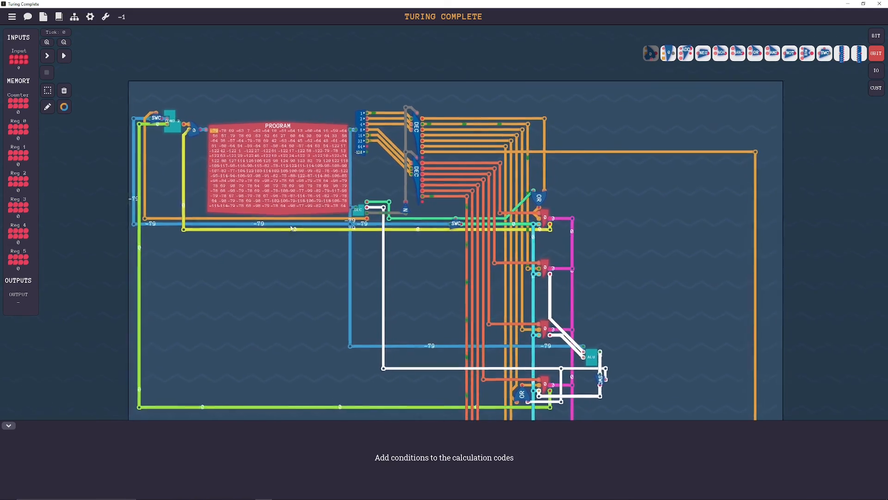
# - Run the test program through all ticks and close the congratulations dialog
pyautogui.click(64, 55)
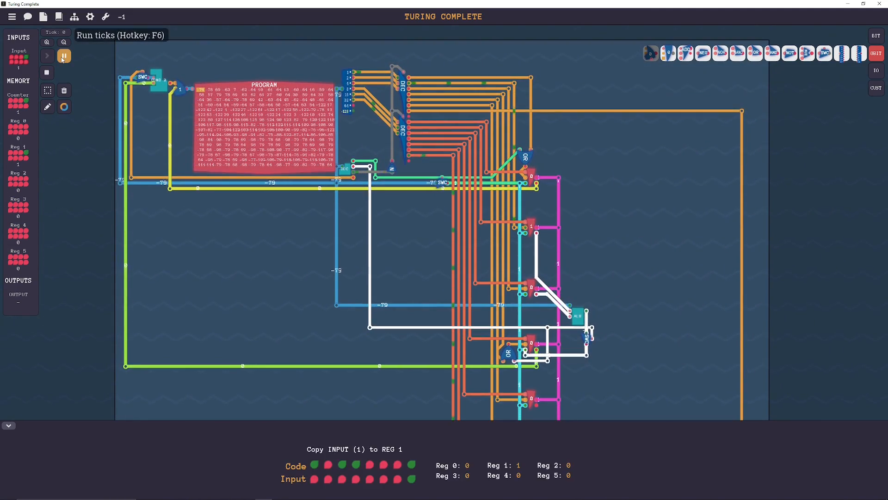
pyautogui.click(63, 56)
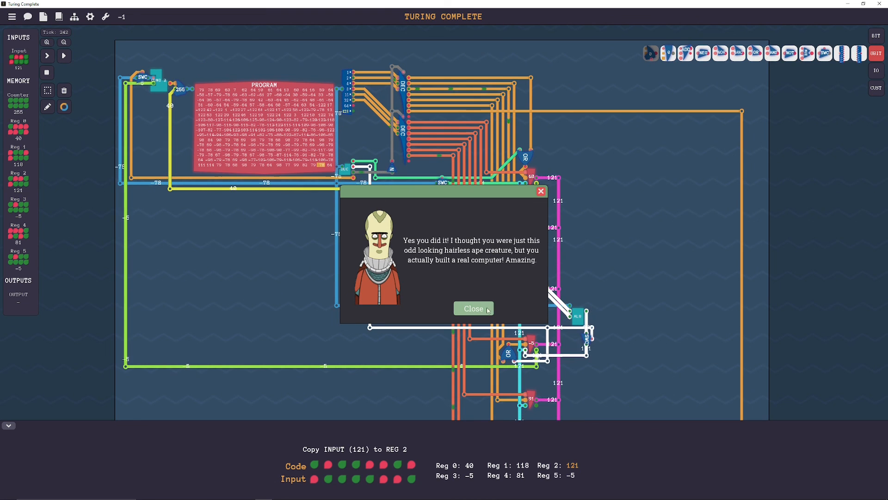
pyautogui.click(473, 308)
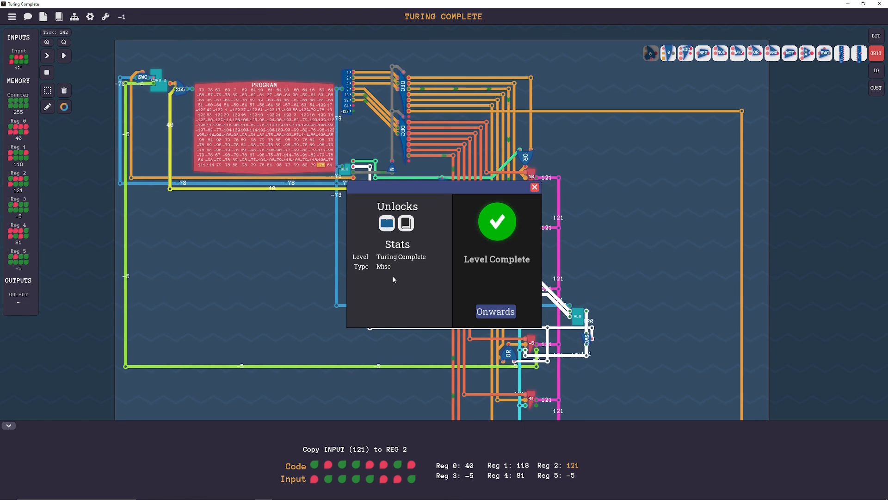
pyautogui.moveTo(387, 223)
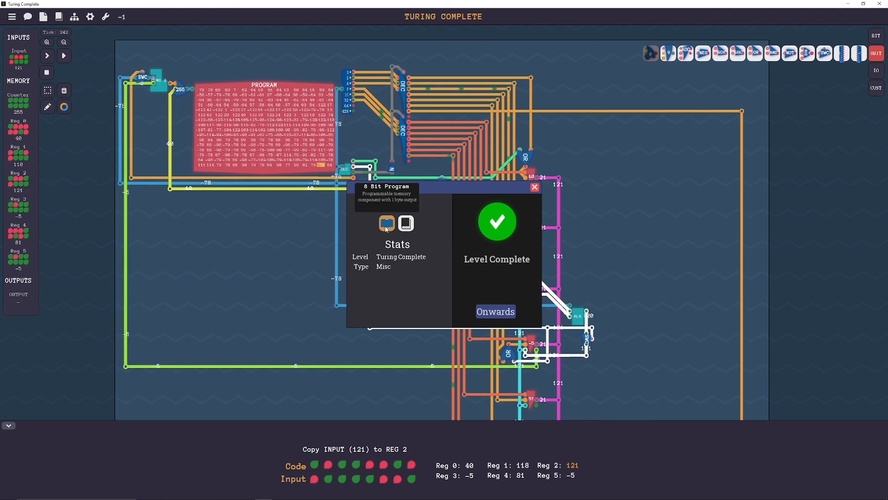
pyautogui.click(495, 312)
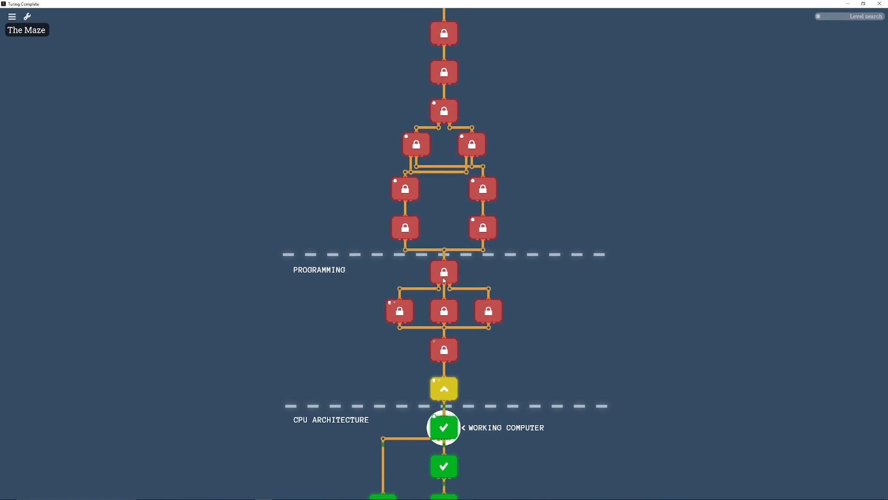
pyautogui.moveTo(449, 267)
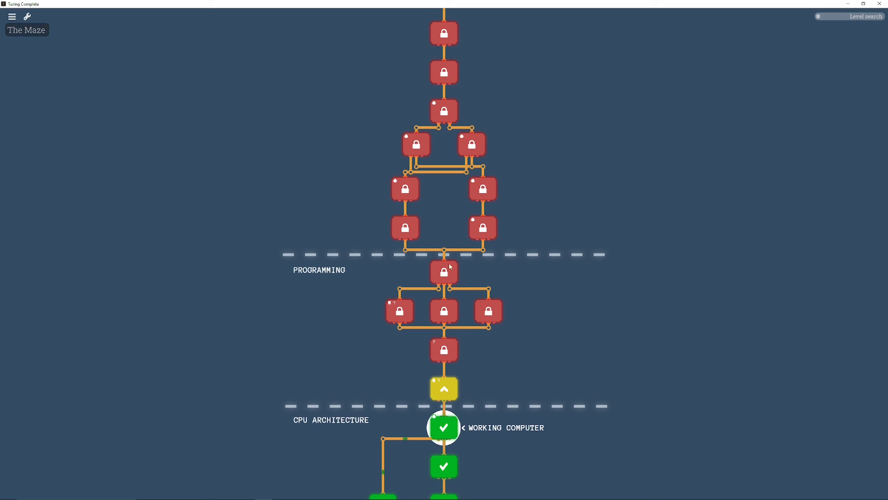
pyautogui.moveTo(481, 228)
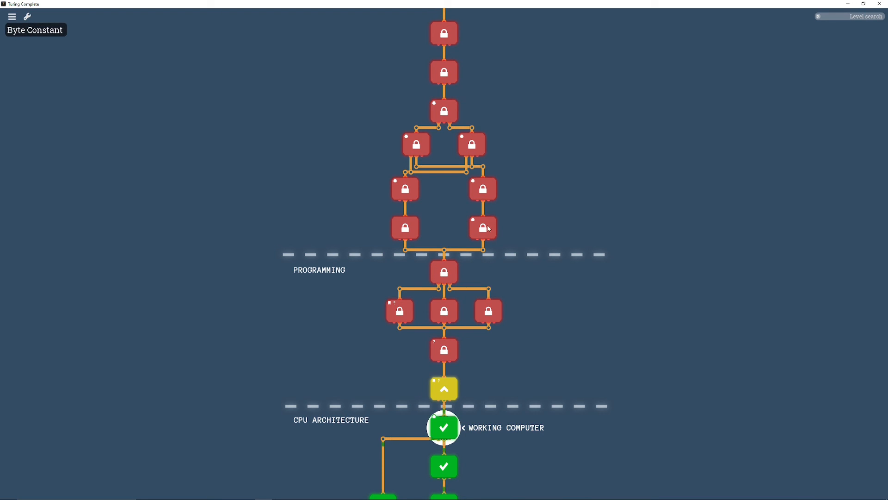
# - Scroll the level map down past Working Computer to the completed CPU Architecture levels
pyautogui.scroll(-3)
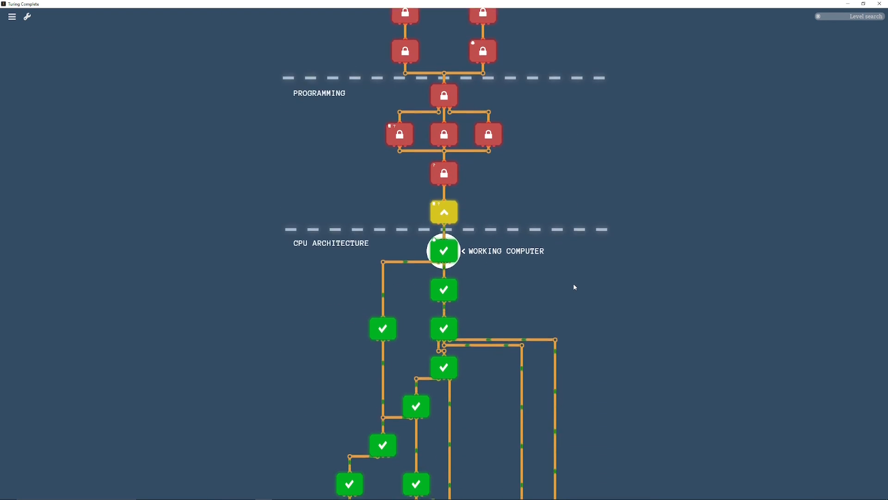
pyautogui.scroll(-3)
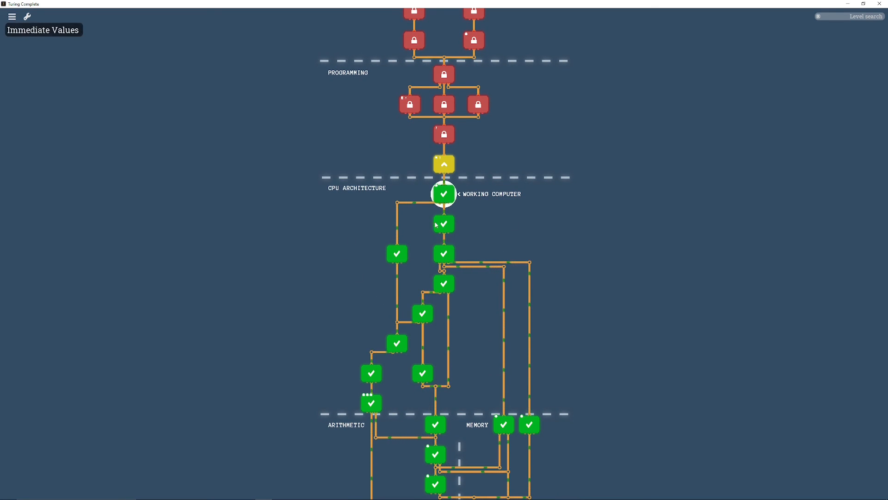
pyautogui.moveTo(457, 223)
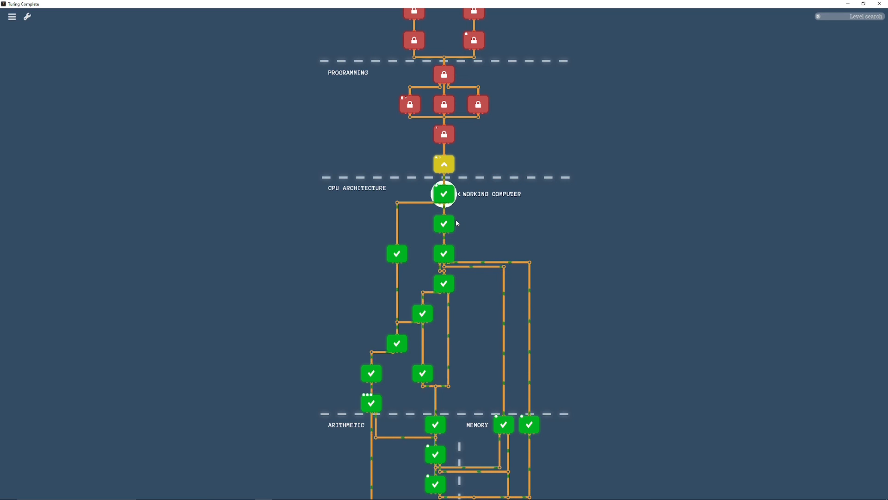
pyautogui.moveTo(520, 249)
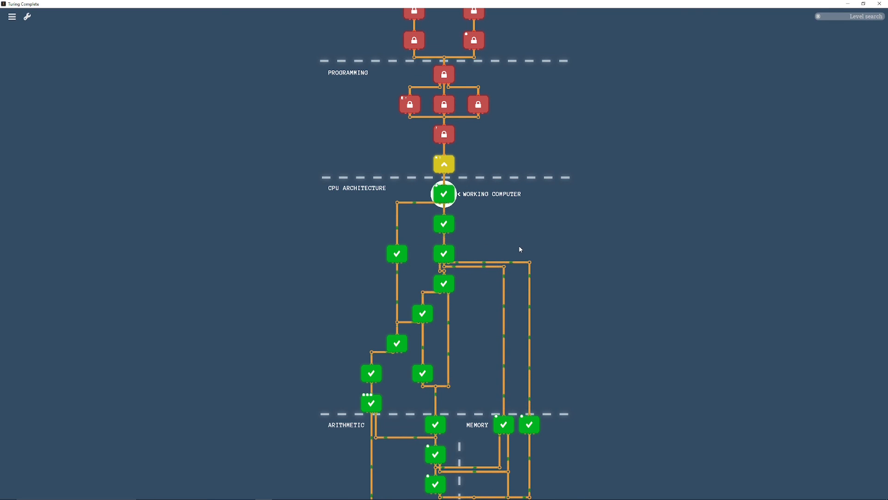
pyautogui.moveTo(496, 279)
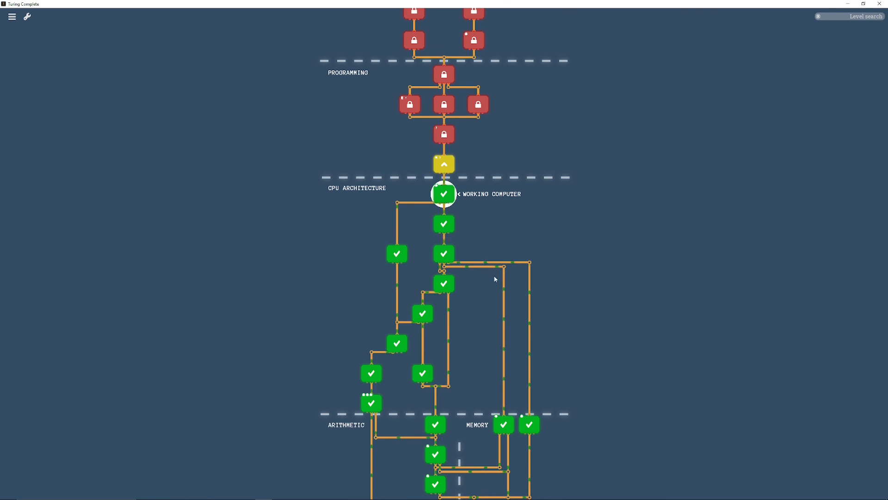
pyautogui.moveTo(612, 284)
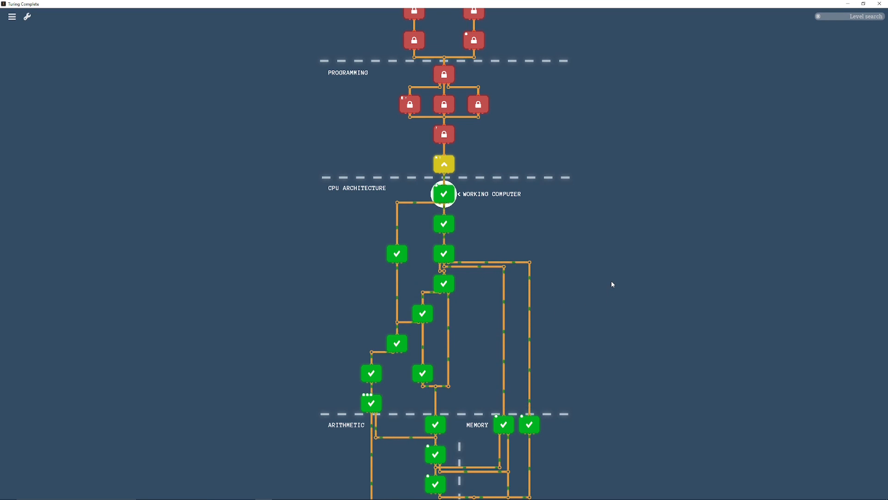